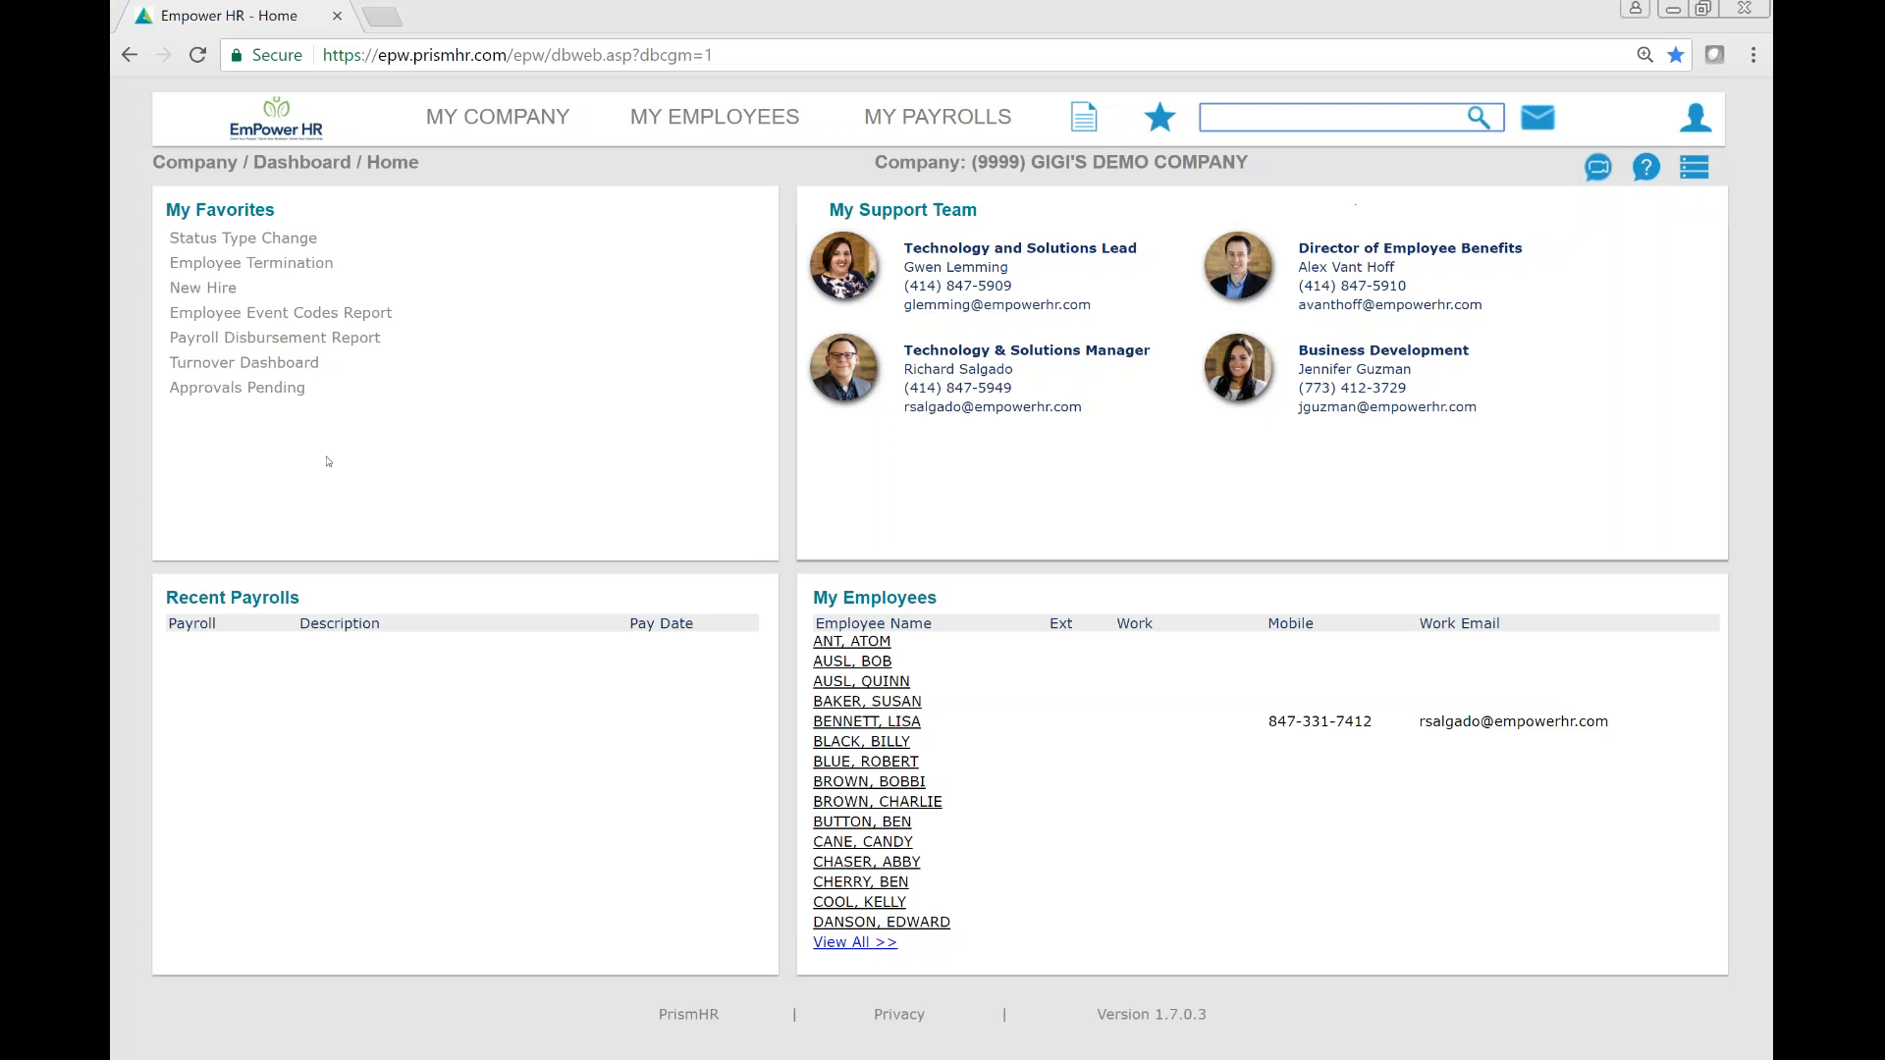
mouse_move(334, 468)
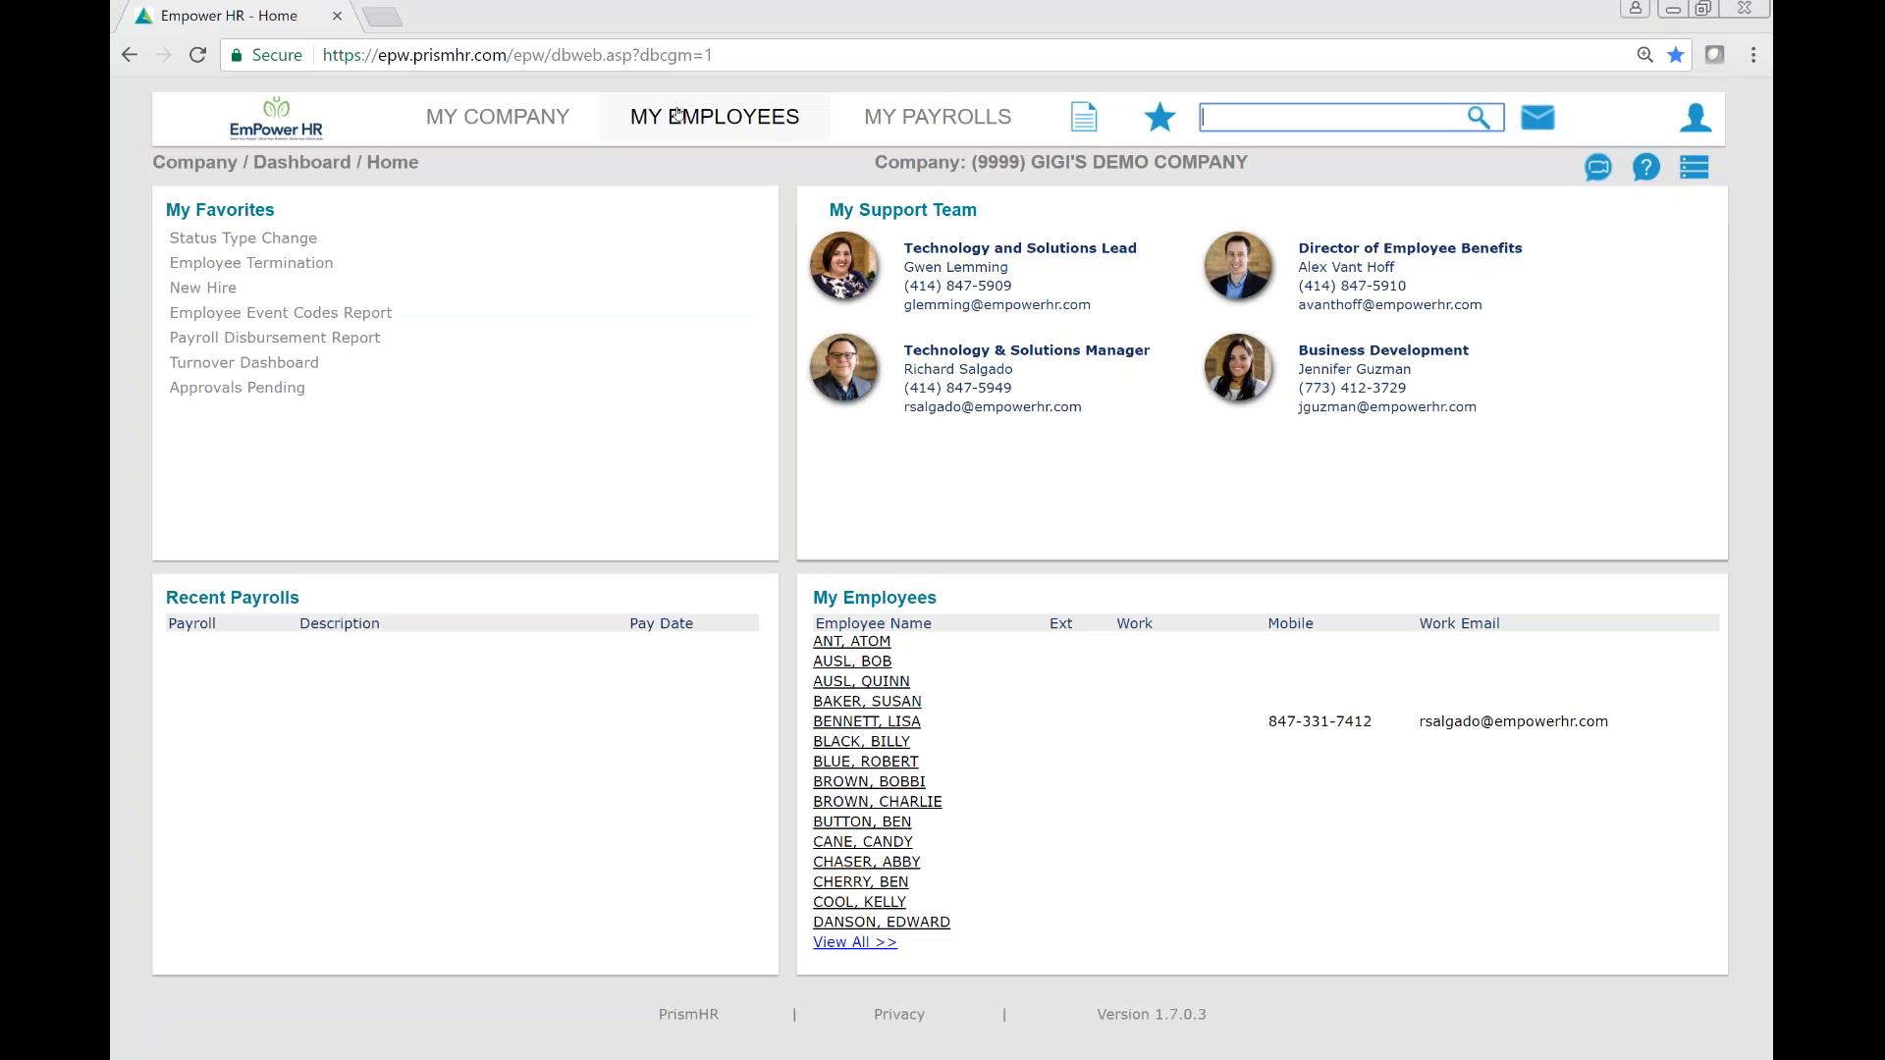
Show the MY EMPLOYEES actions menu that includes New Hire.
left_click(713, 116)
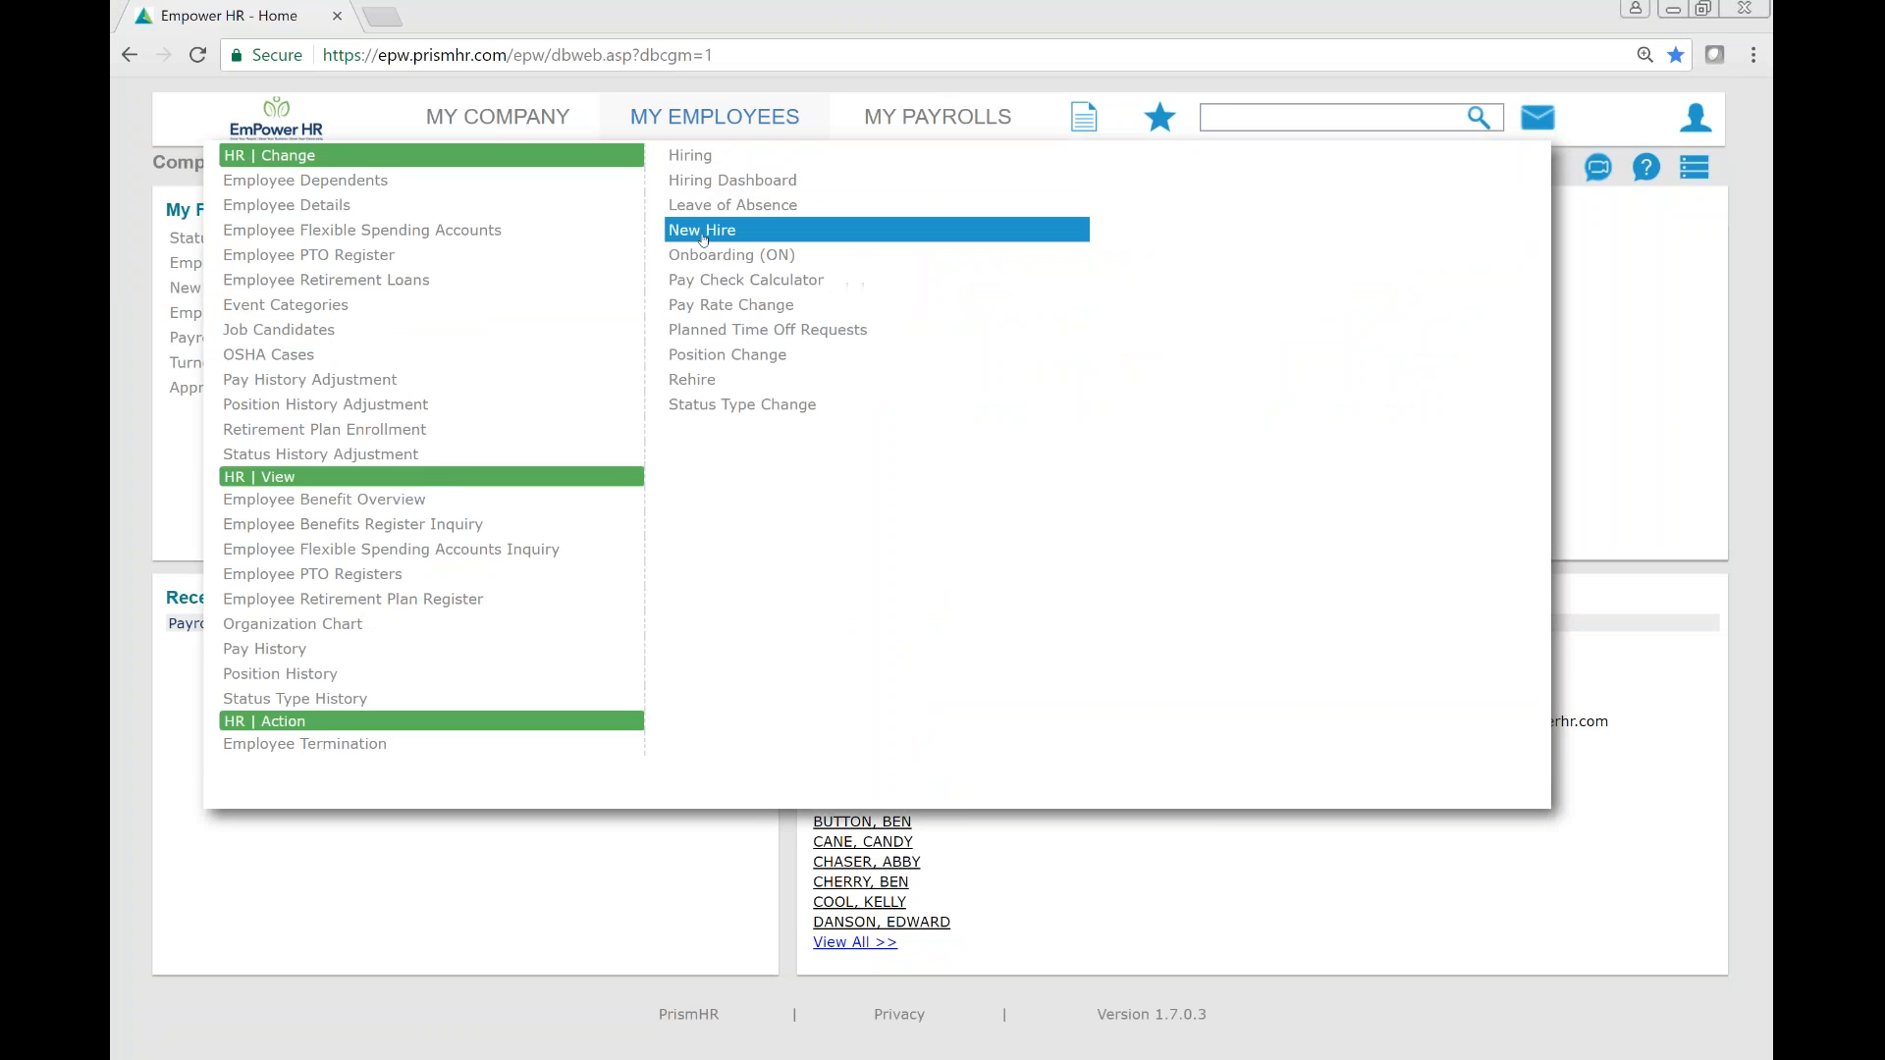
left_click(701, 230)
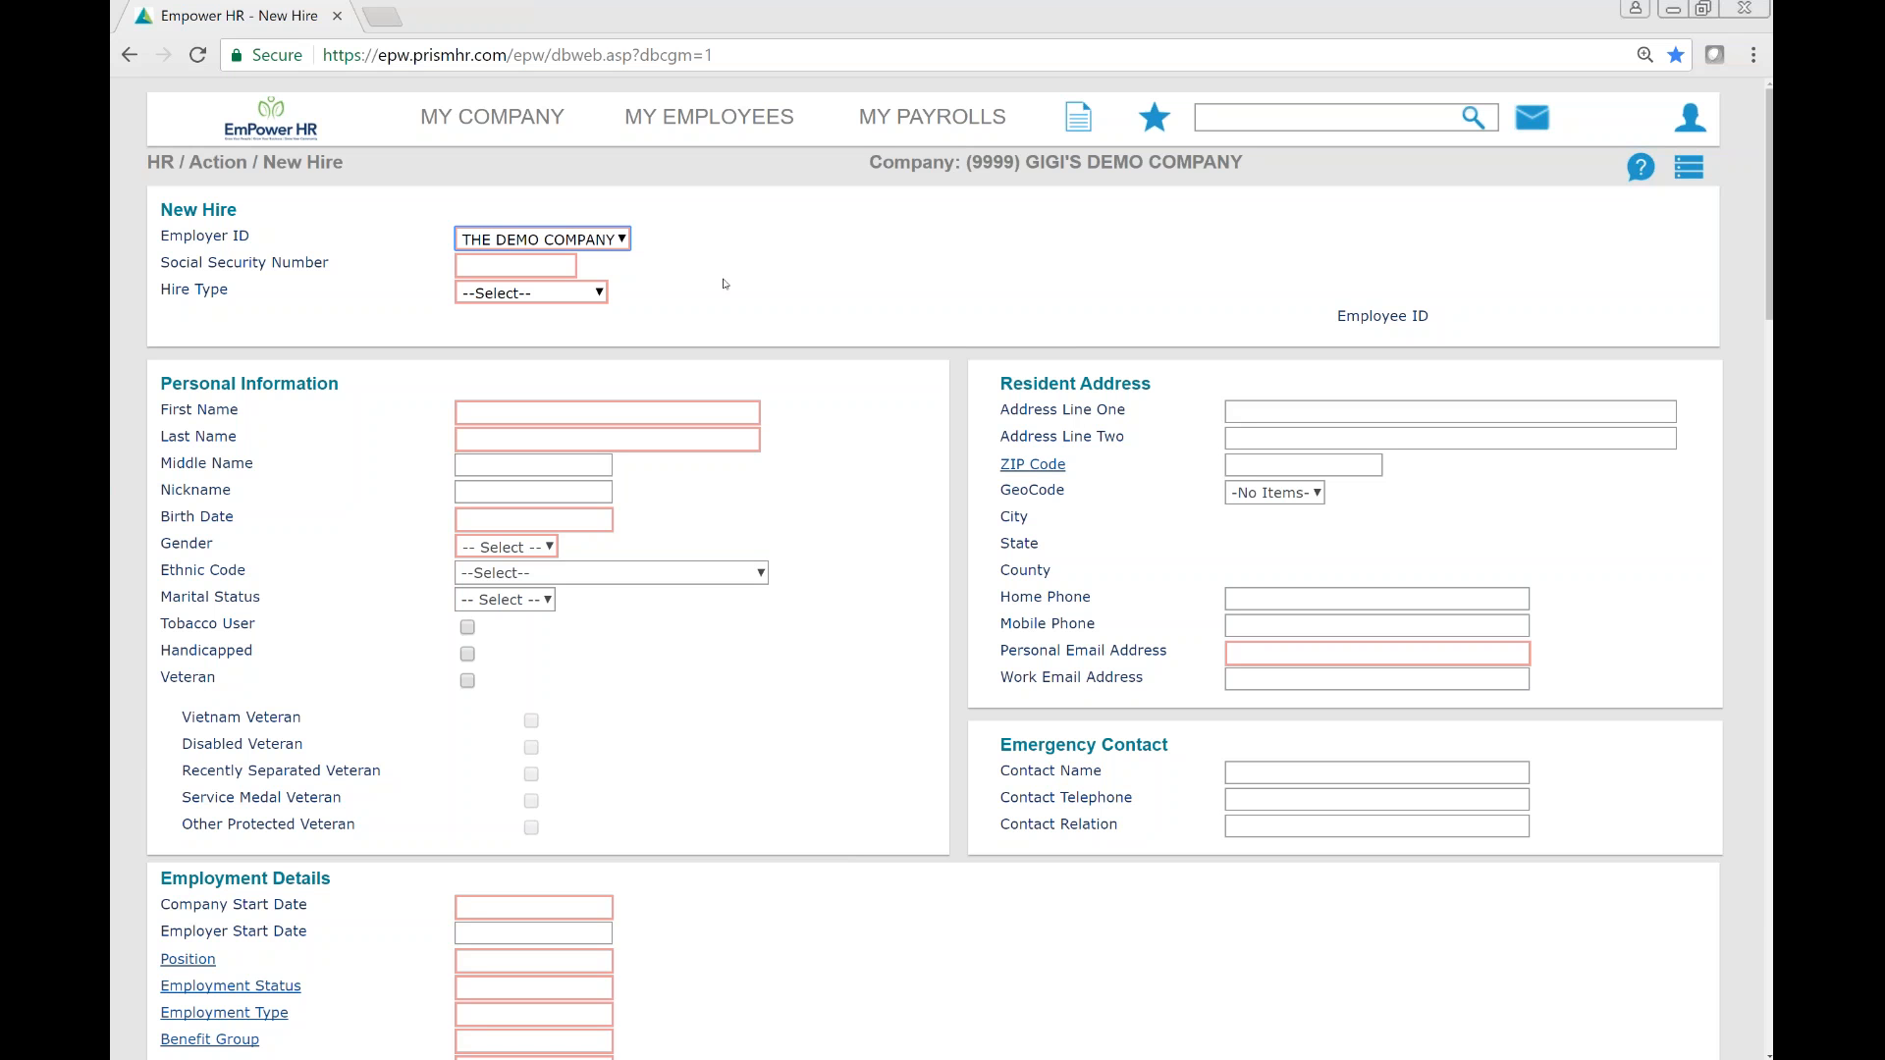
mouse_move(619, 279)
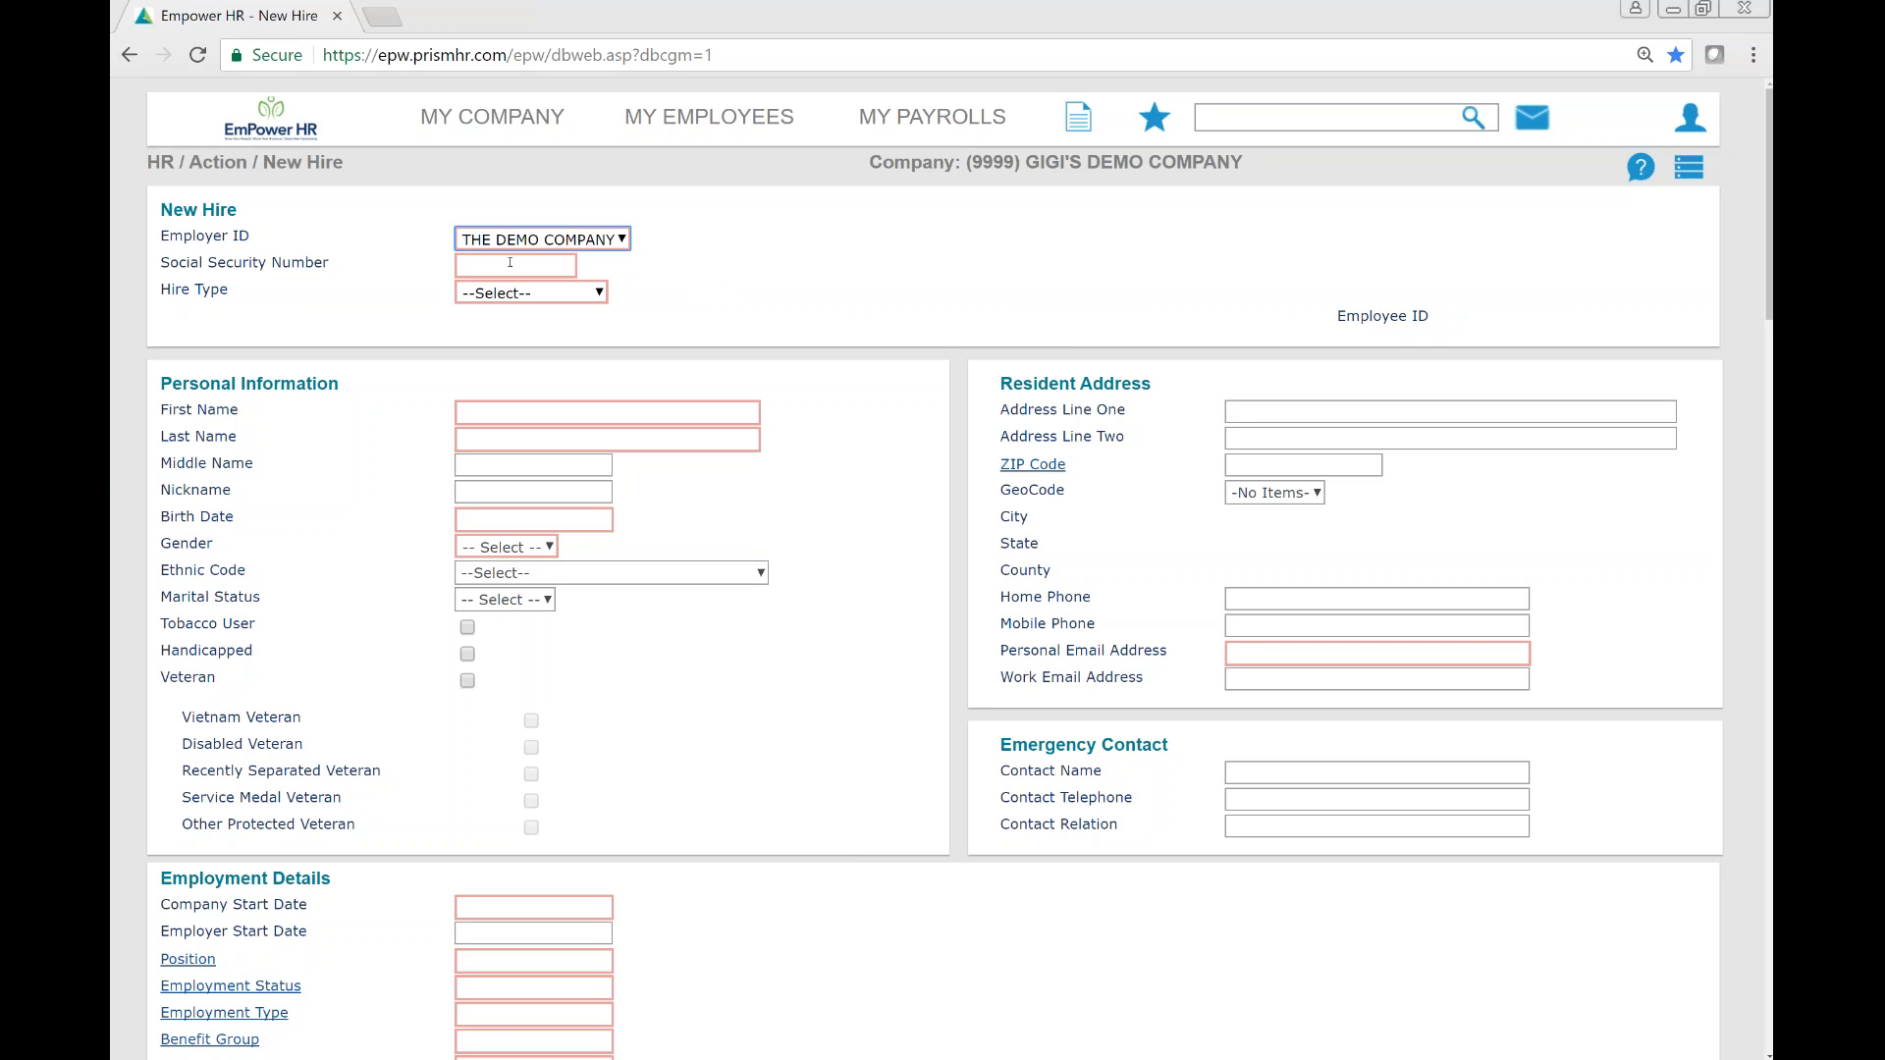
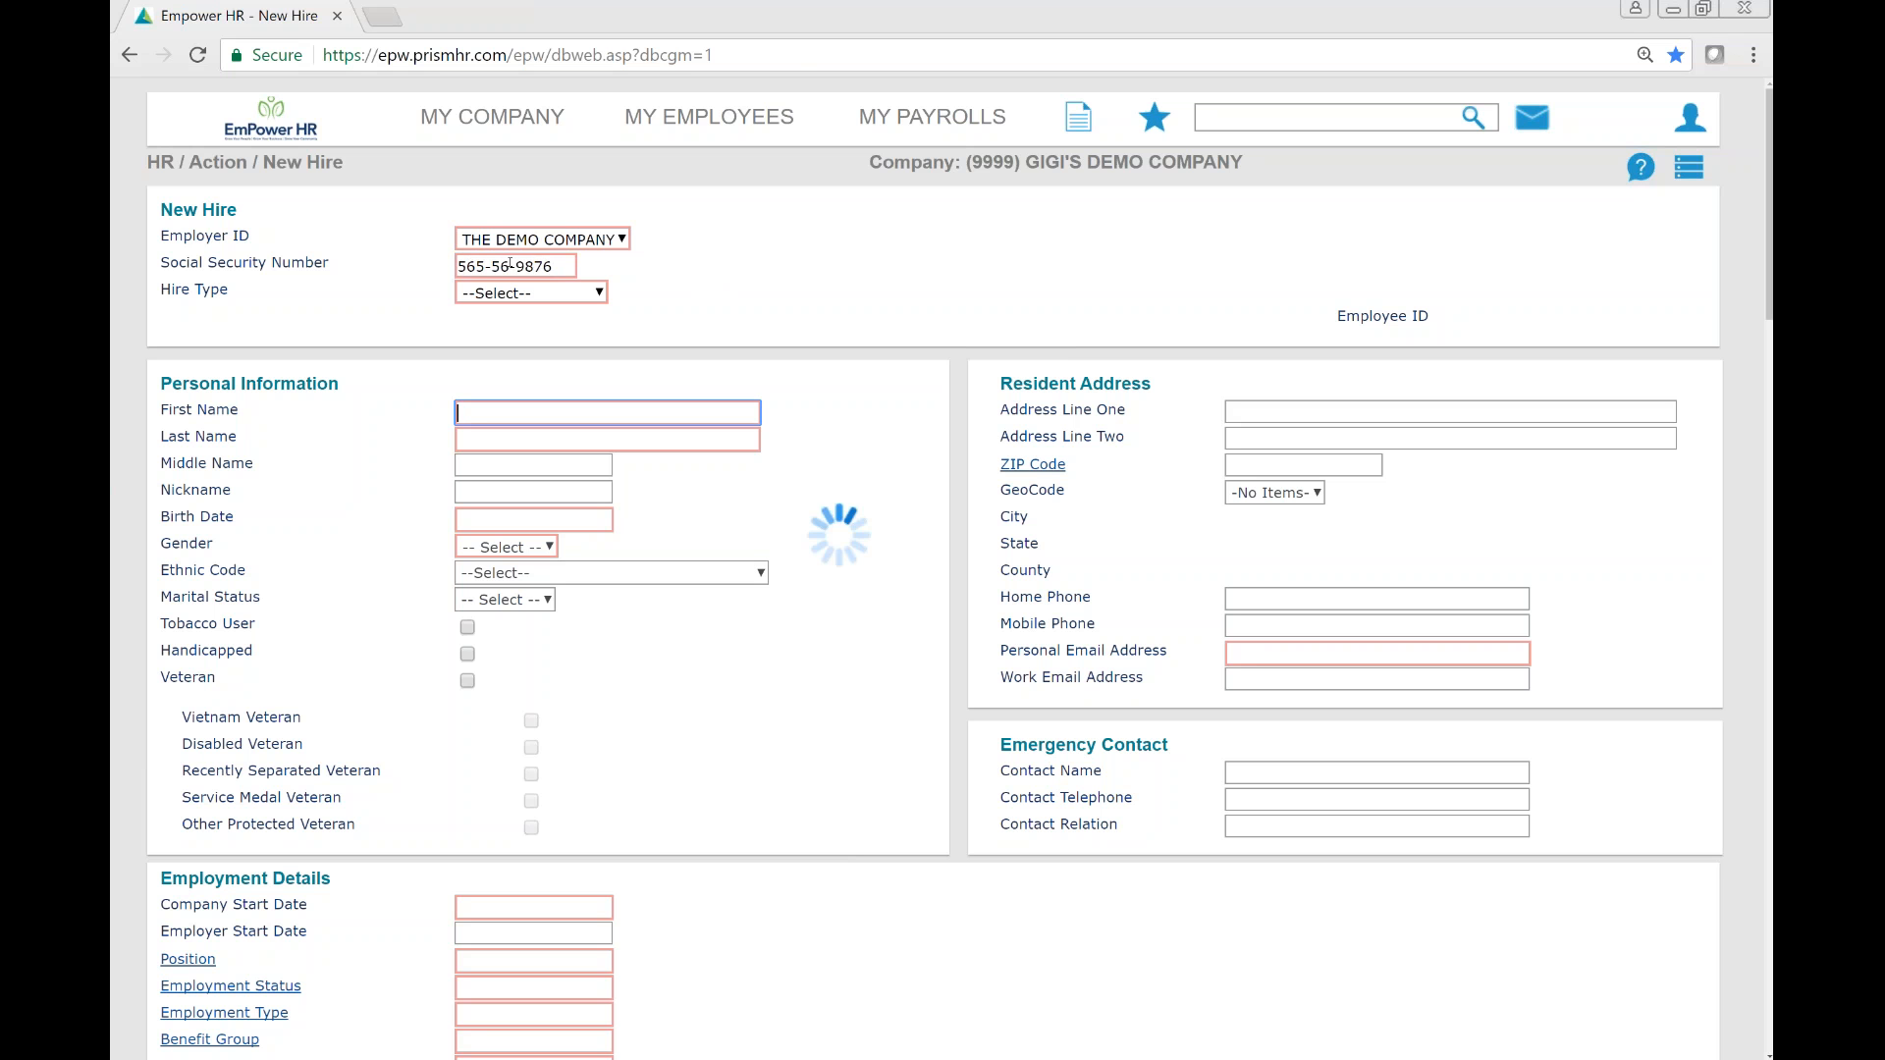
left_click(531, 293)
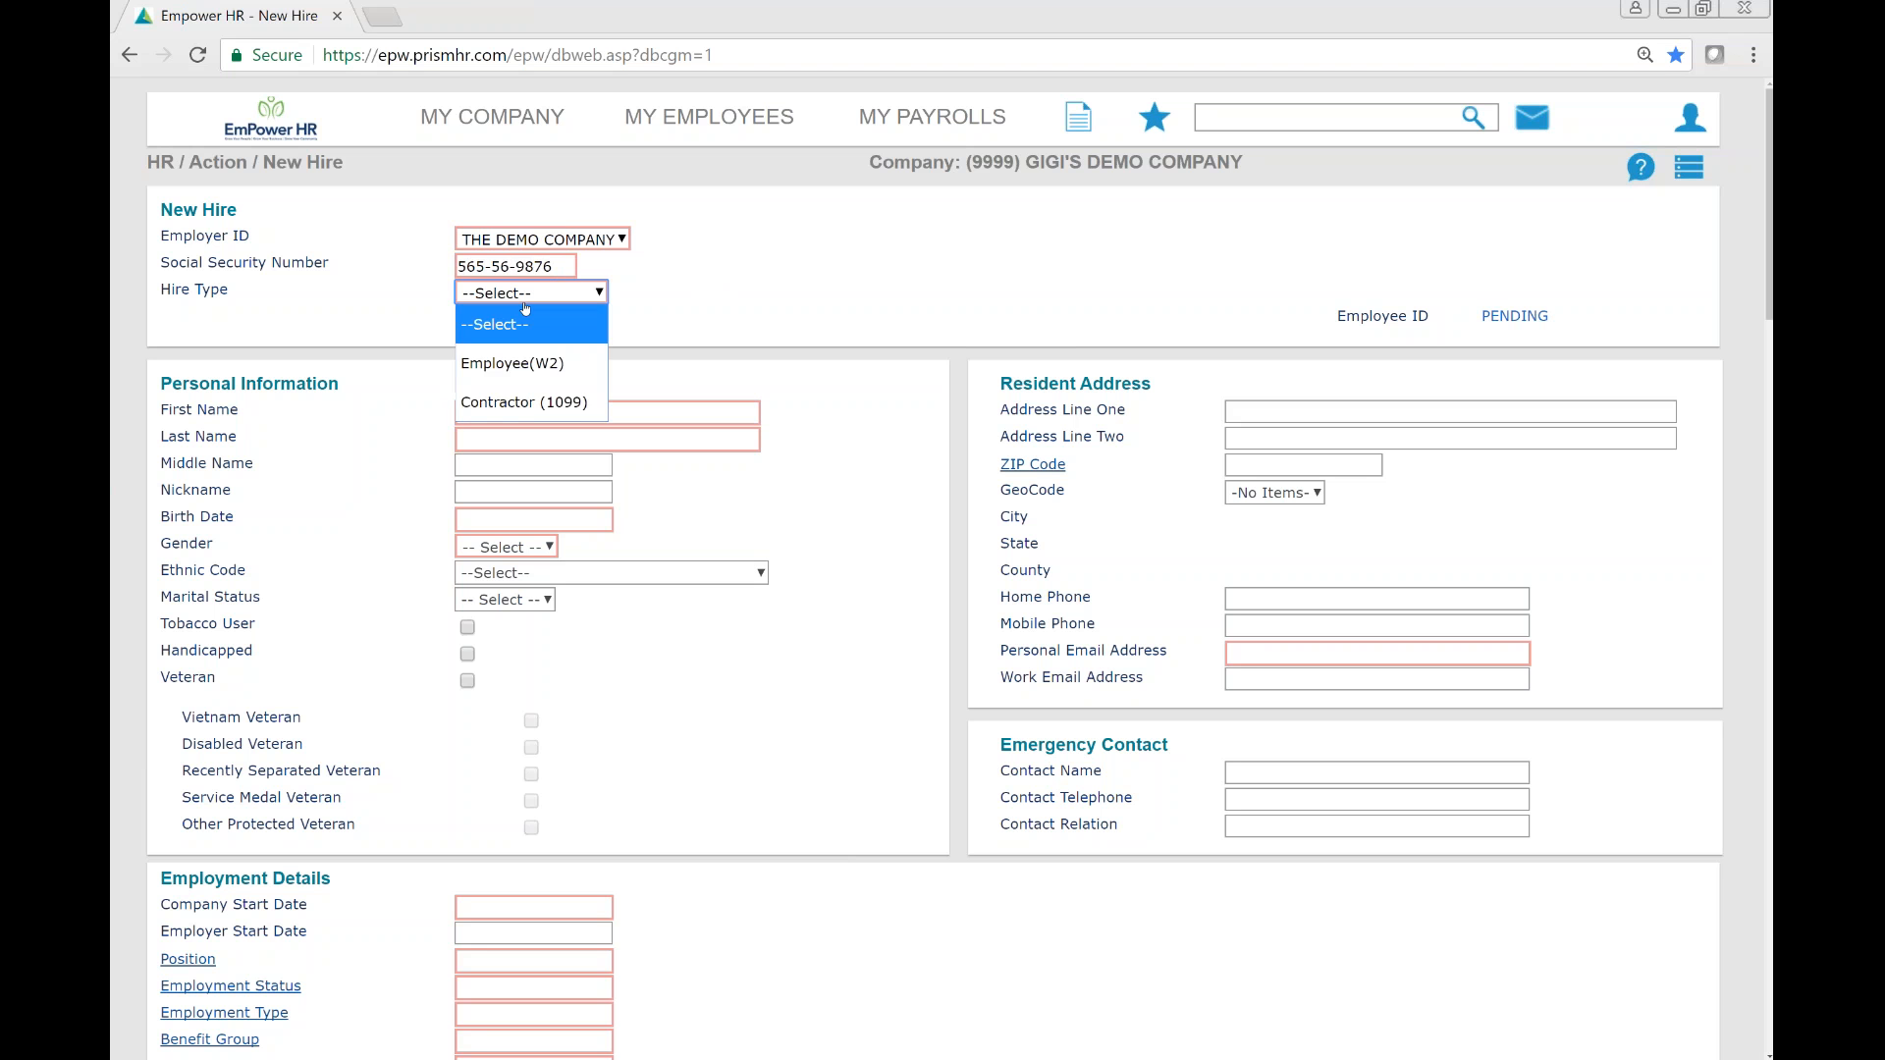
mouse_move(526, 400)
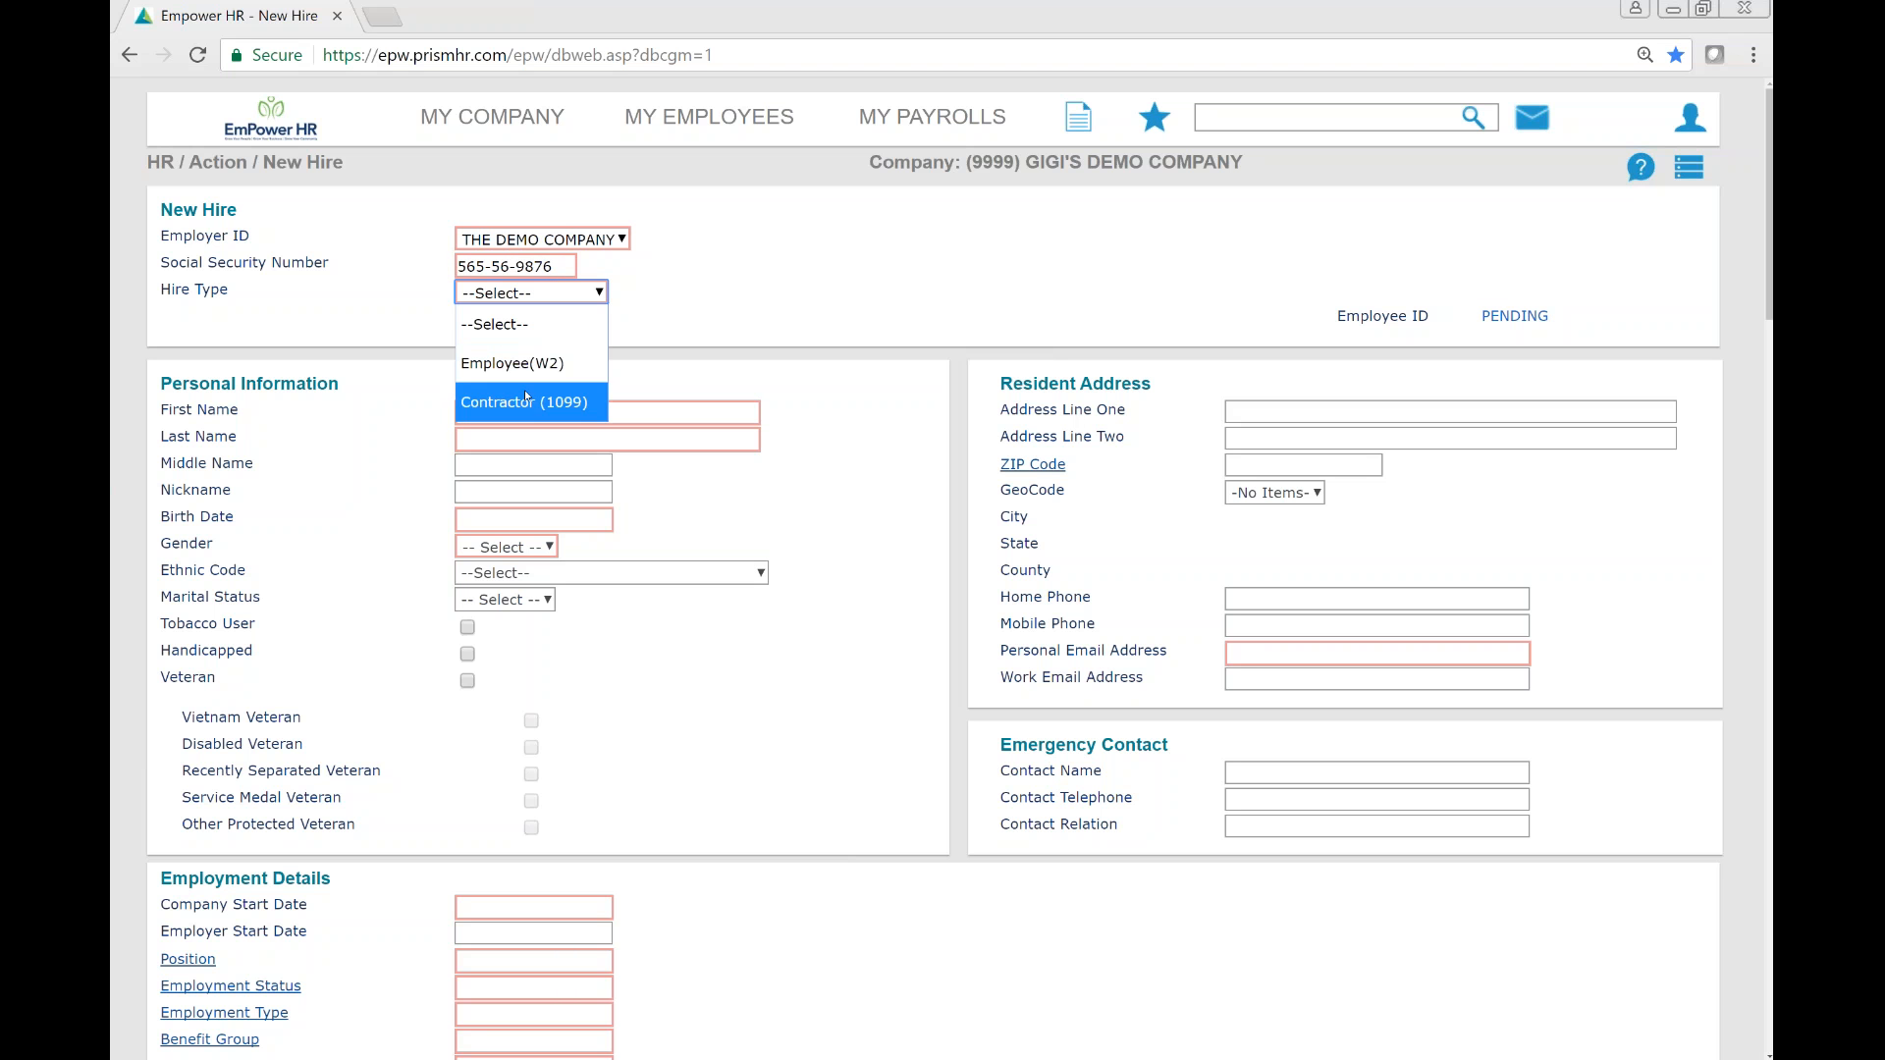
left_click(512, 363)
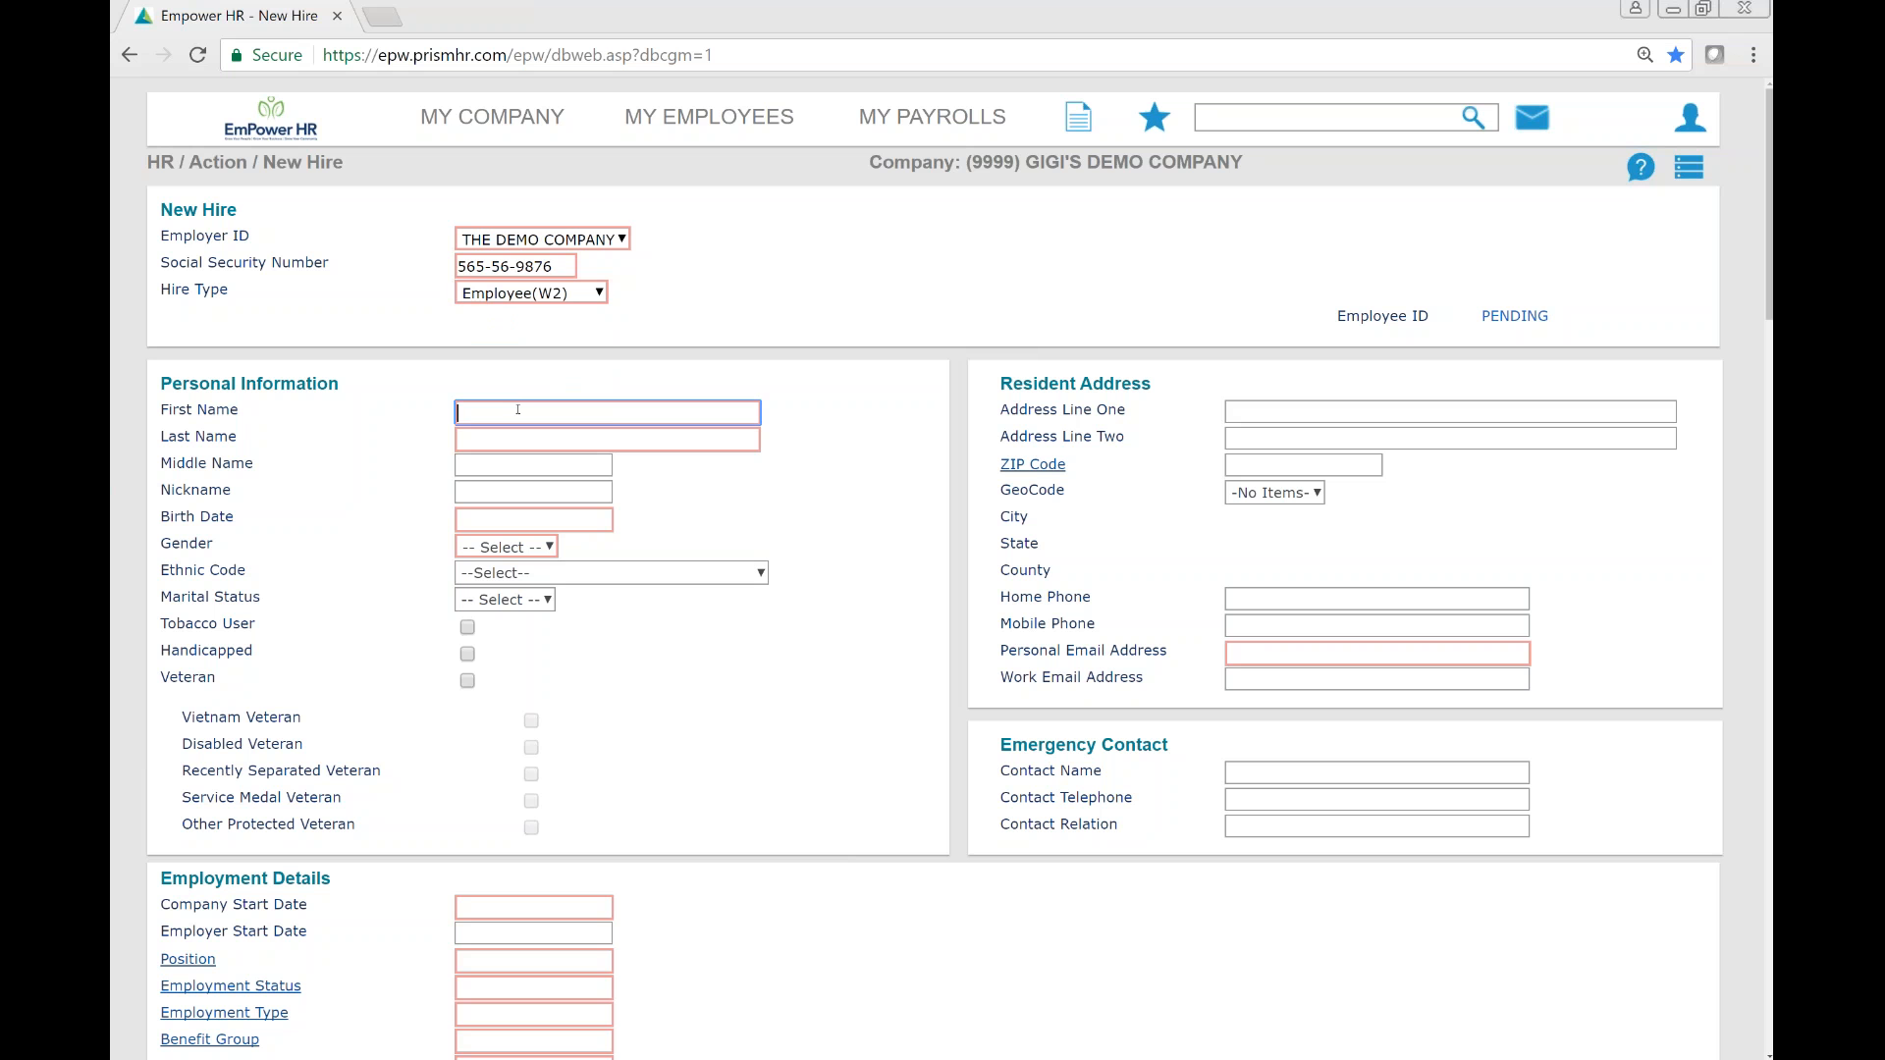
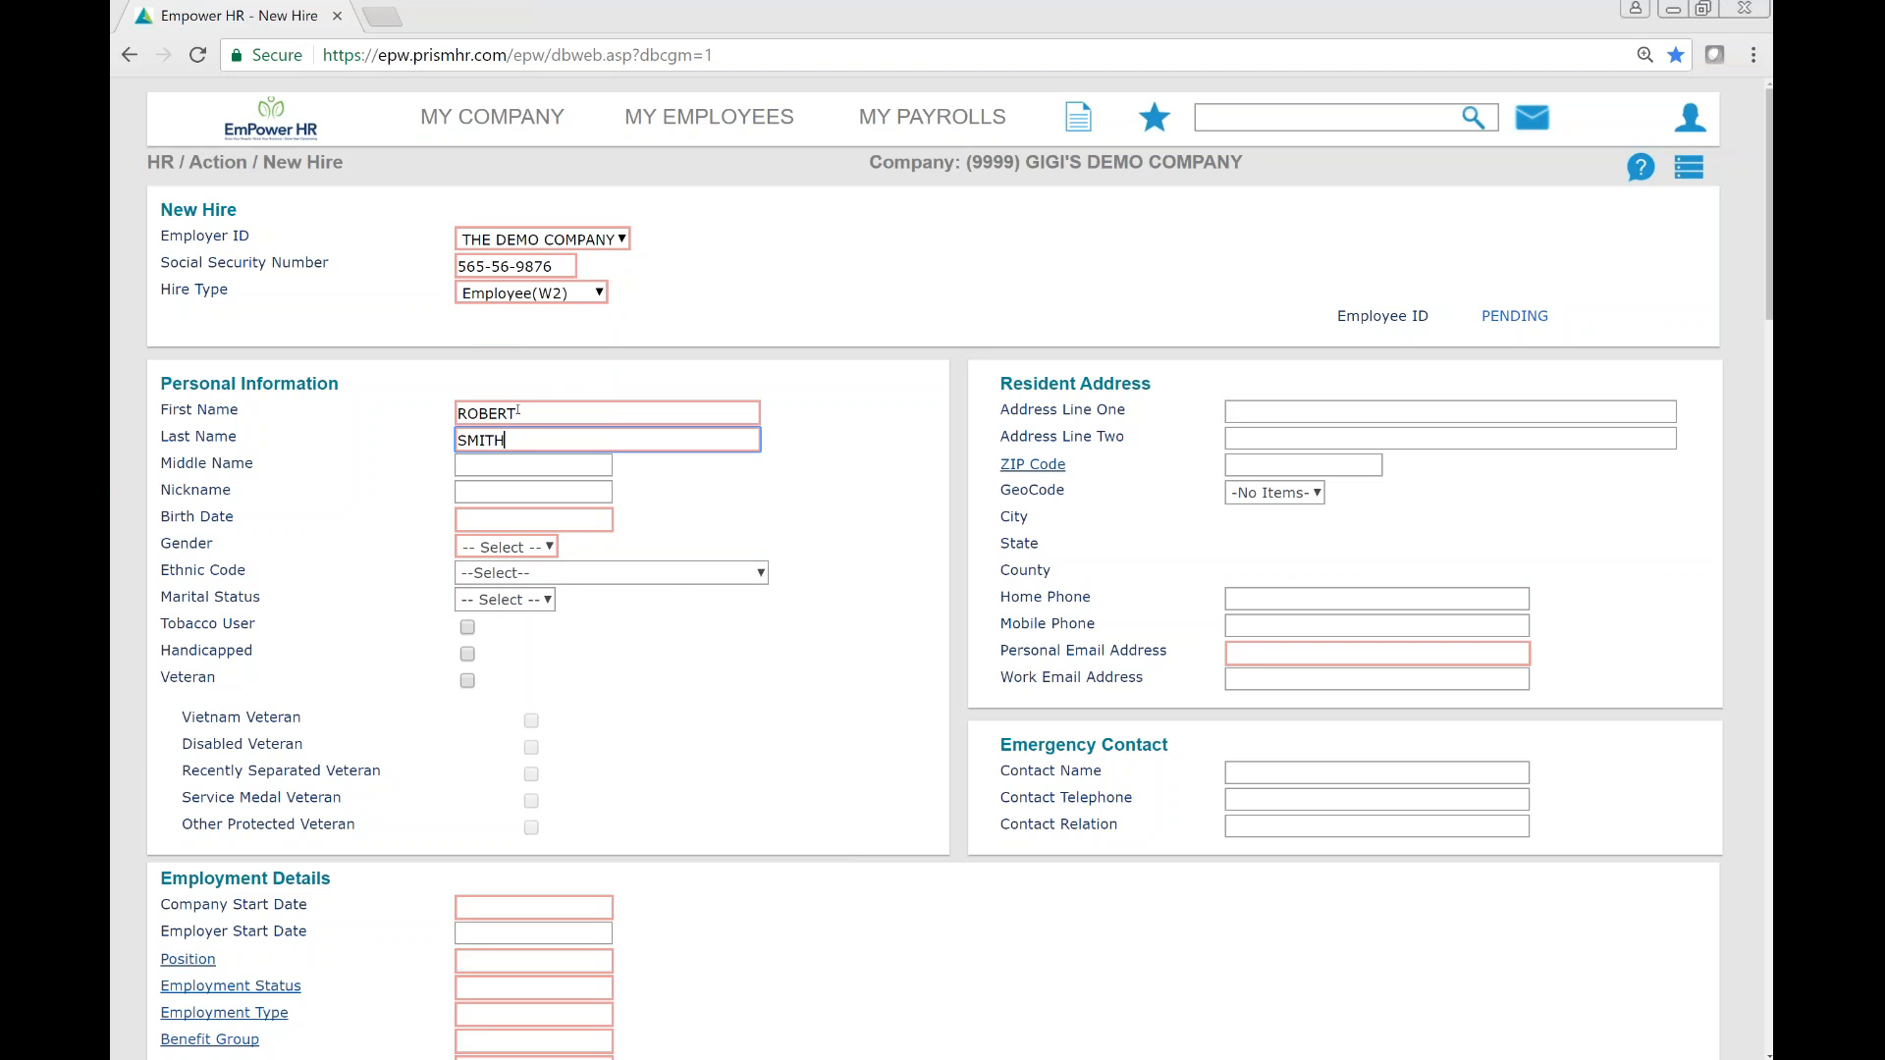
left_click(532, 519)
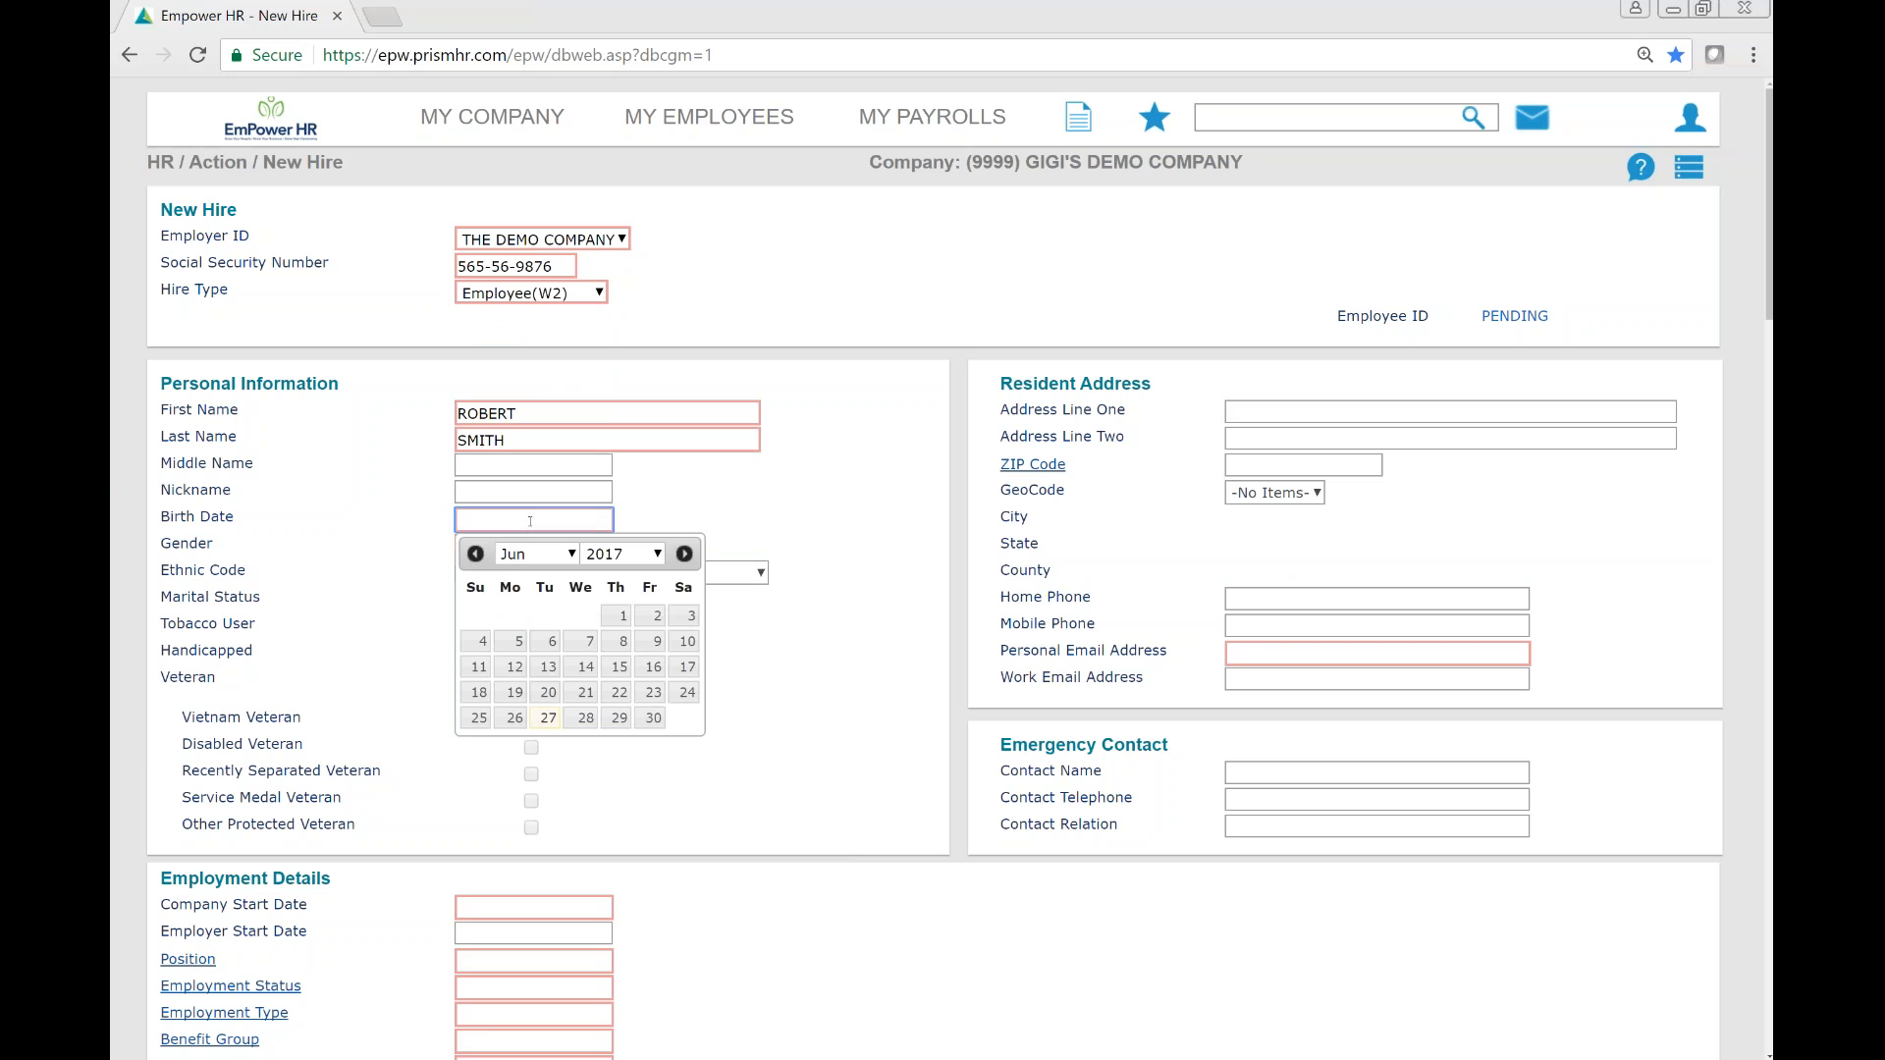
type("10/30")
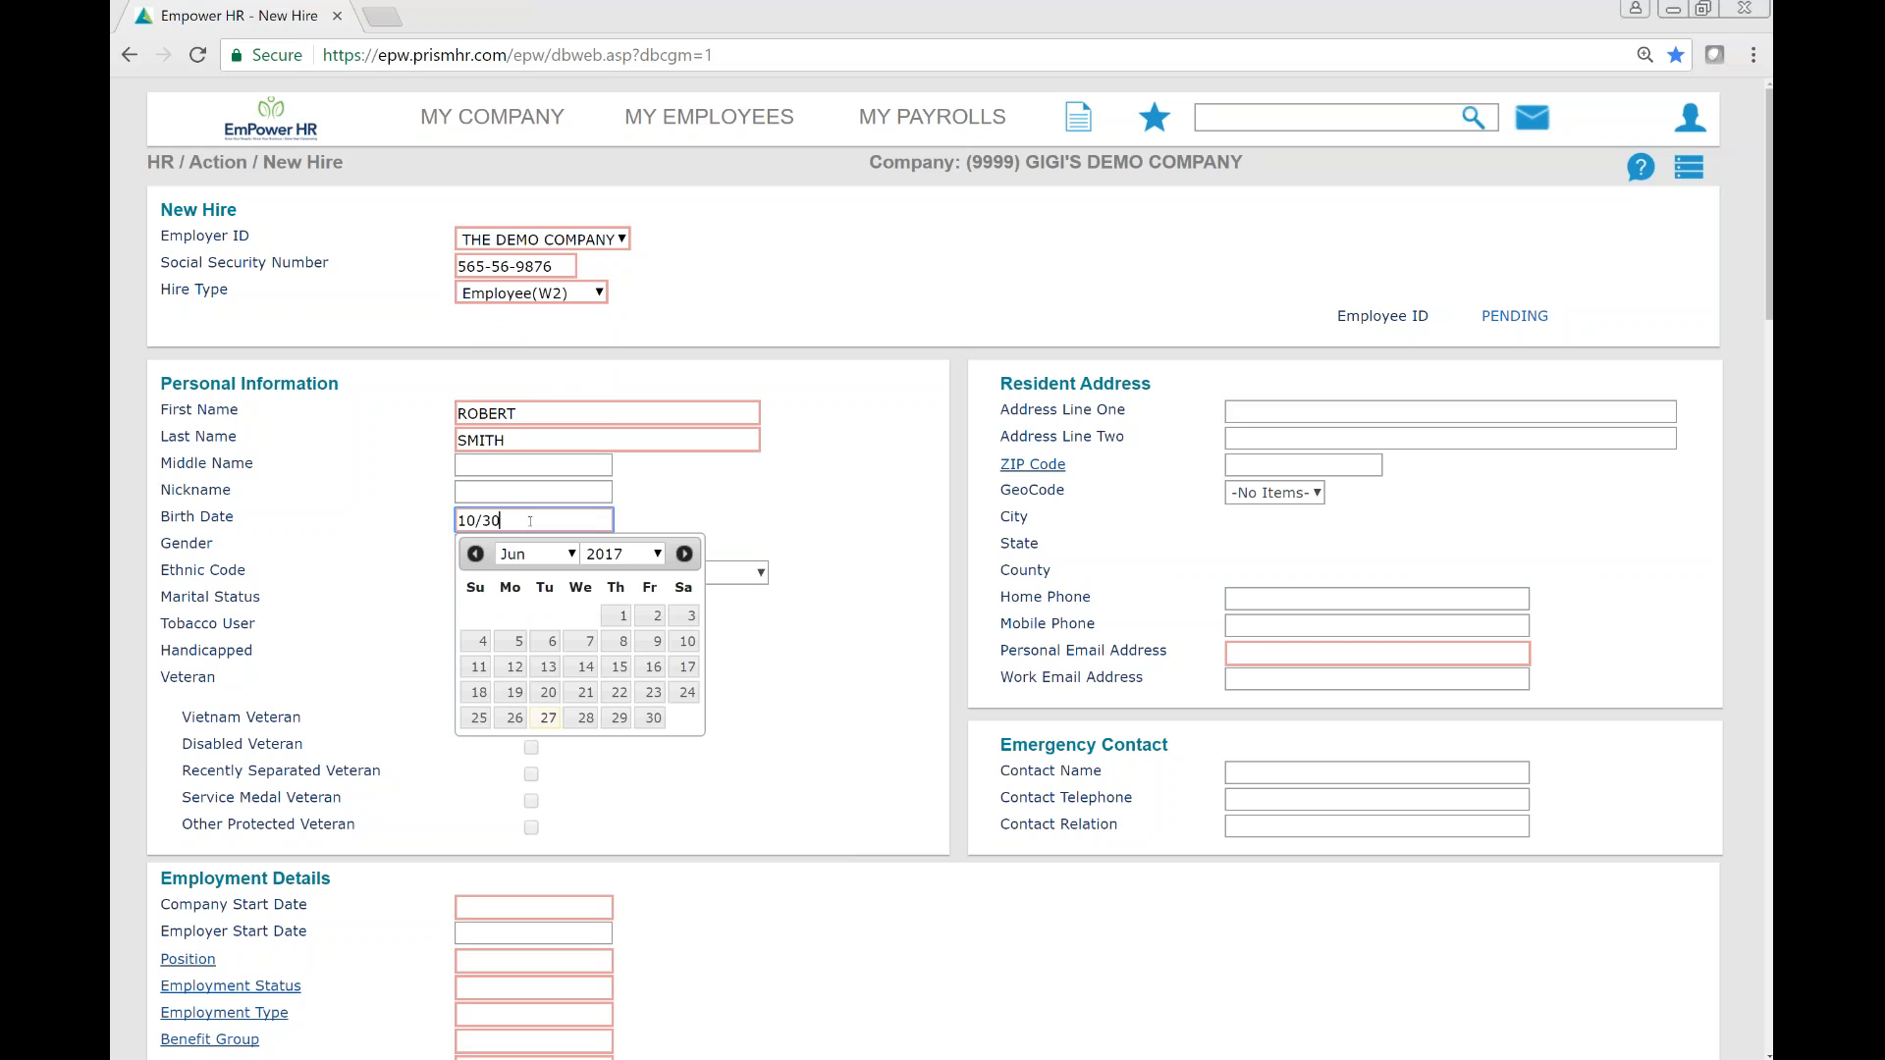
type("/1985")
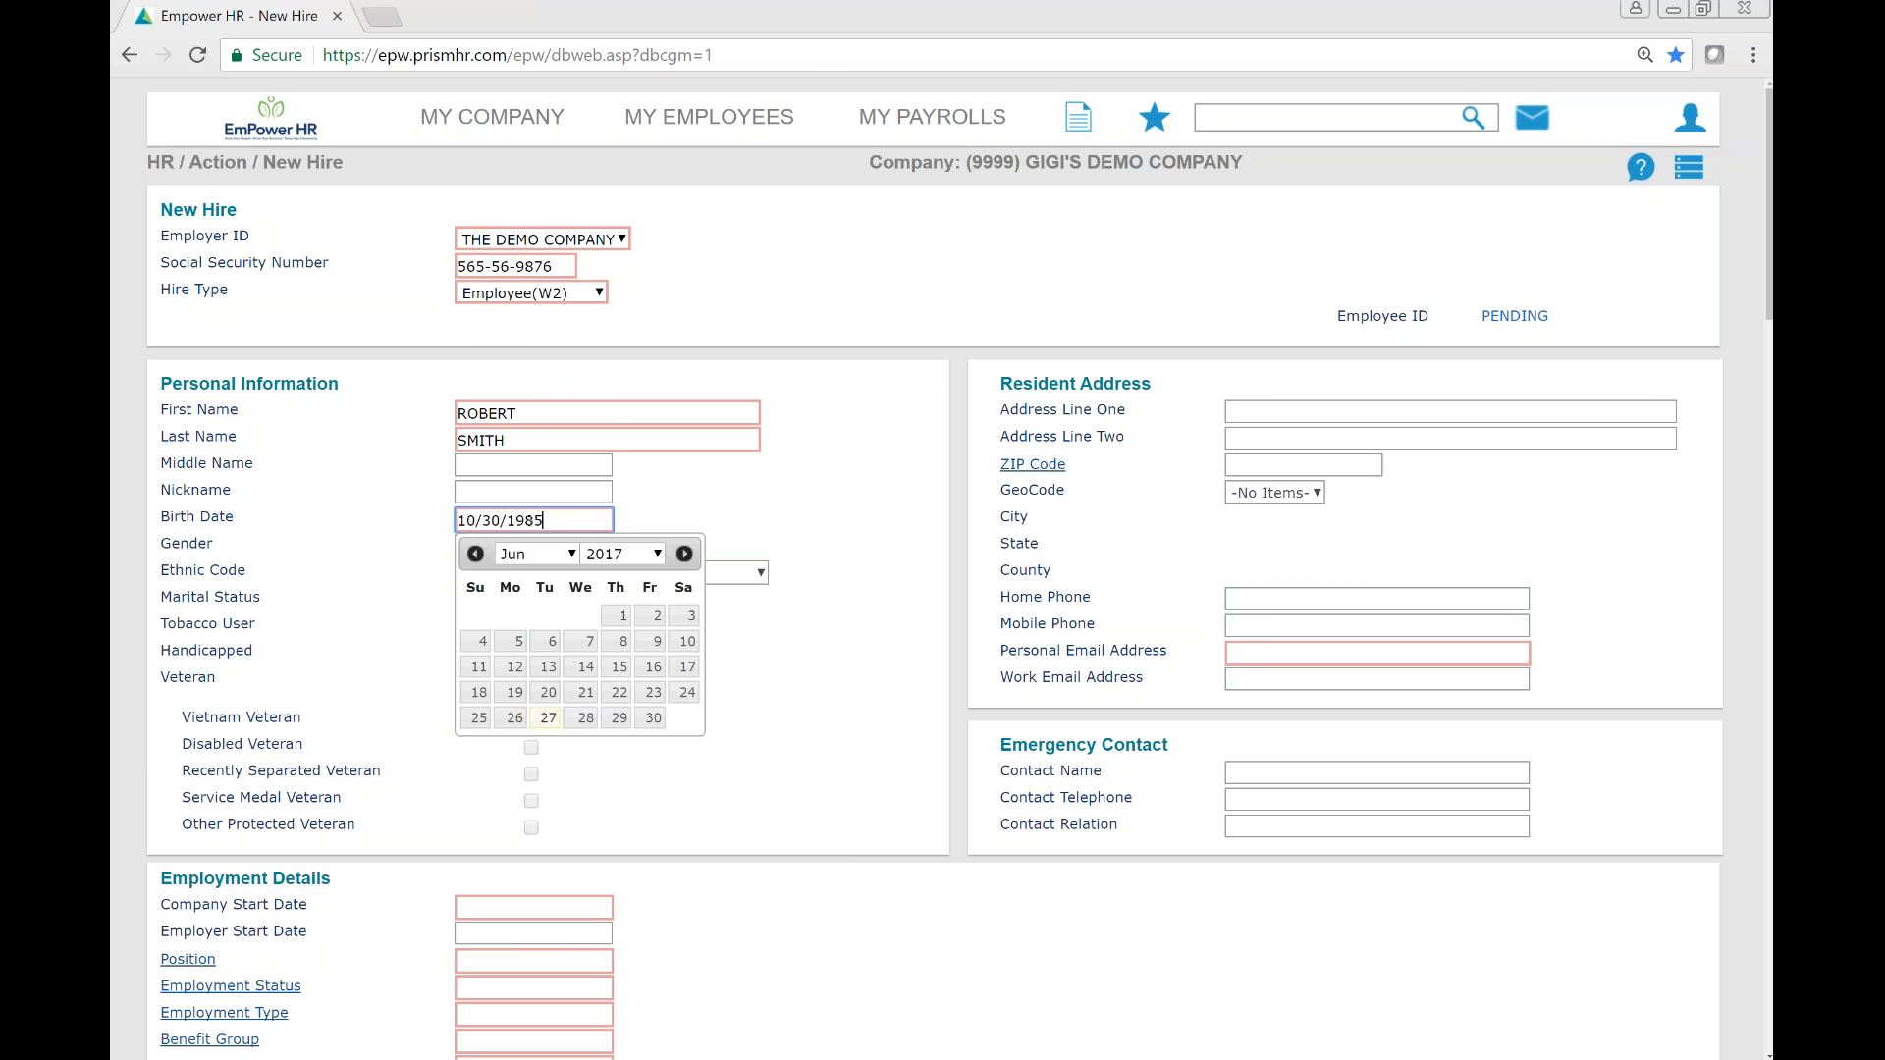
left_click(505, 548)
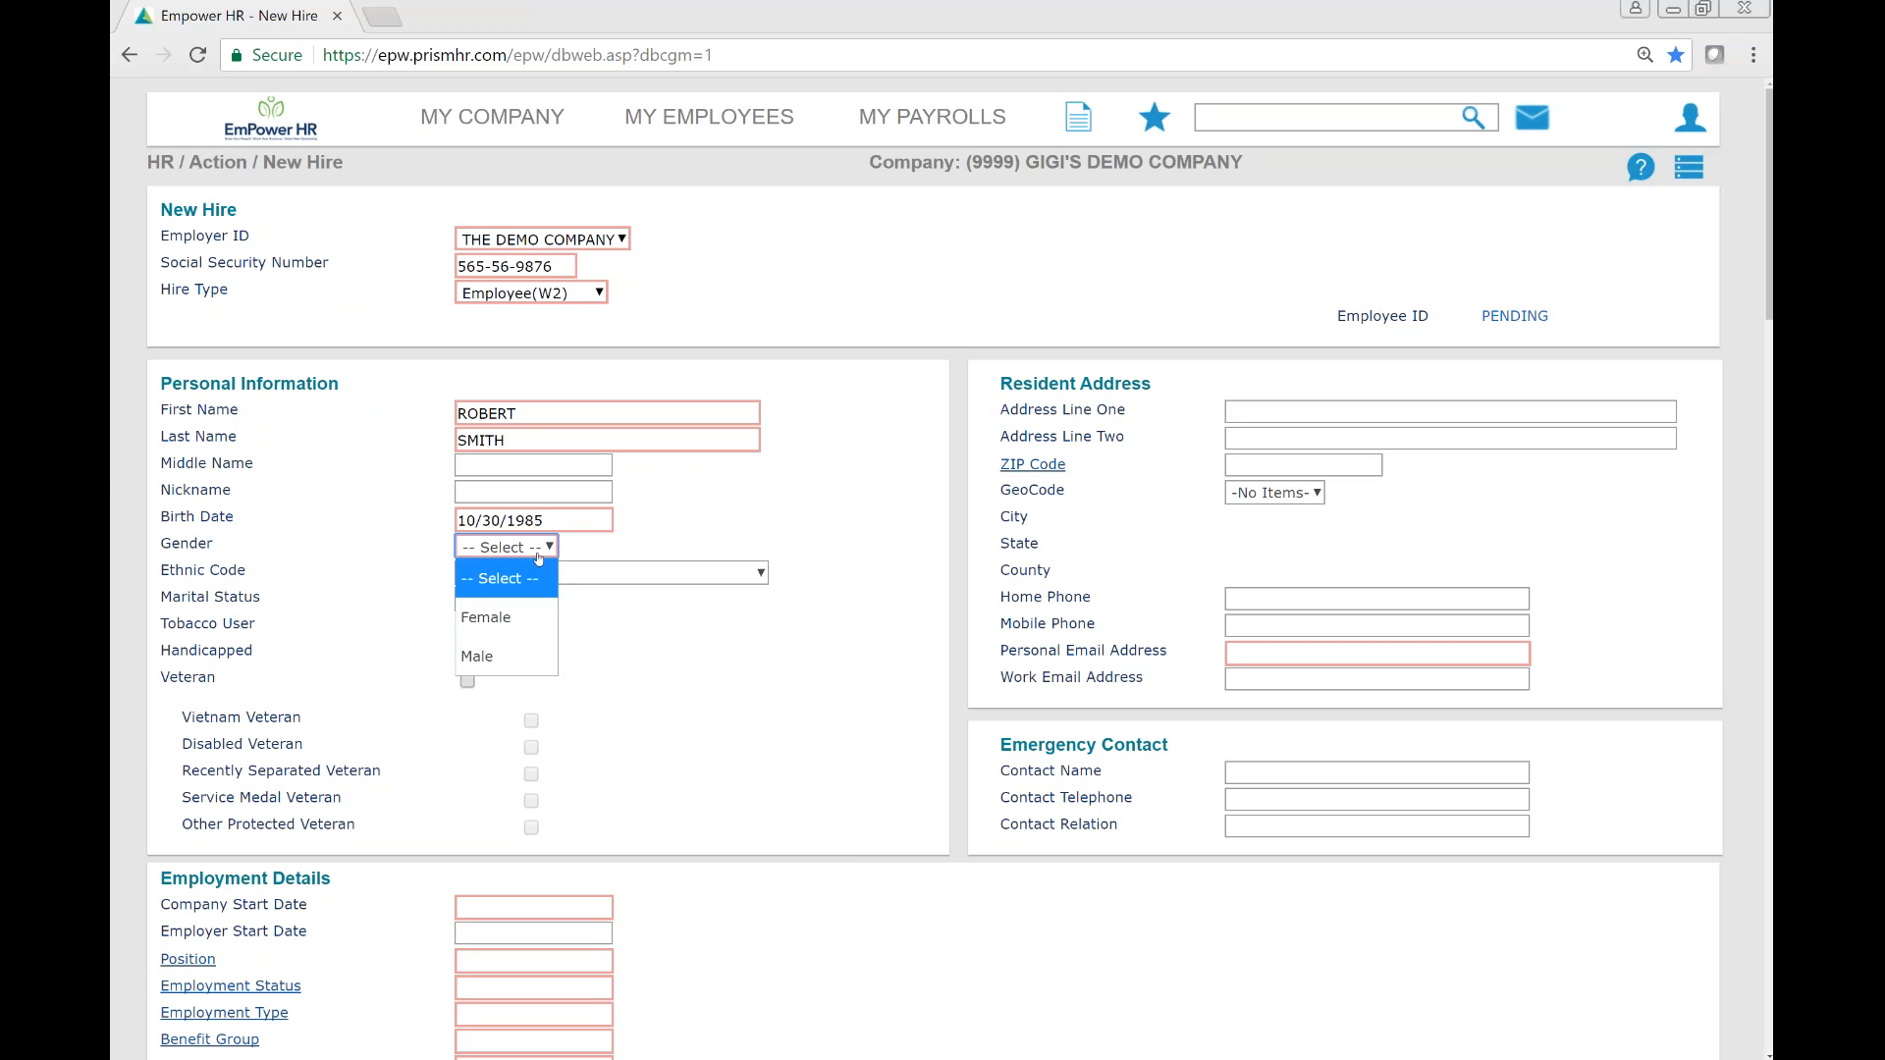
left_click(476, 656)
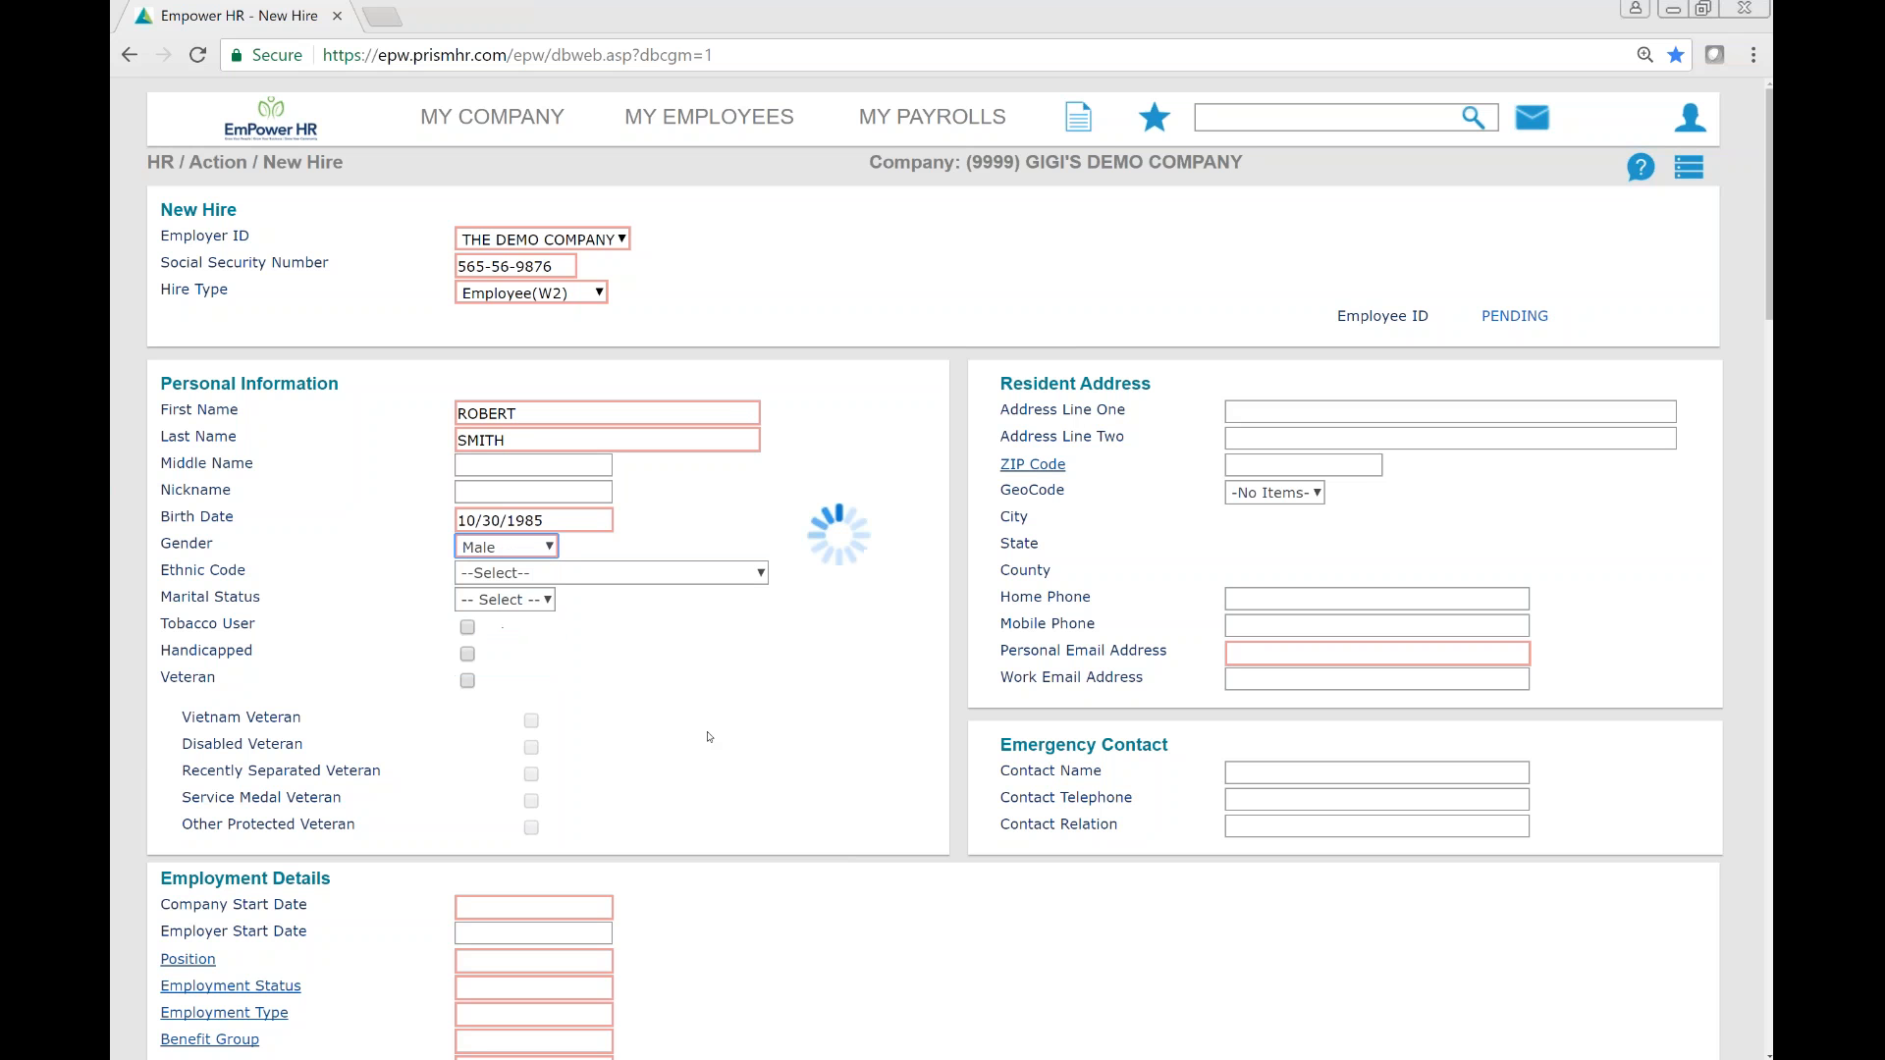
Set the company start date to June 27, 2017 from the calendar, filling the employer start date too.
scroll("down", 3)
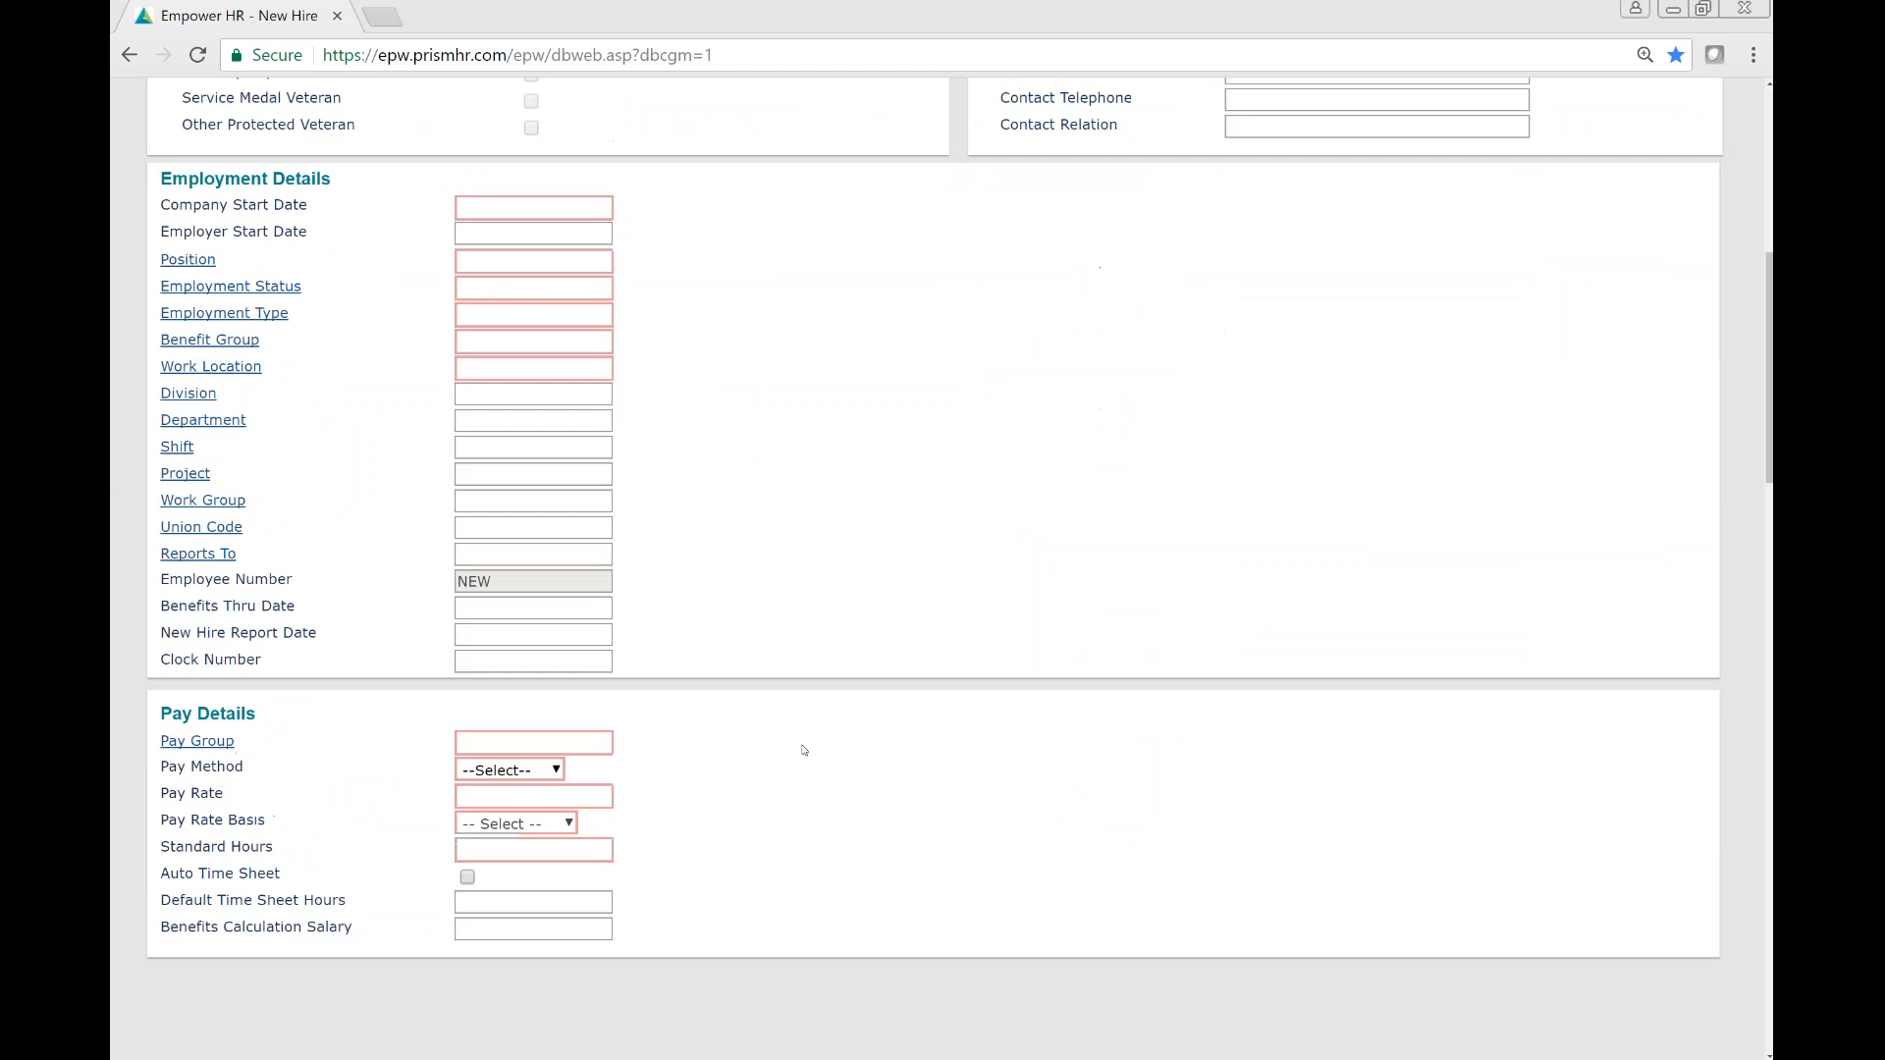
scroll("down", 3)
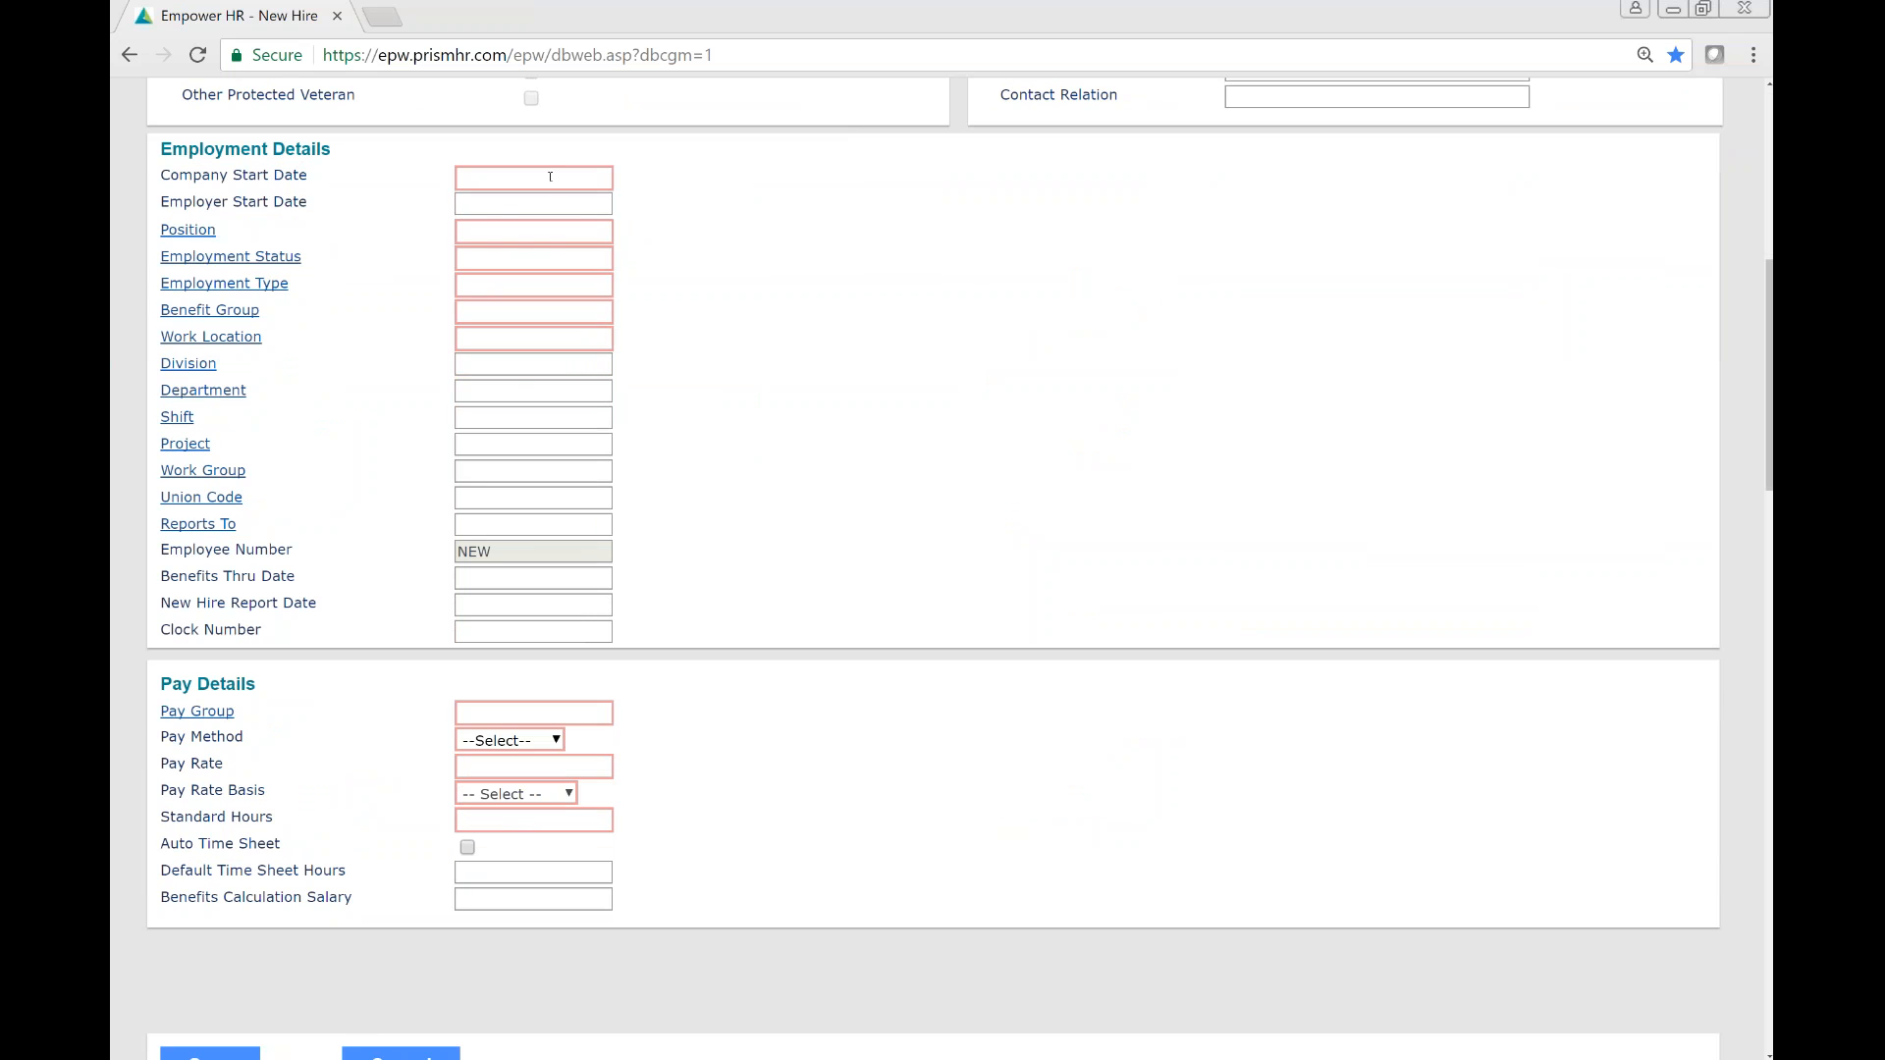
left_click(533, 176)
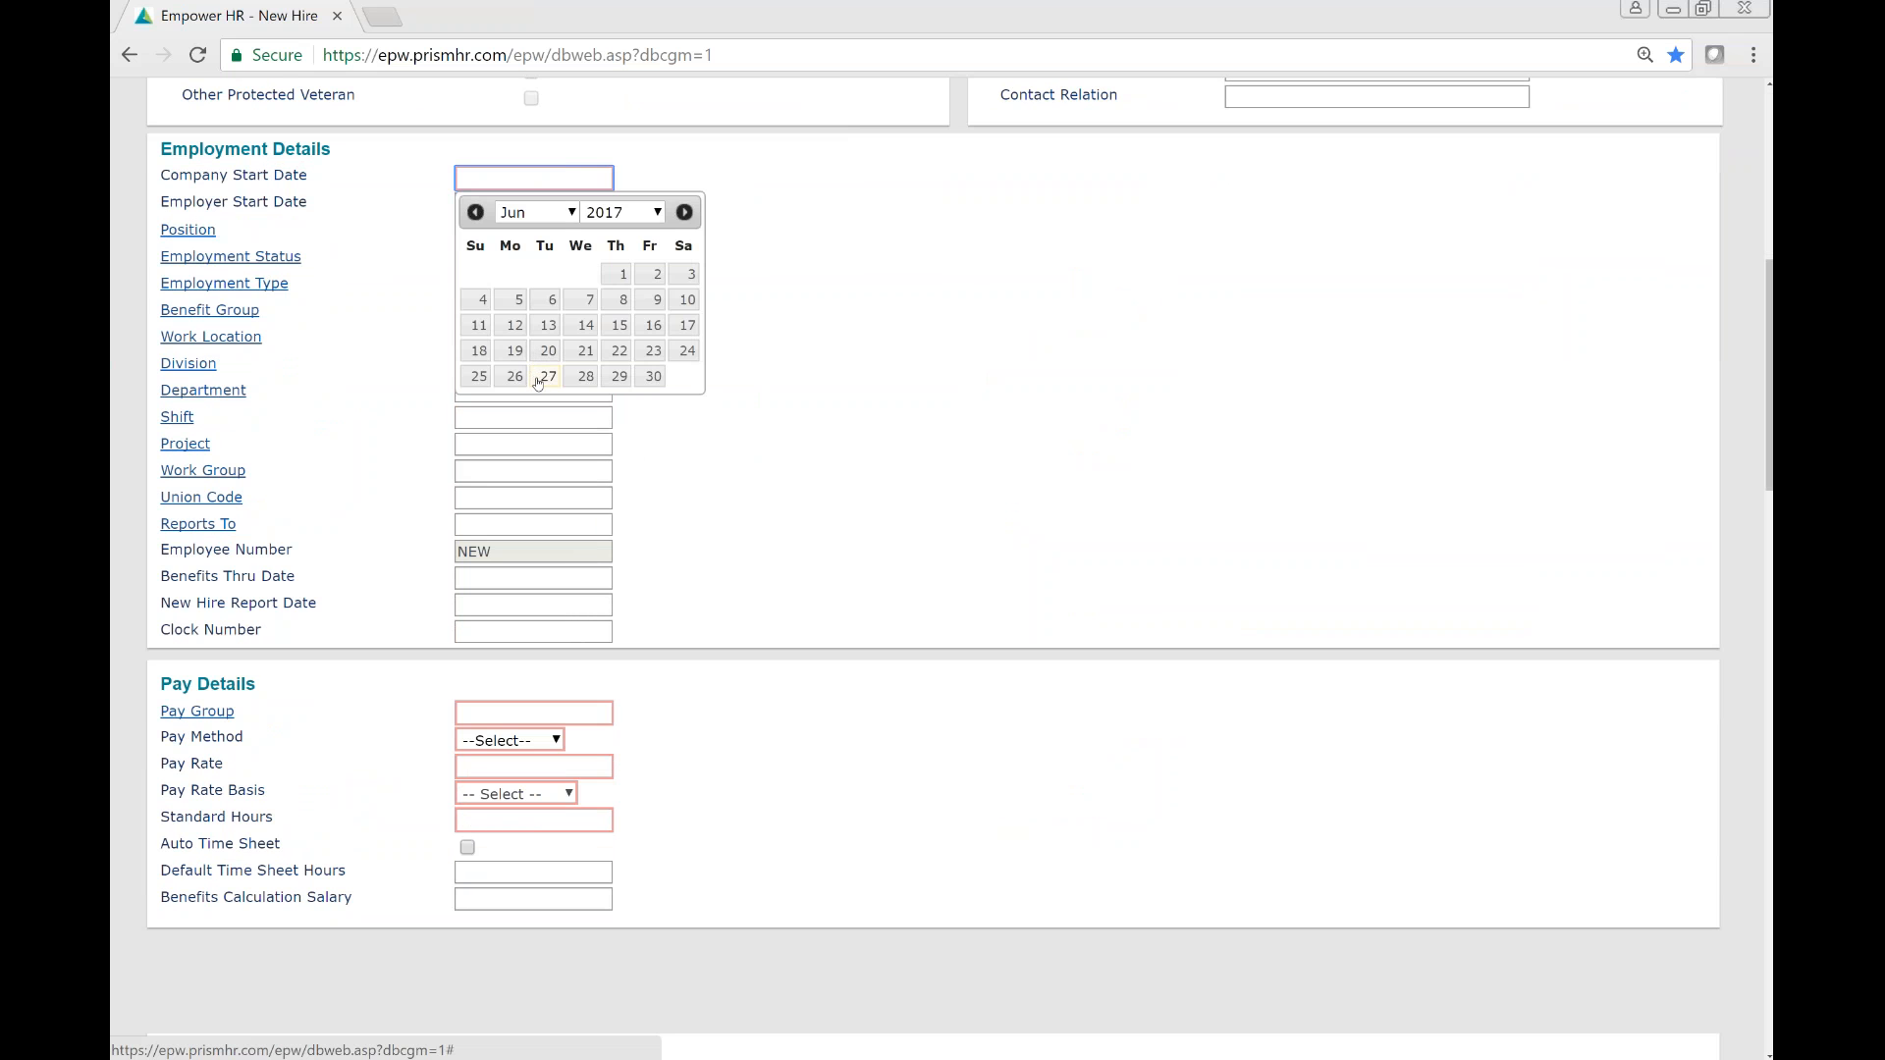
left_click(548, 377)
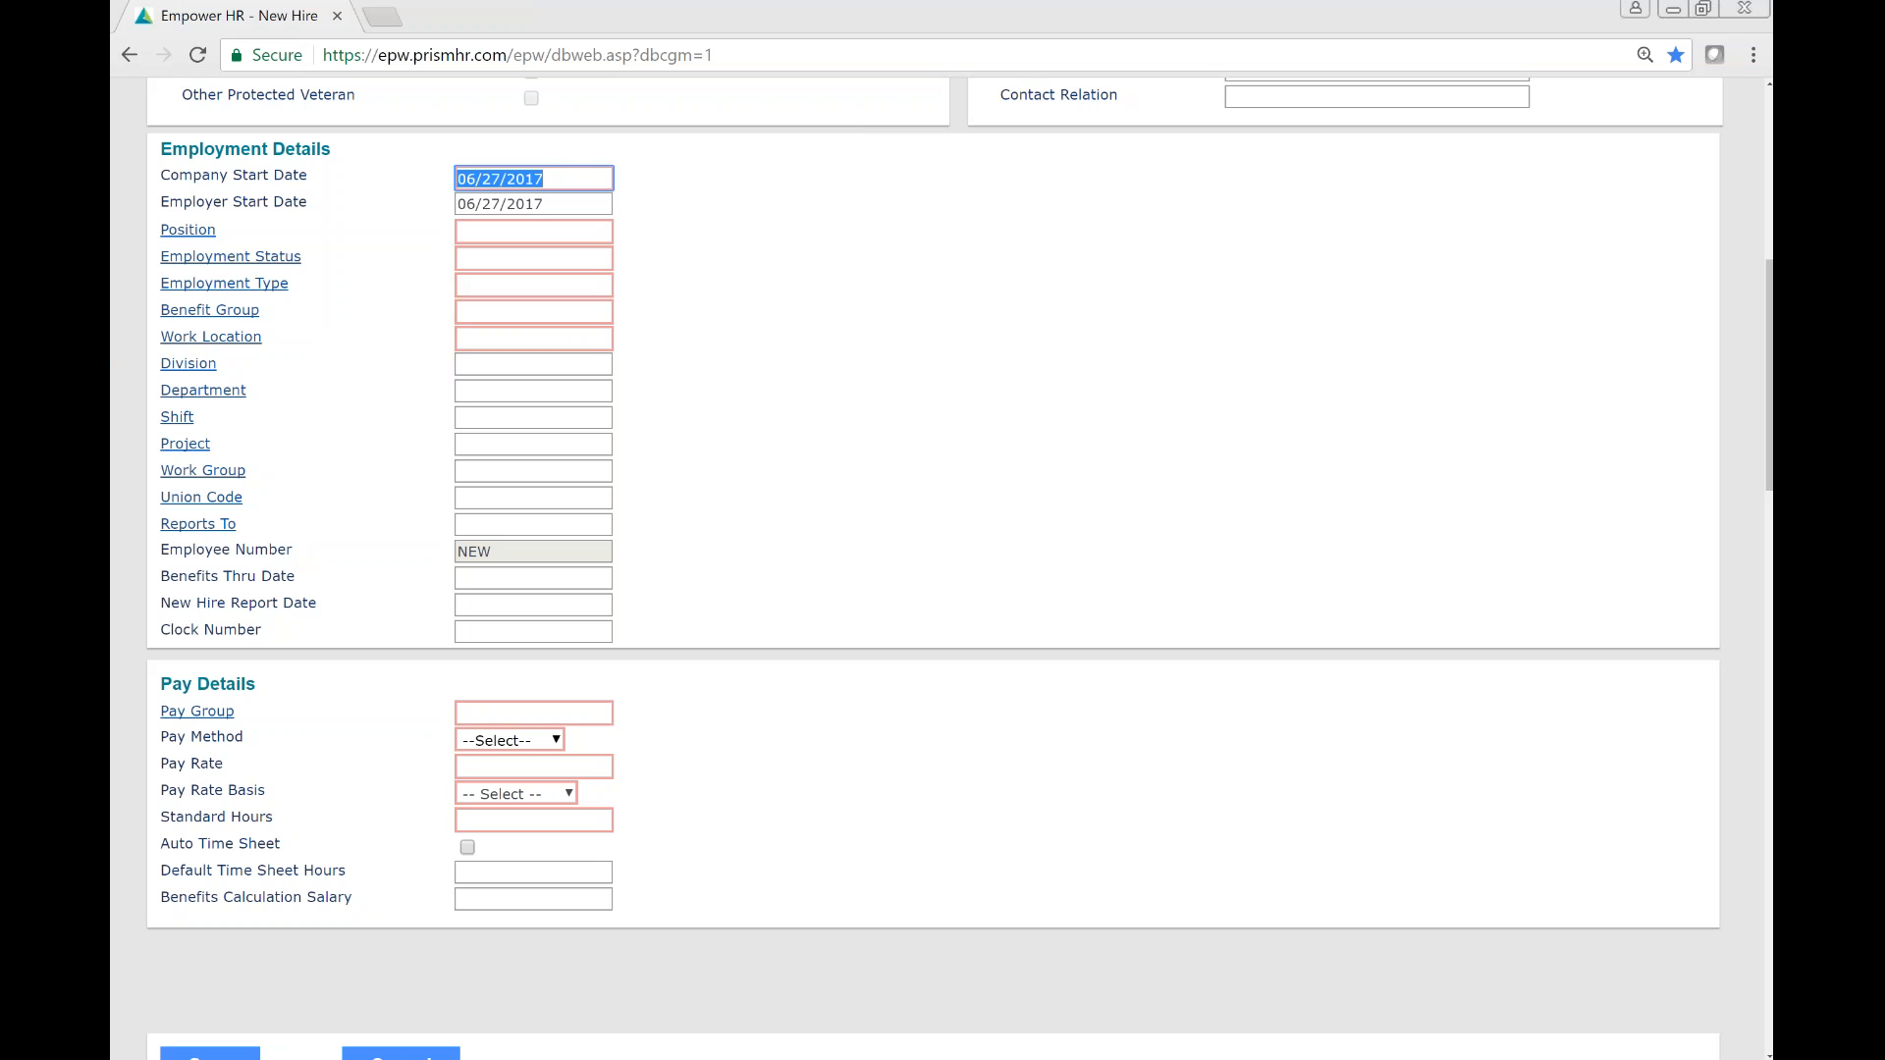
mouse_move(210, 335)
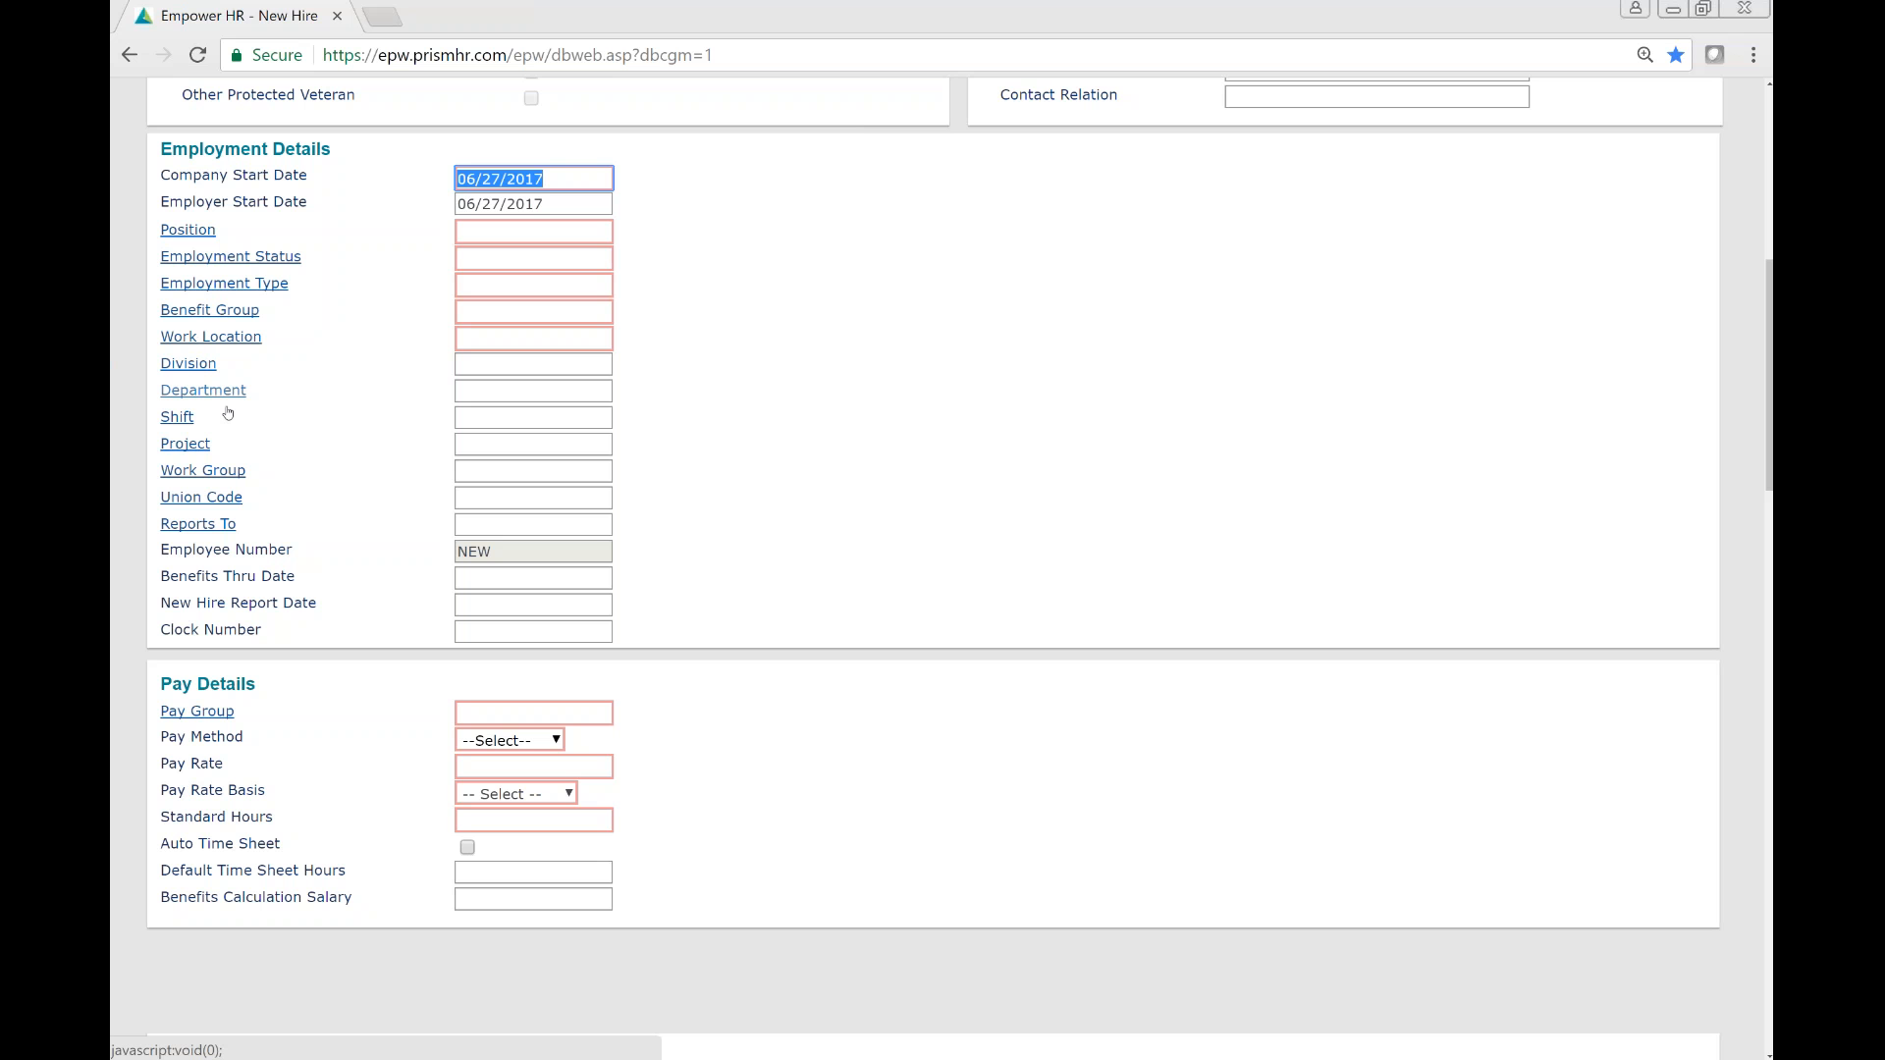
mouse_move(201, 241)
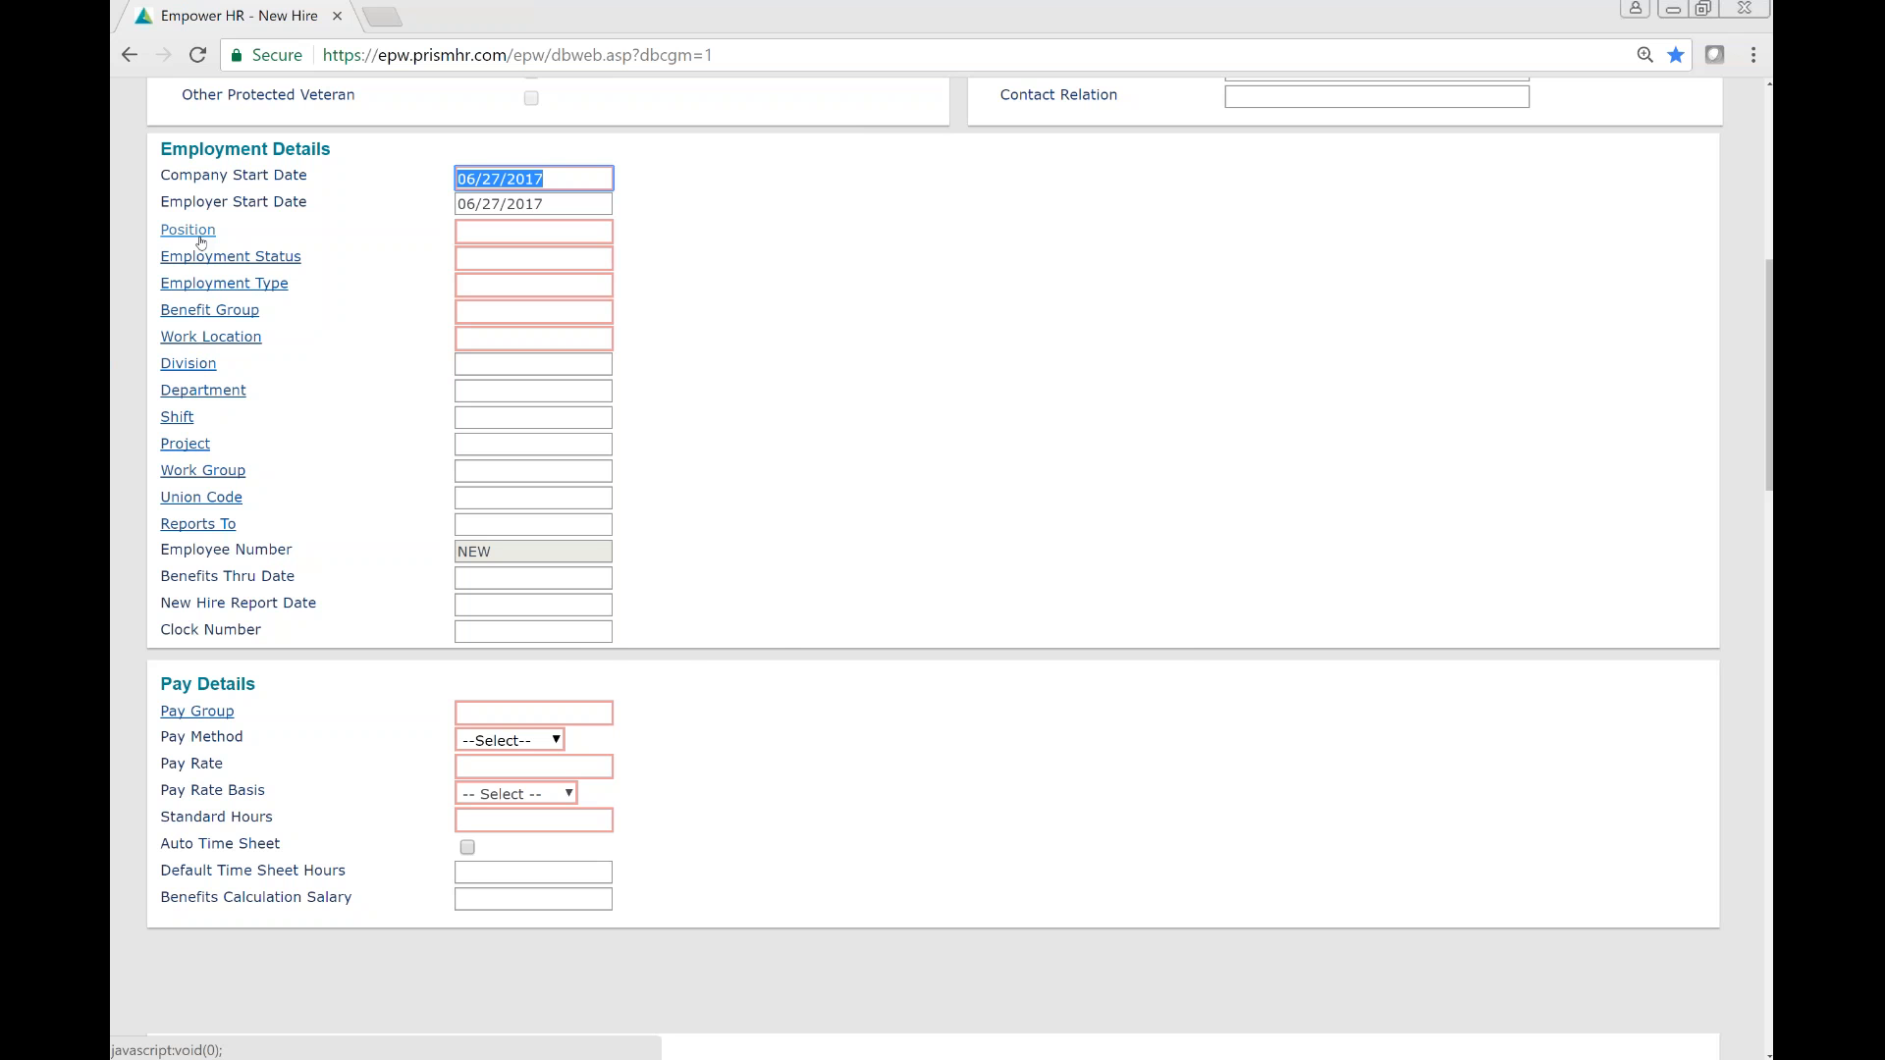
Choose the IT position from the active positions lookup.
left_click(189, 230)
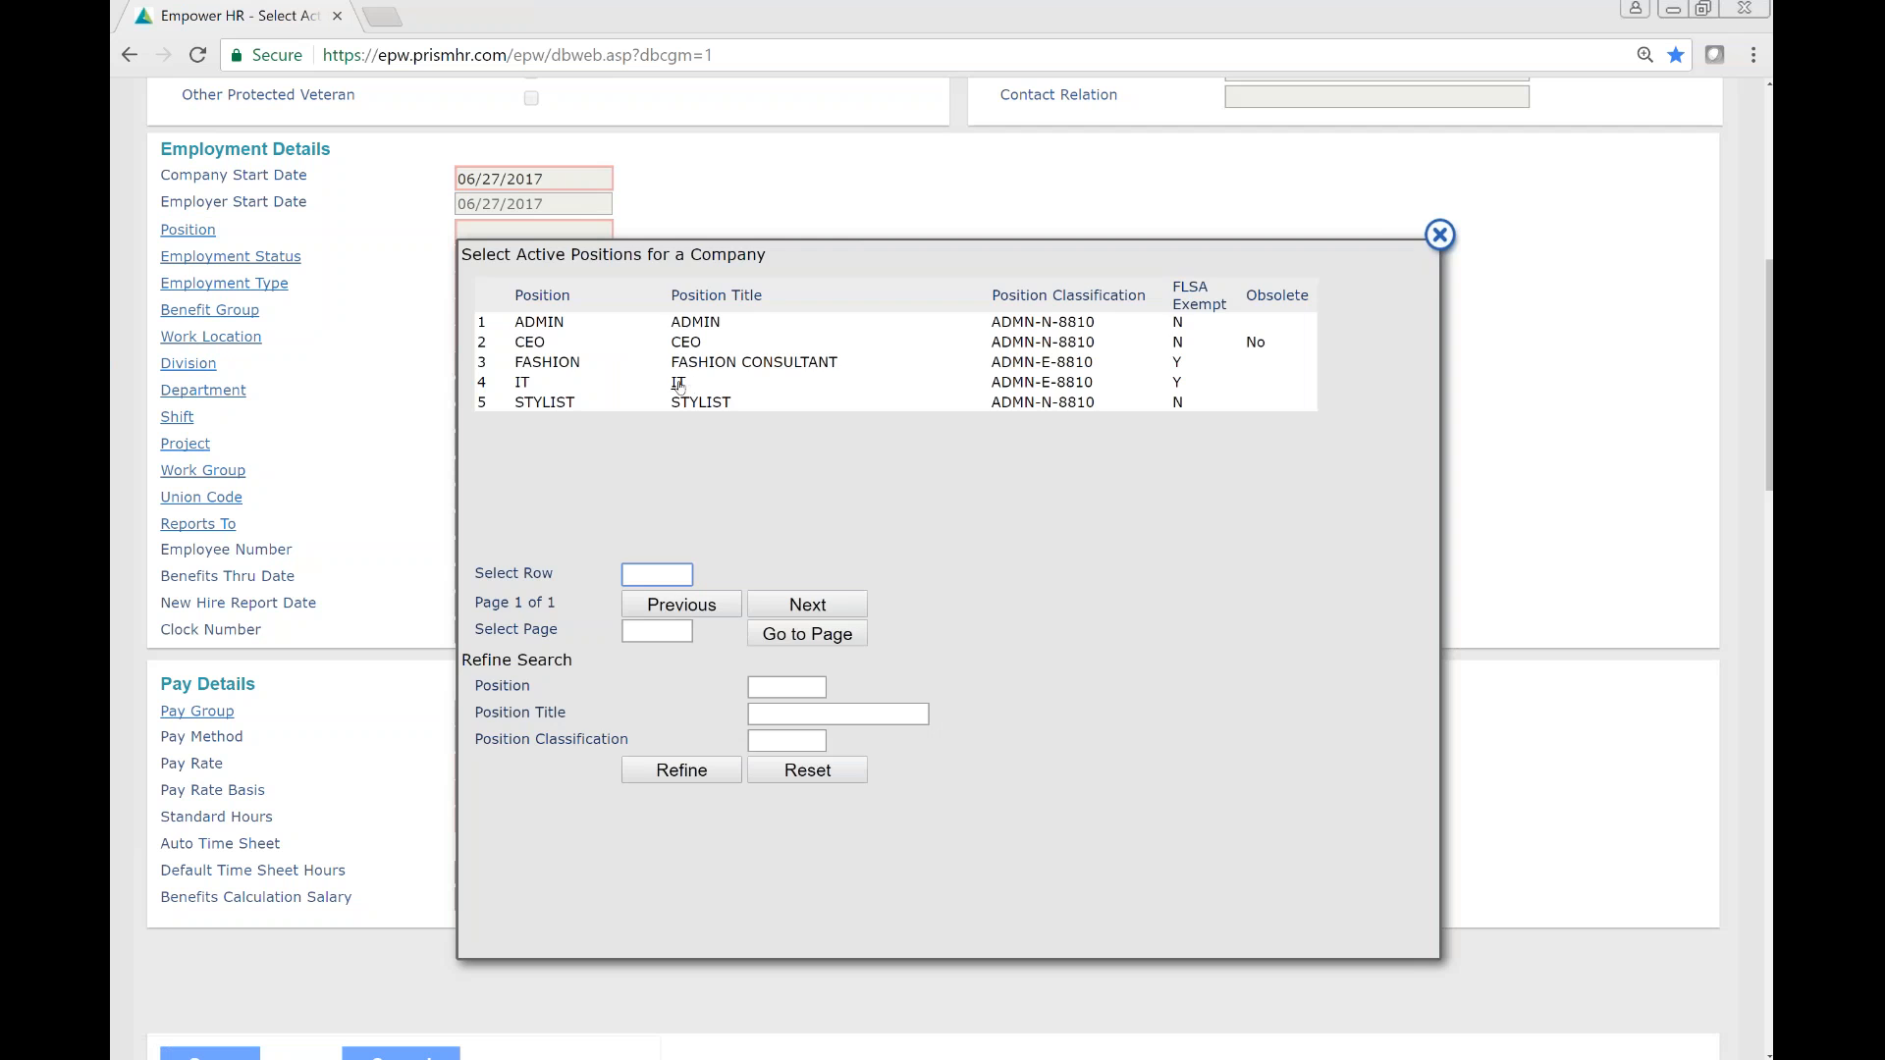
left_click(522, 383)
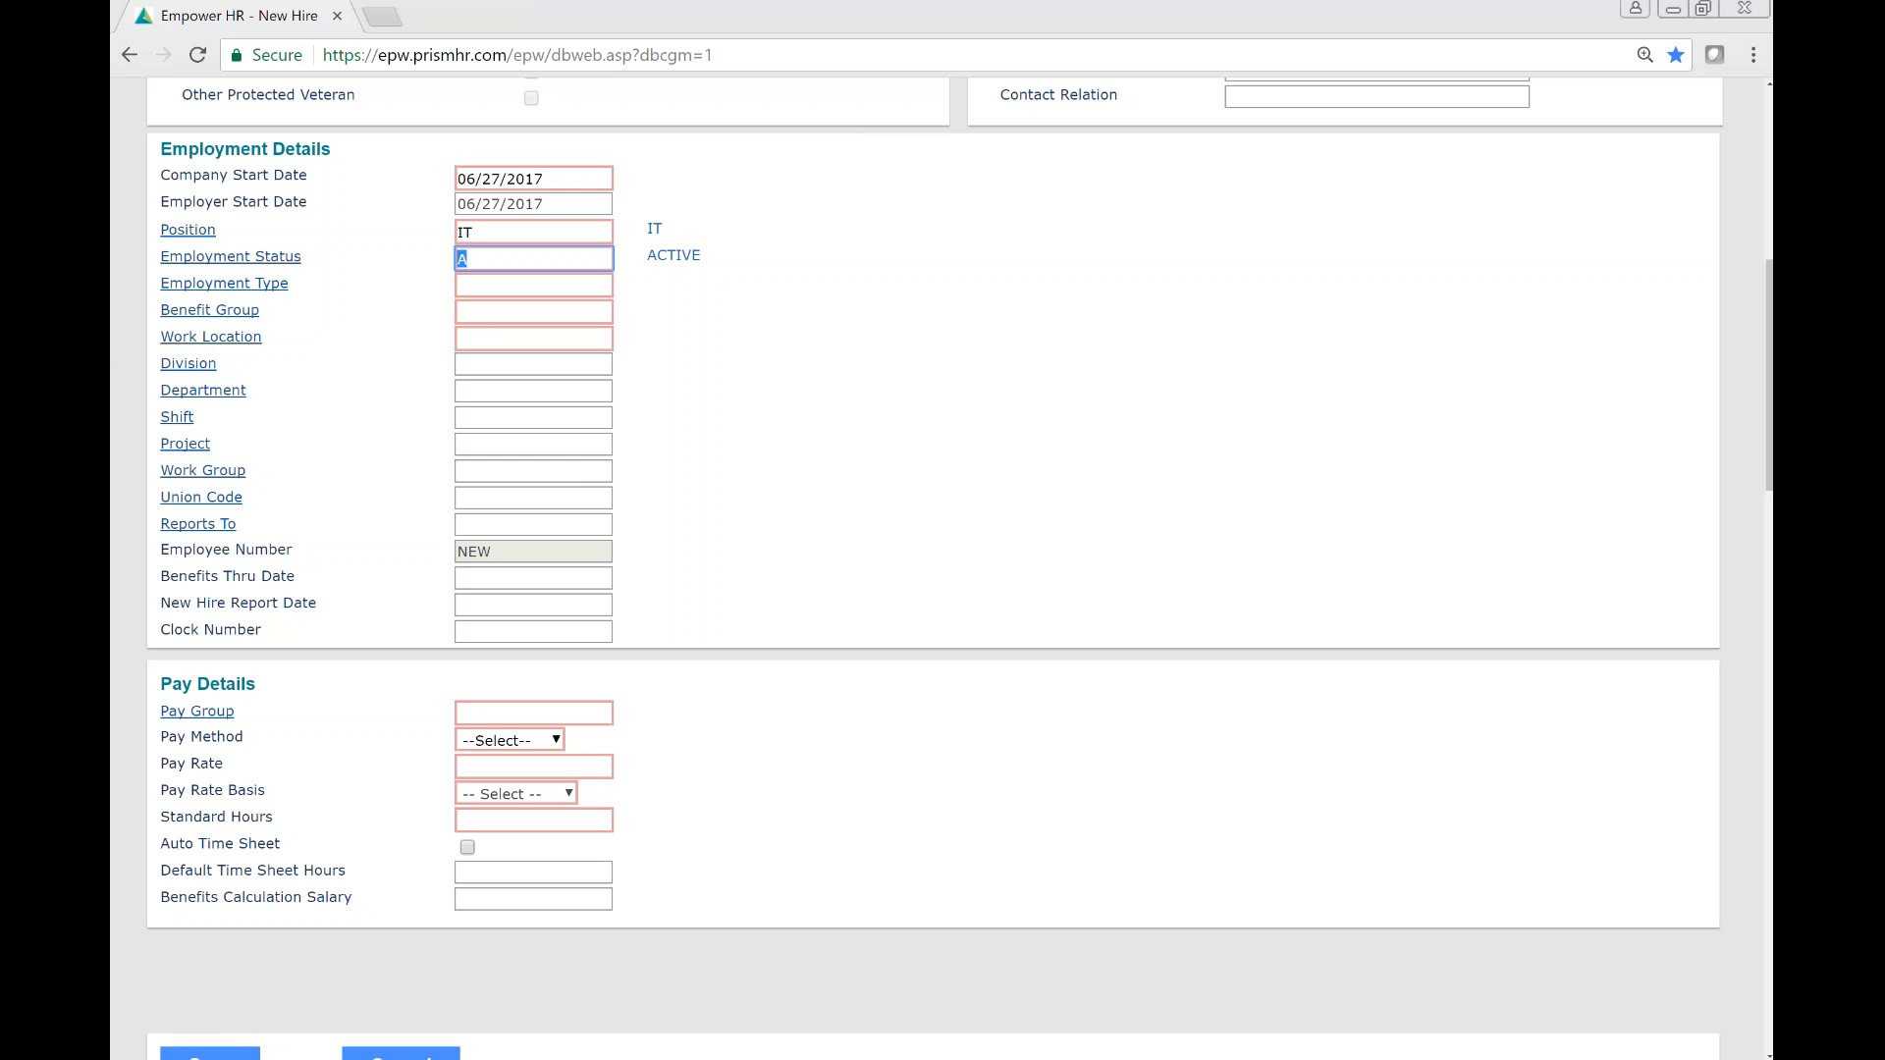
mouse_move(224, 283)
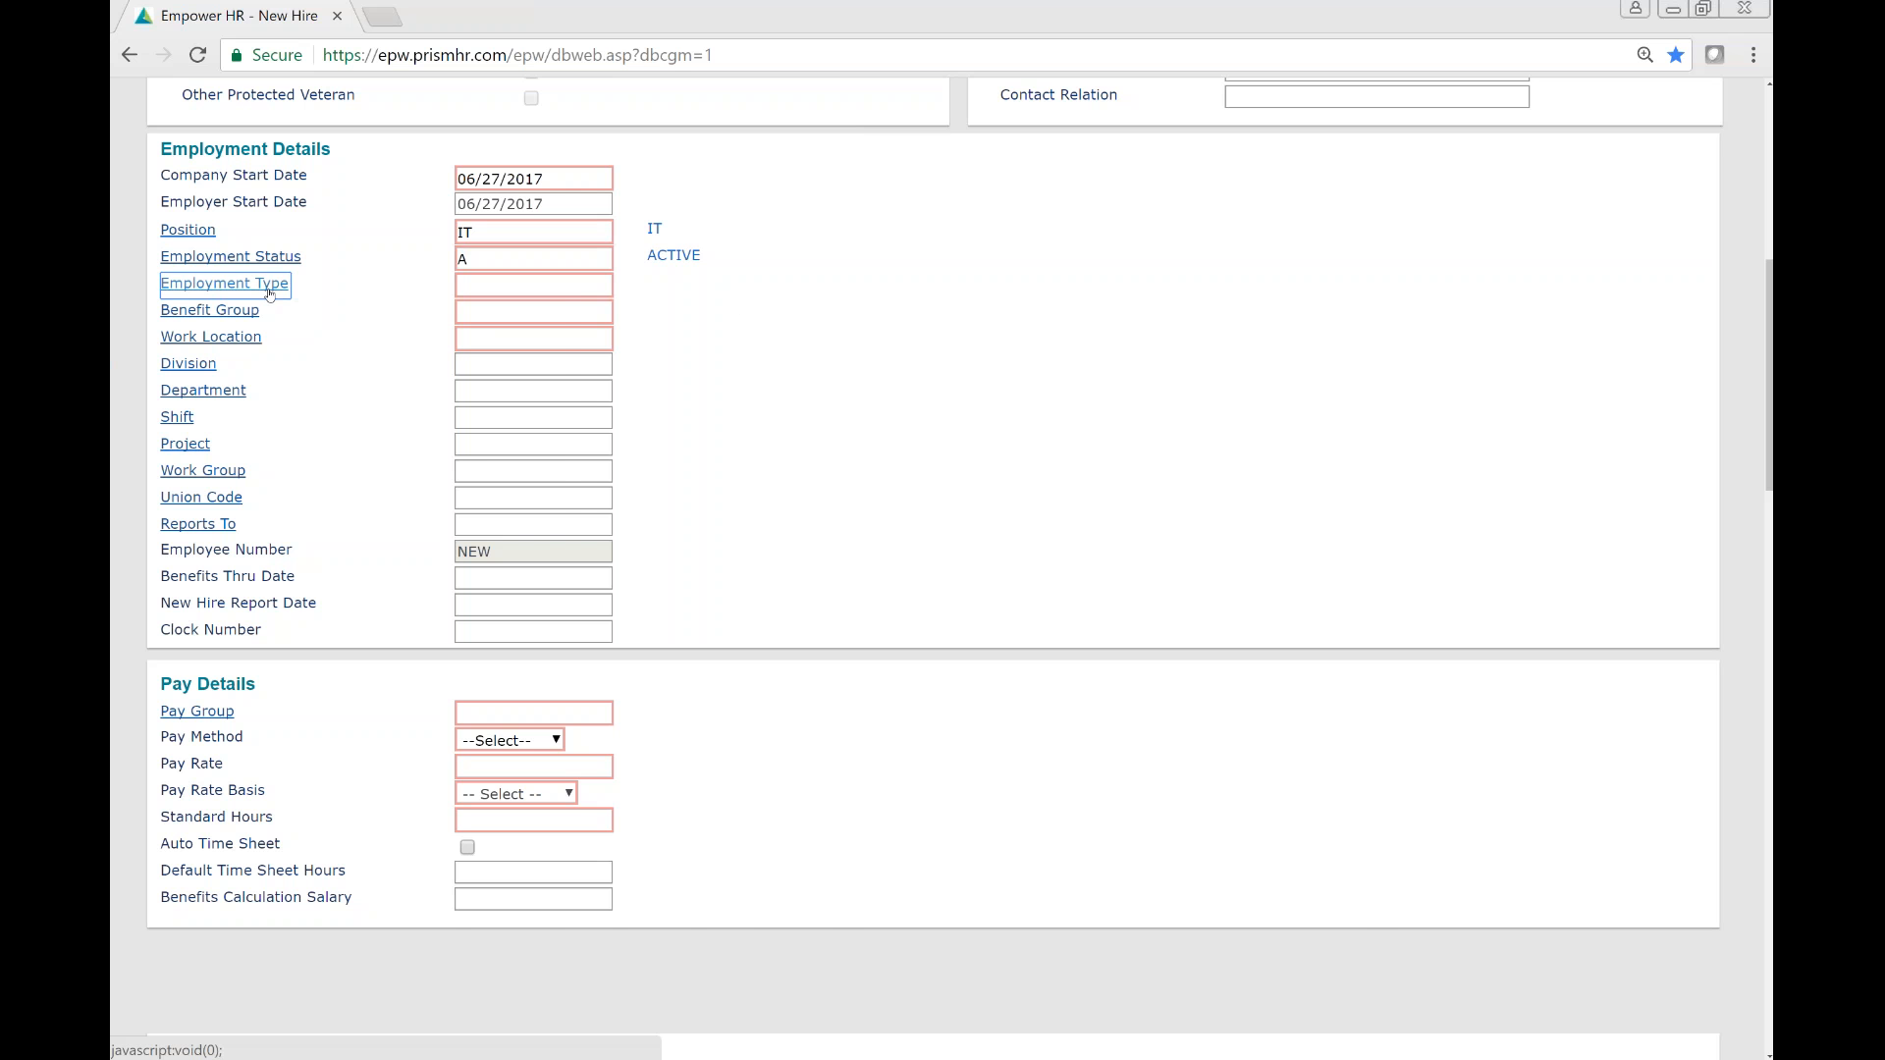
Assign employee type FULL TIME, benefit group PRIMARY and work location MAIN.
left_click(224, 282)
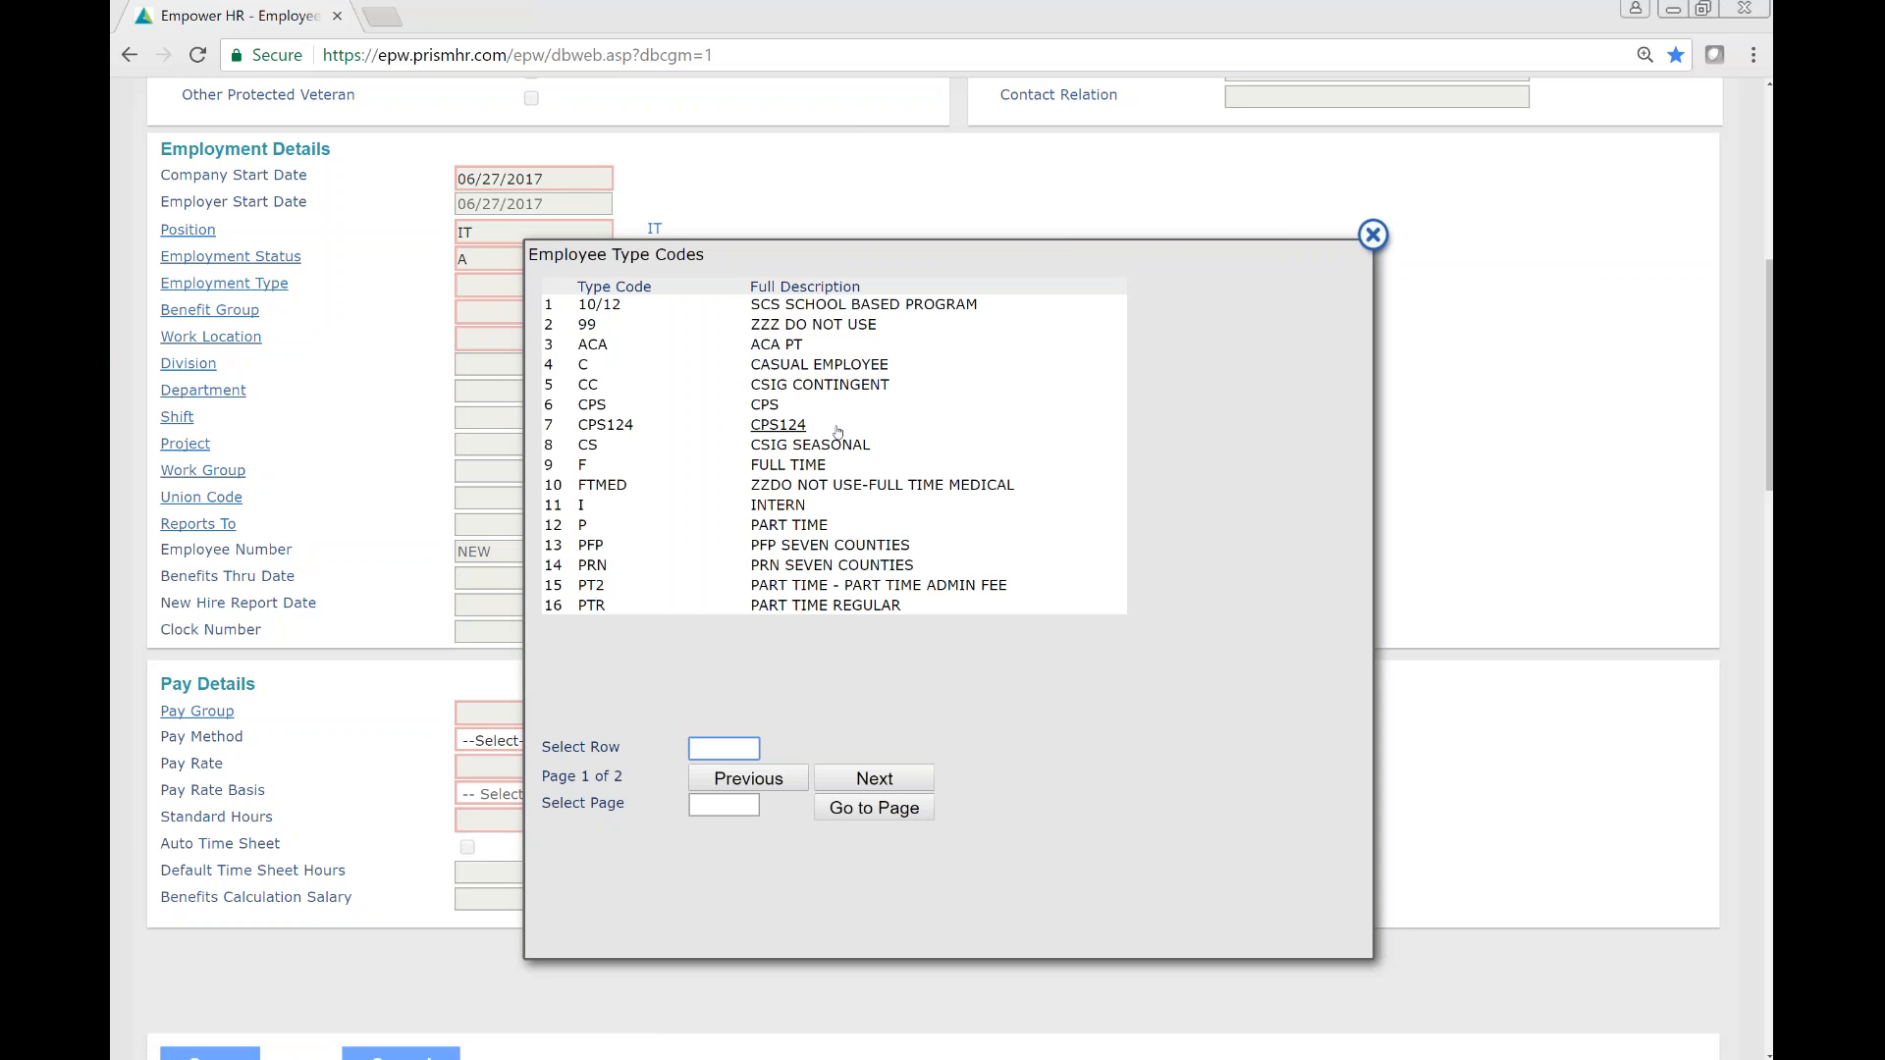
mouse_move(790, 466)
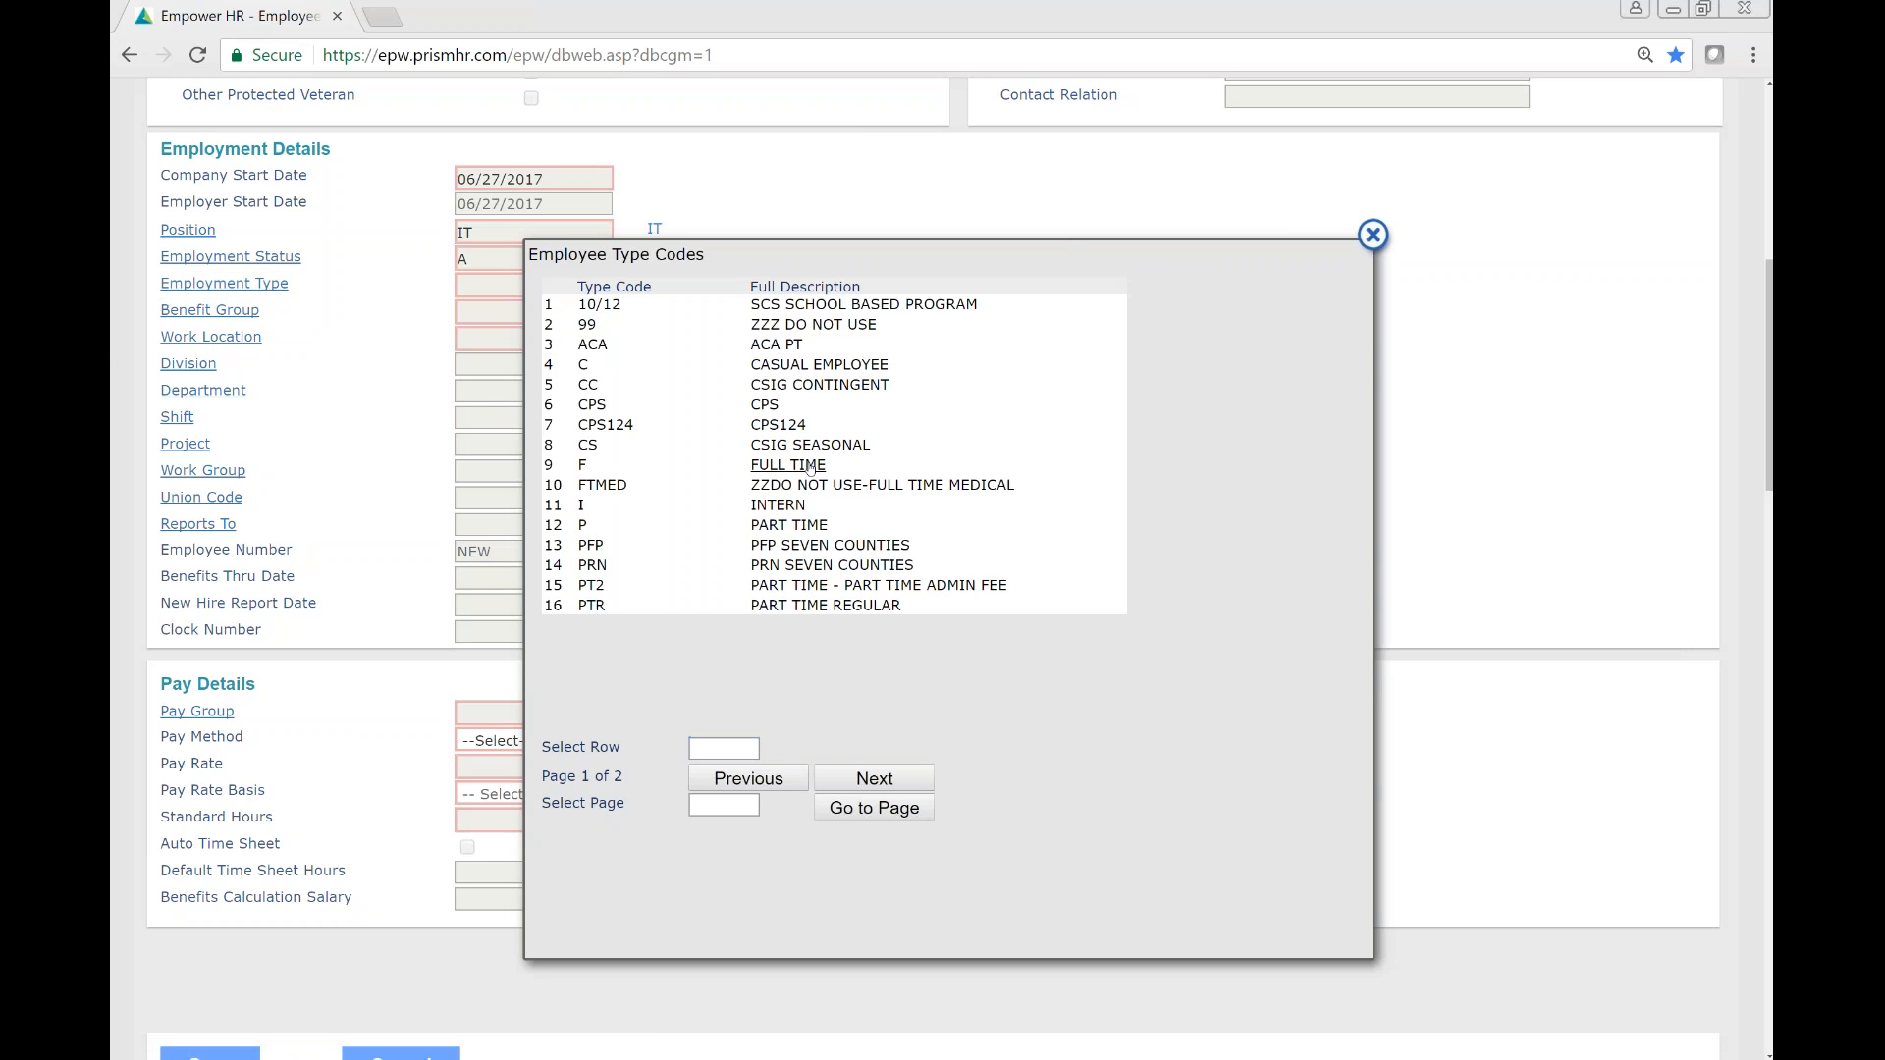
left_click(787, 465)
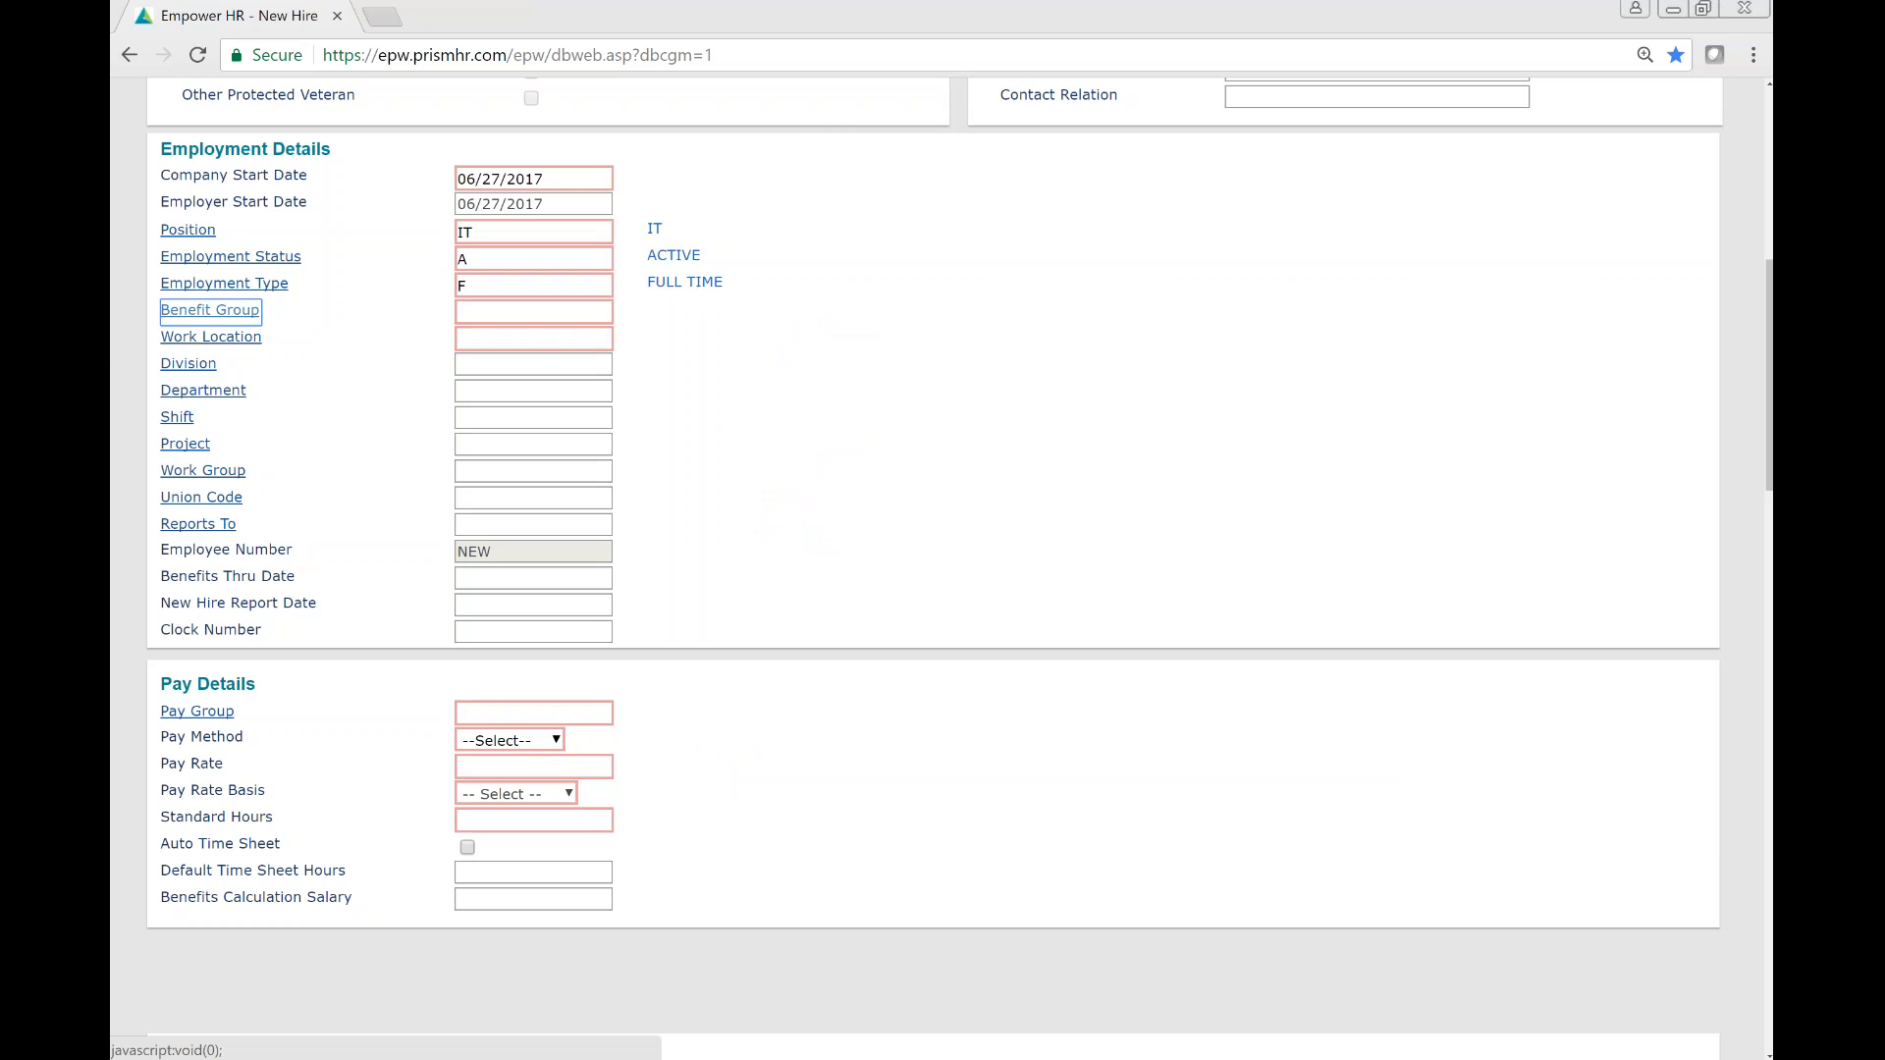
left_click(210, 310)
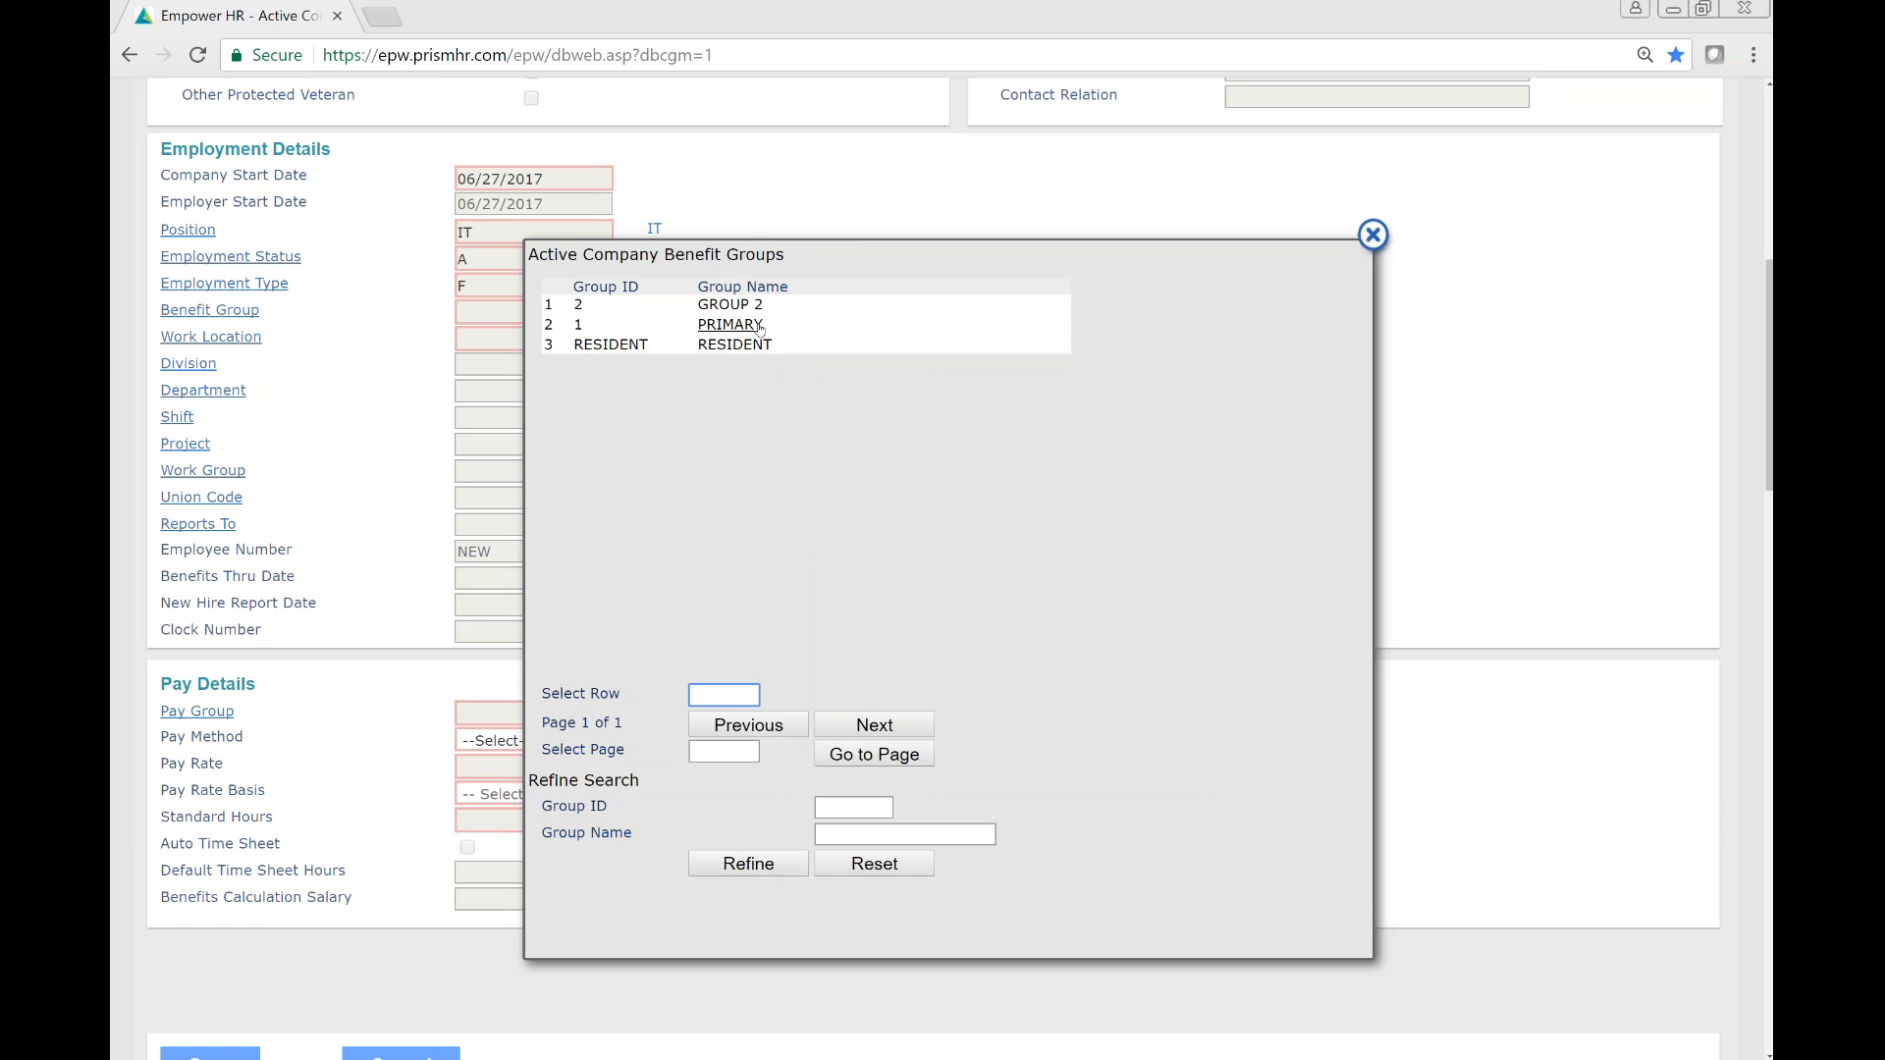
left_click(730, 324)
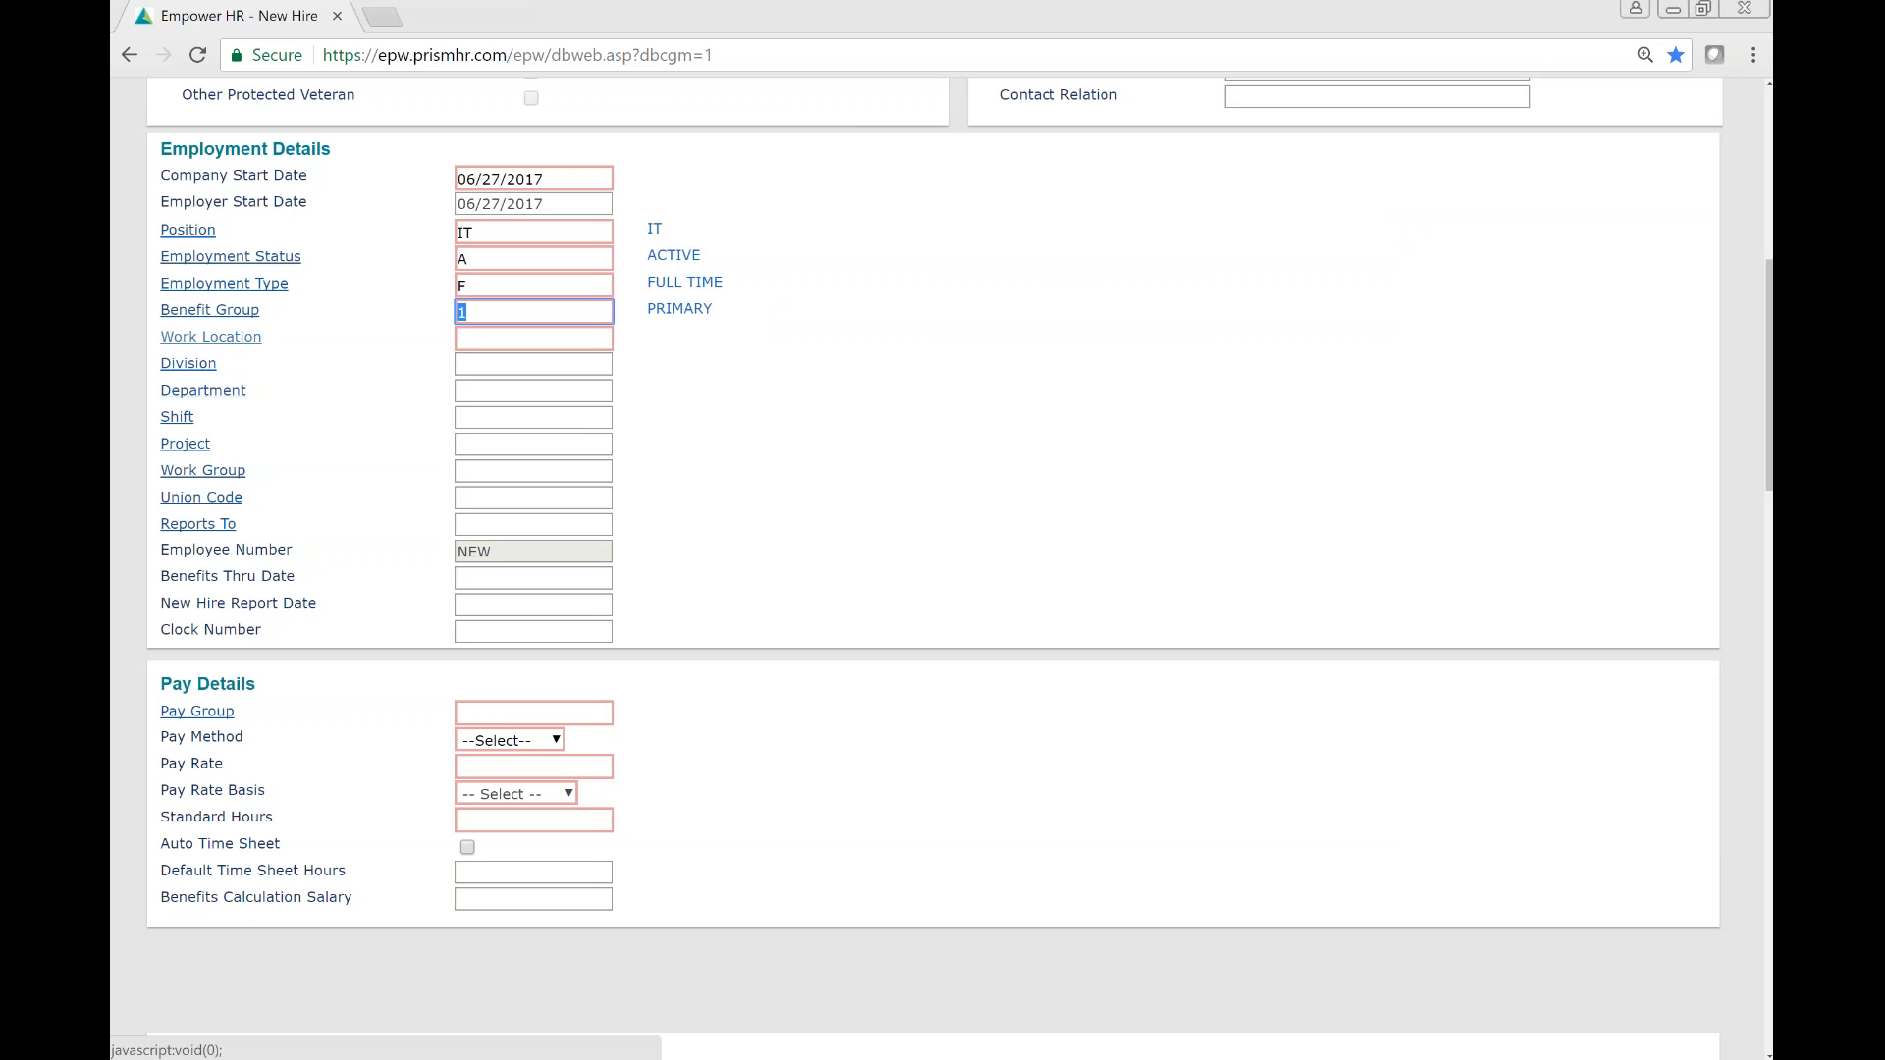
left_click(210, 336)
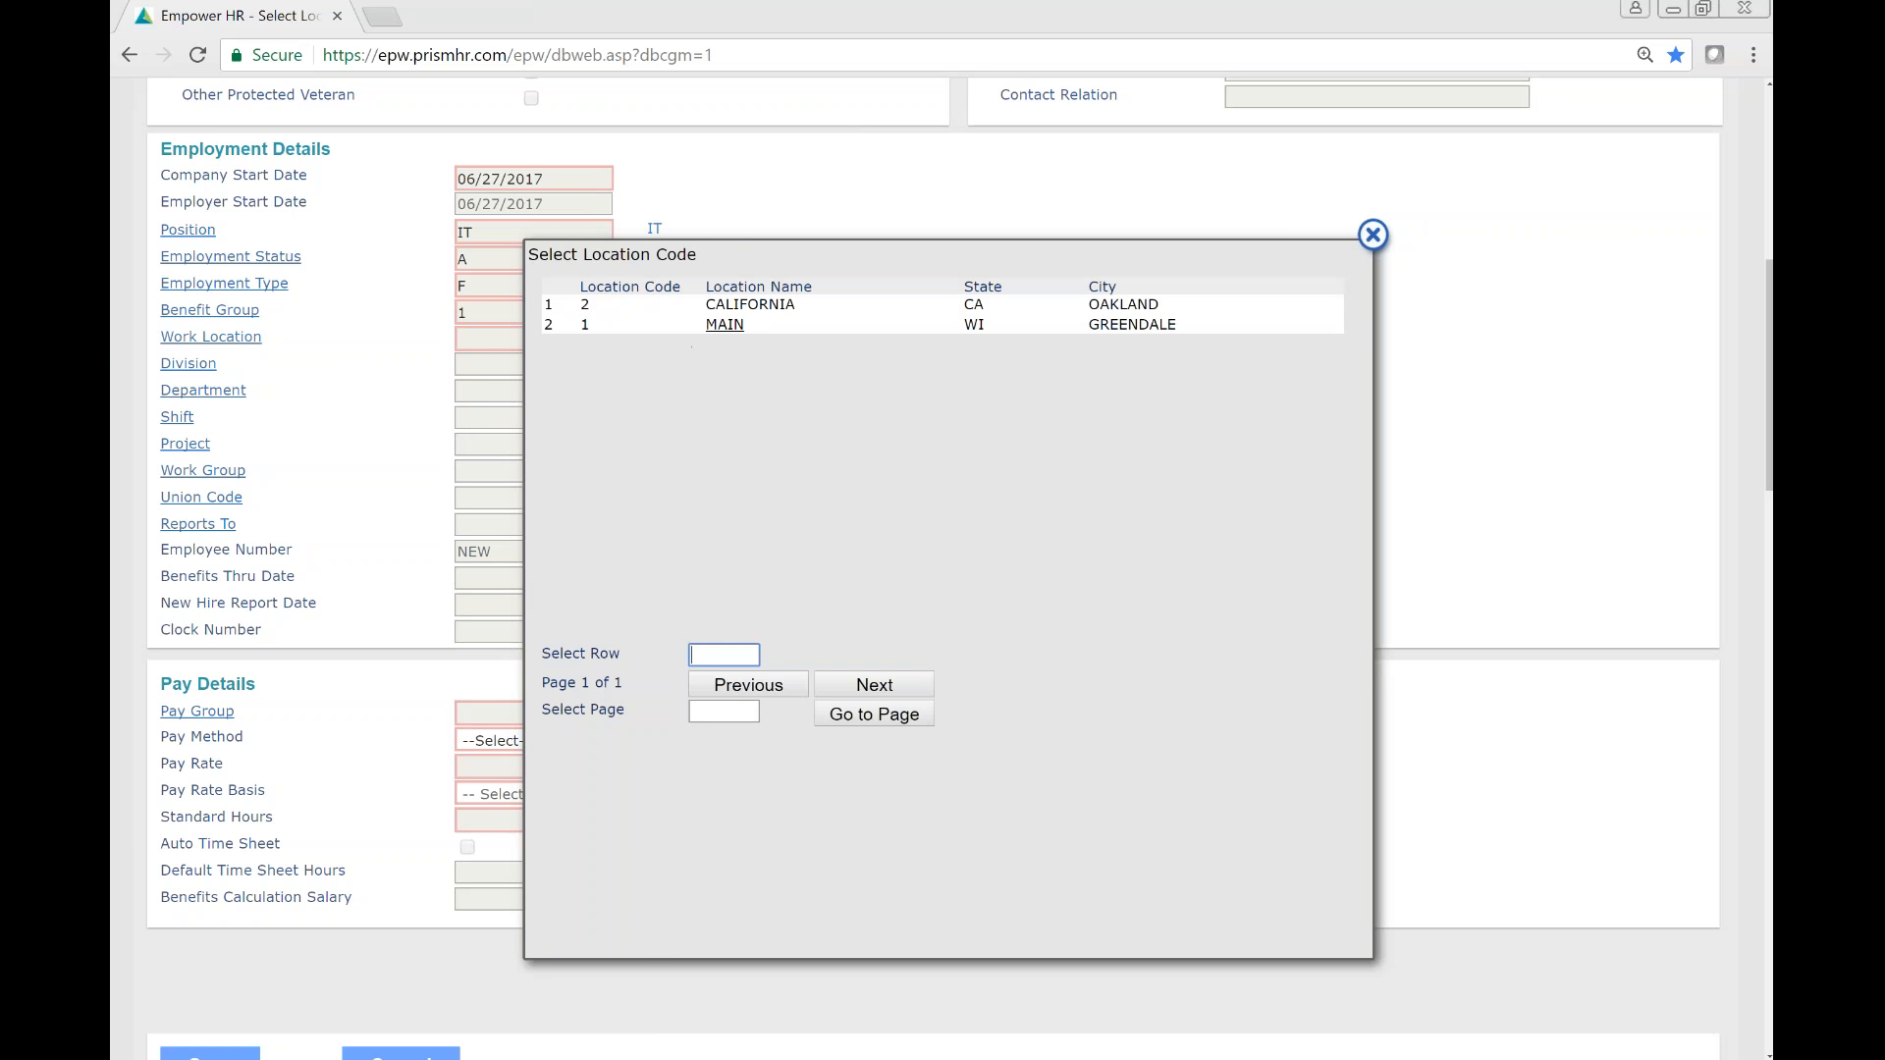
left_click(725, 324)
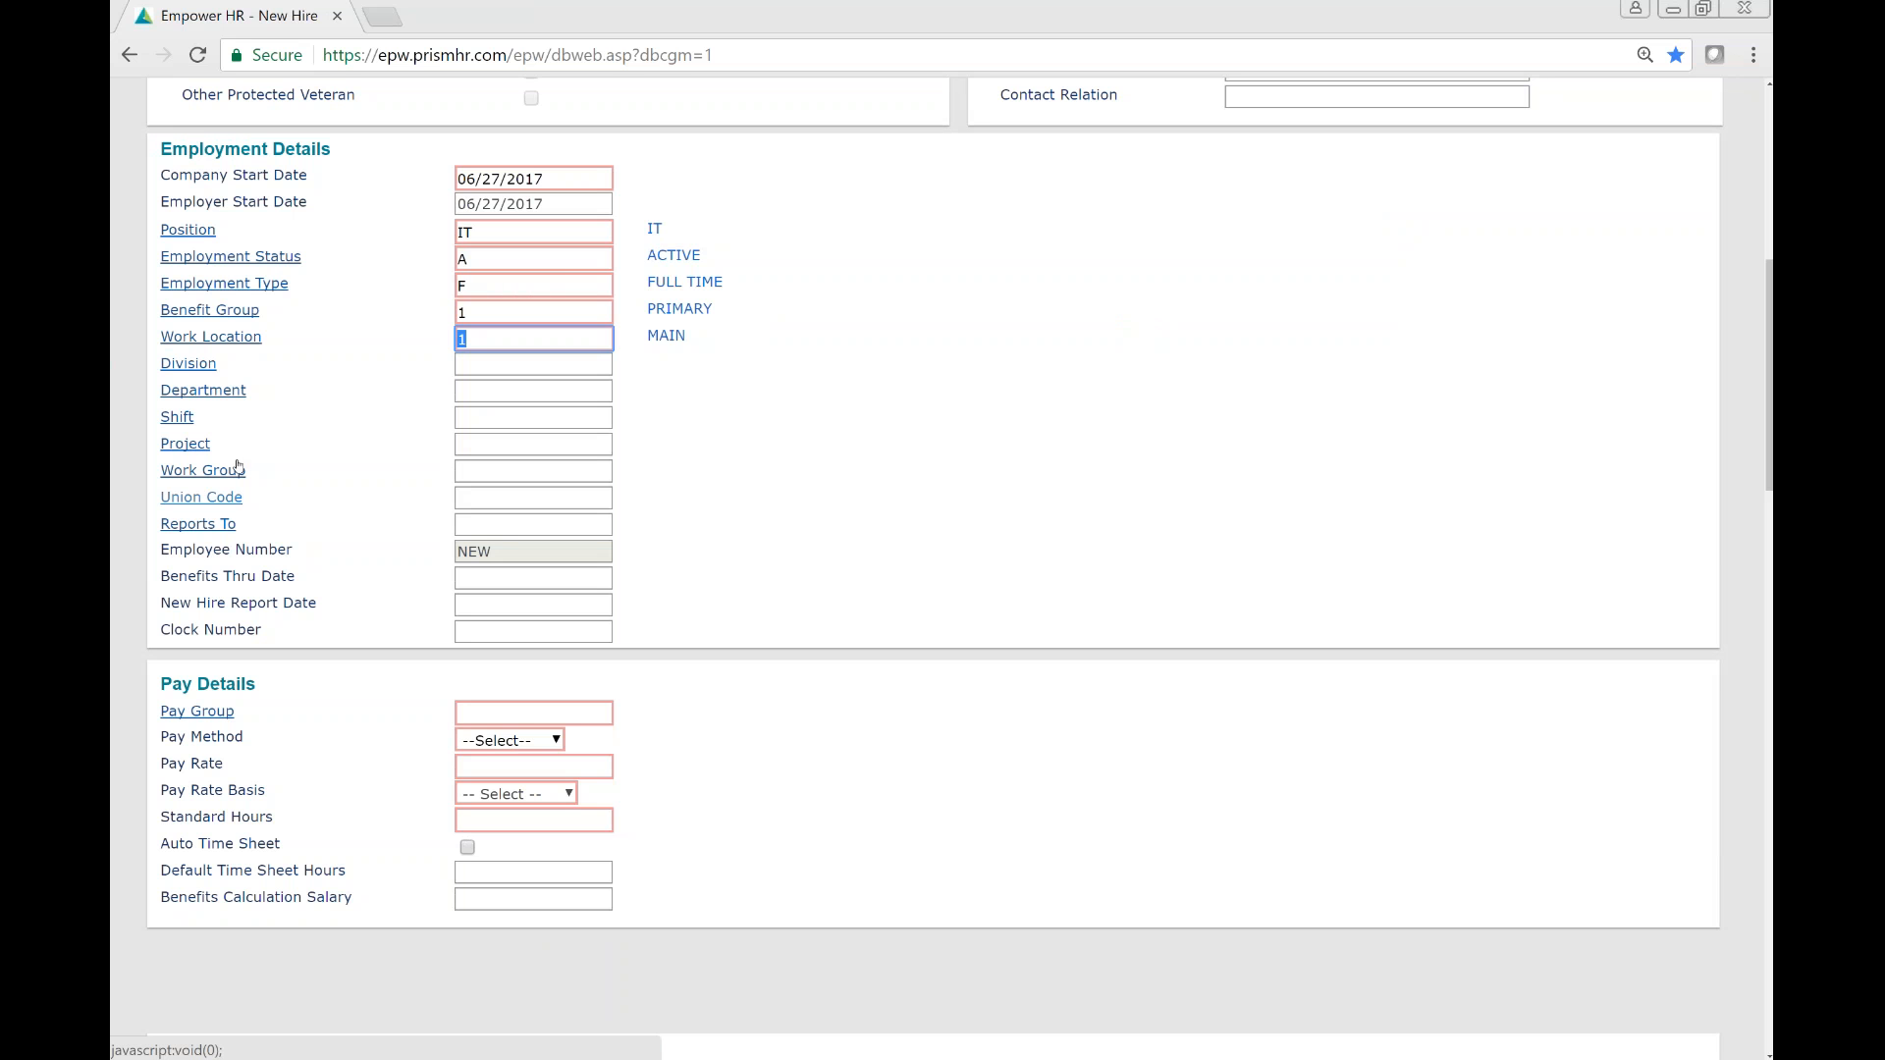
mouse_move(249, 369)
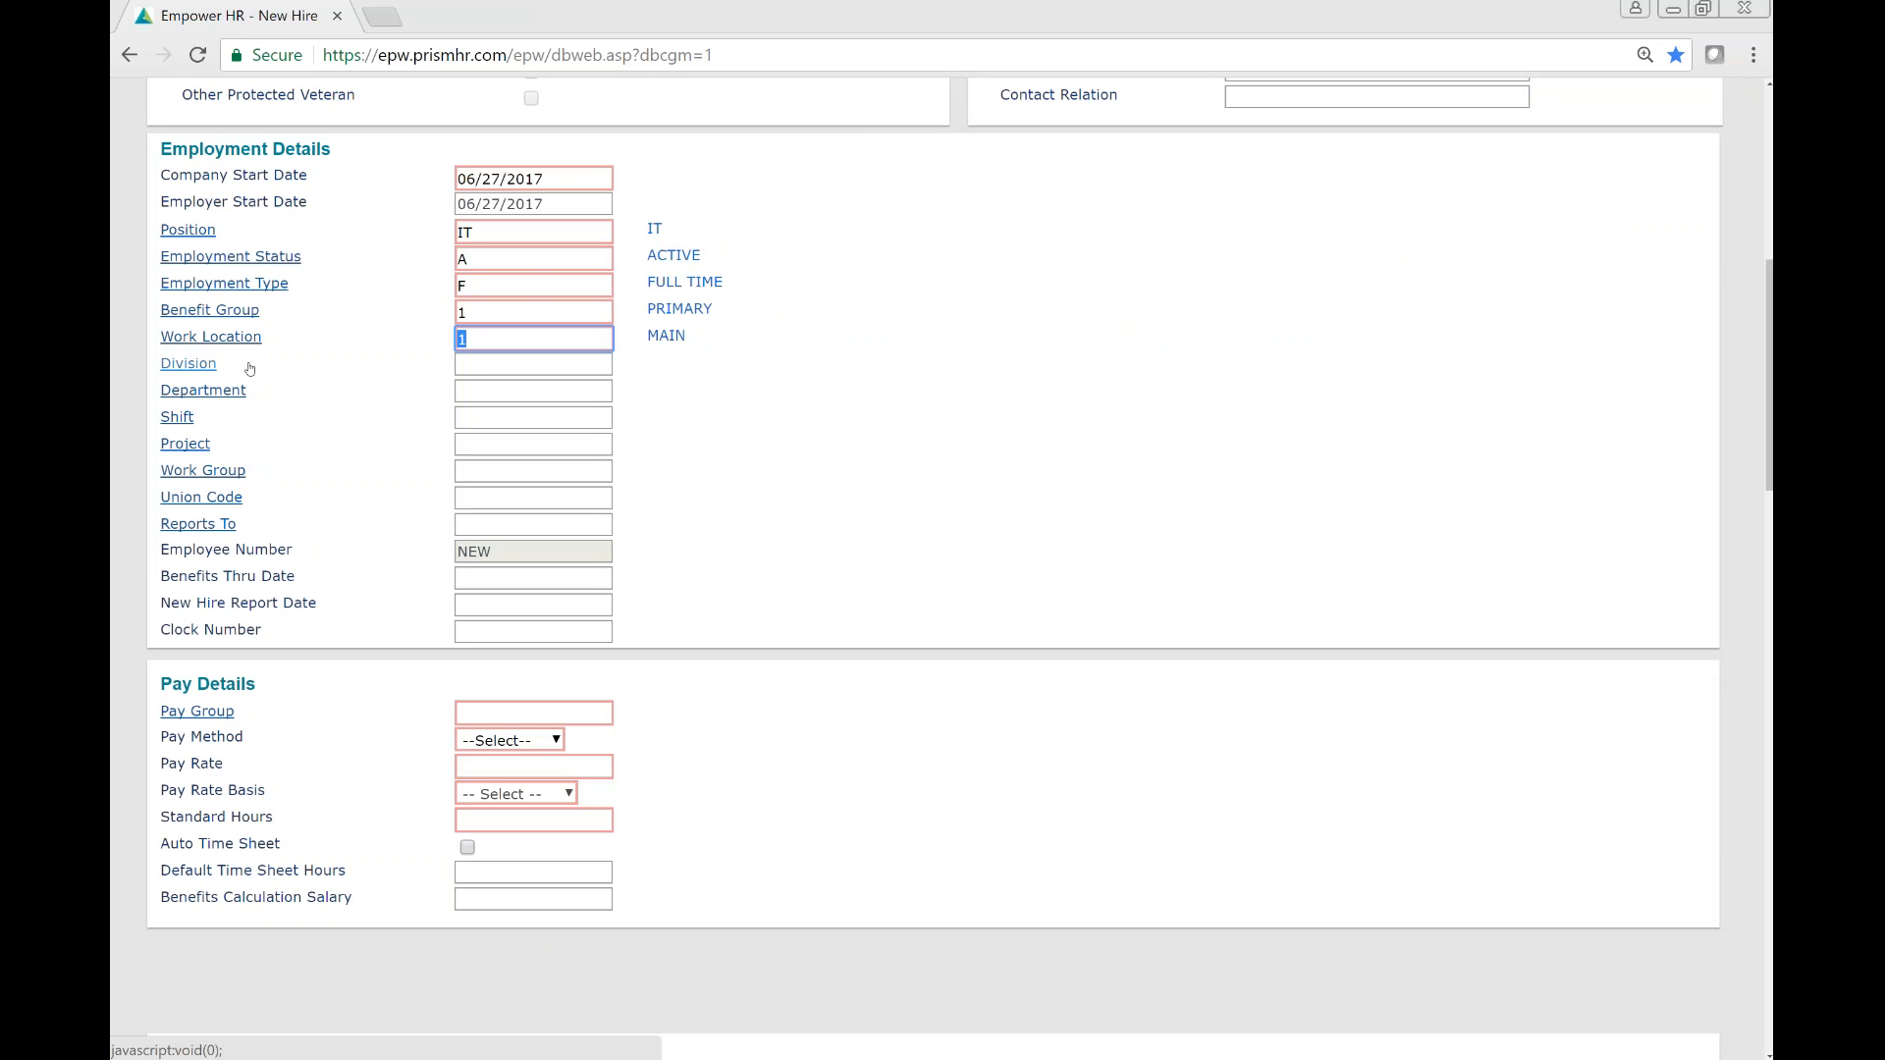
mouse_move(754, 473)
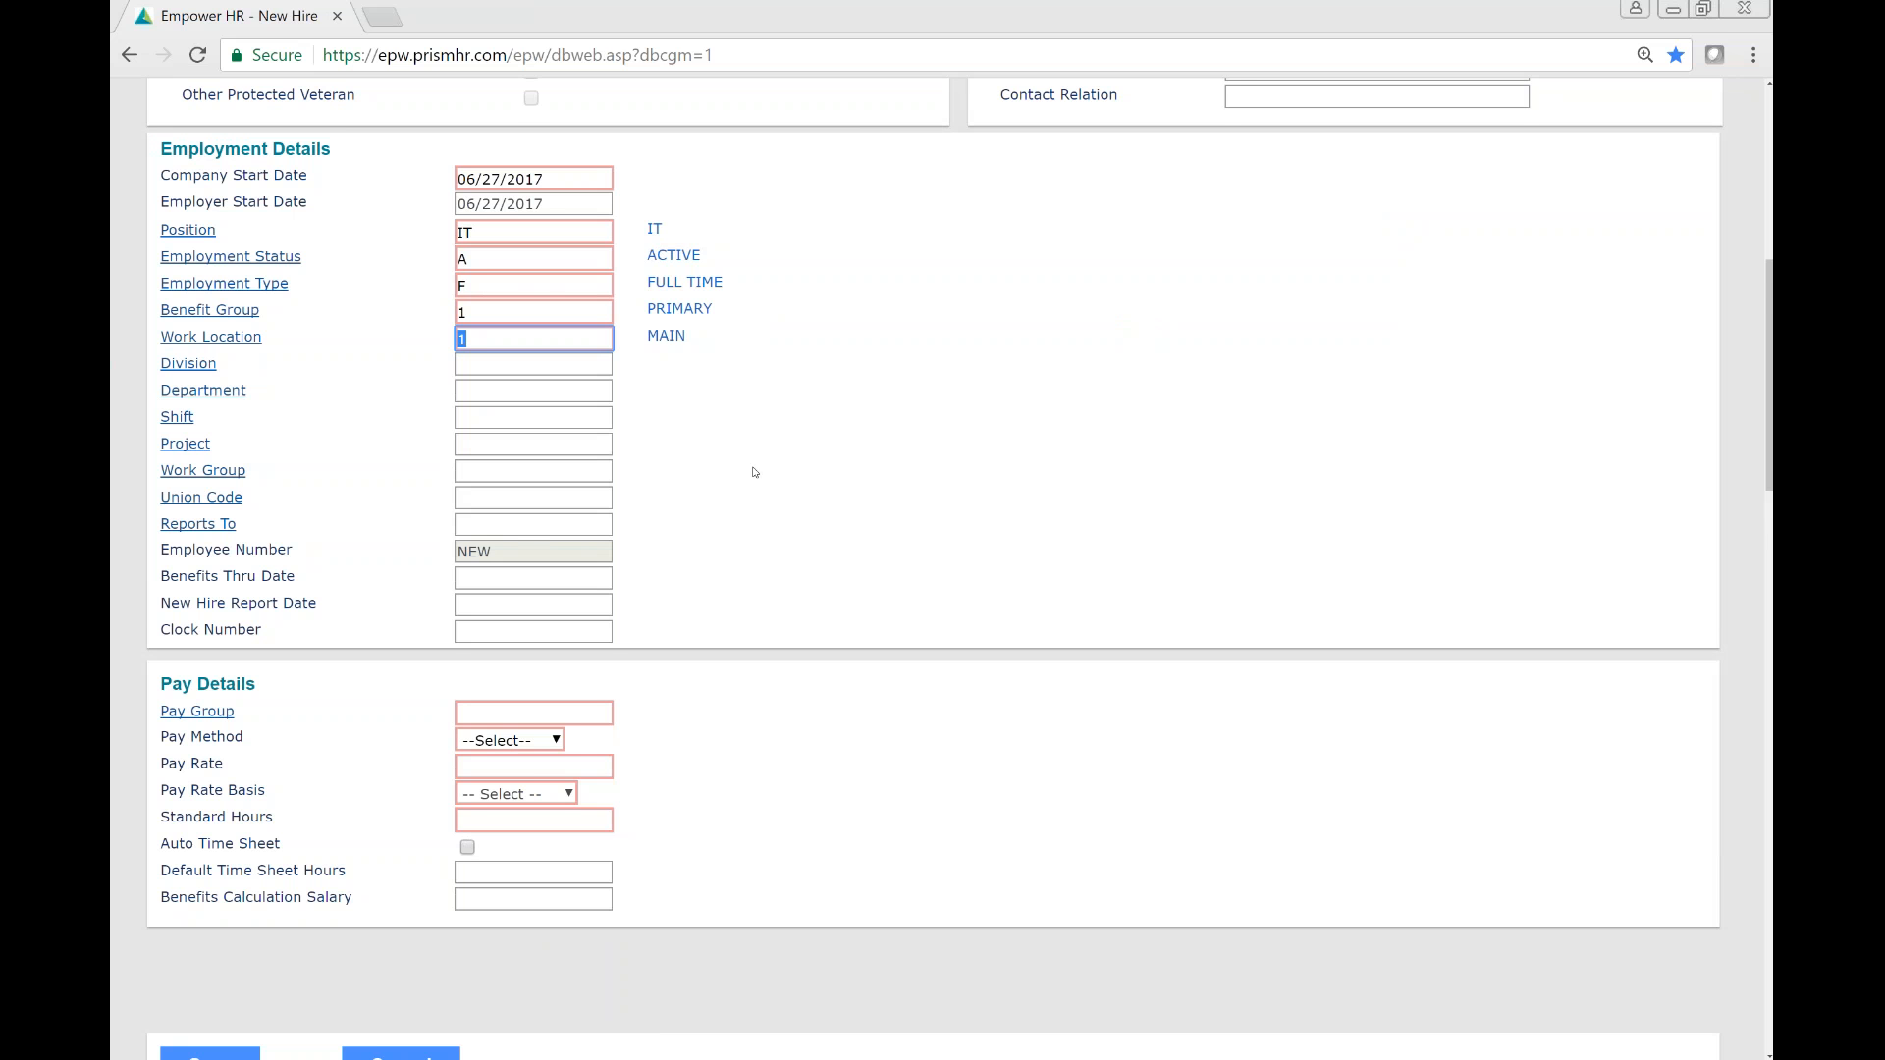
Set pay group WEEKLY, pay method Hourly and pay rate 10.
scroll("down", 3)
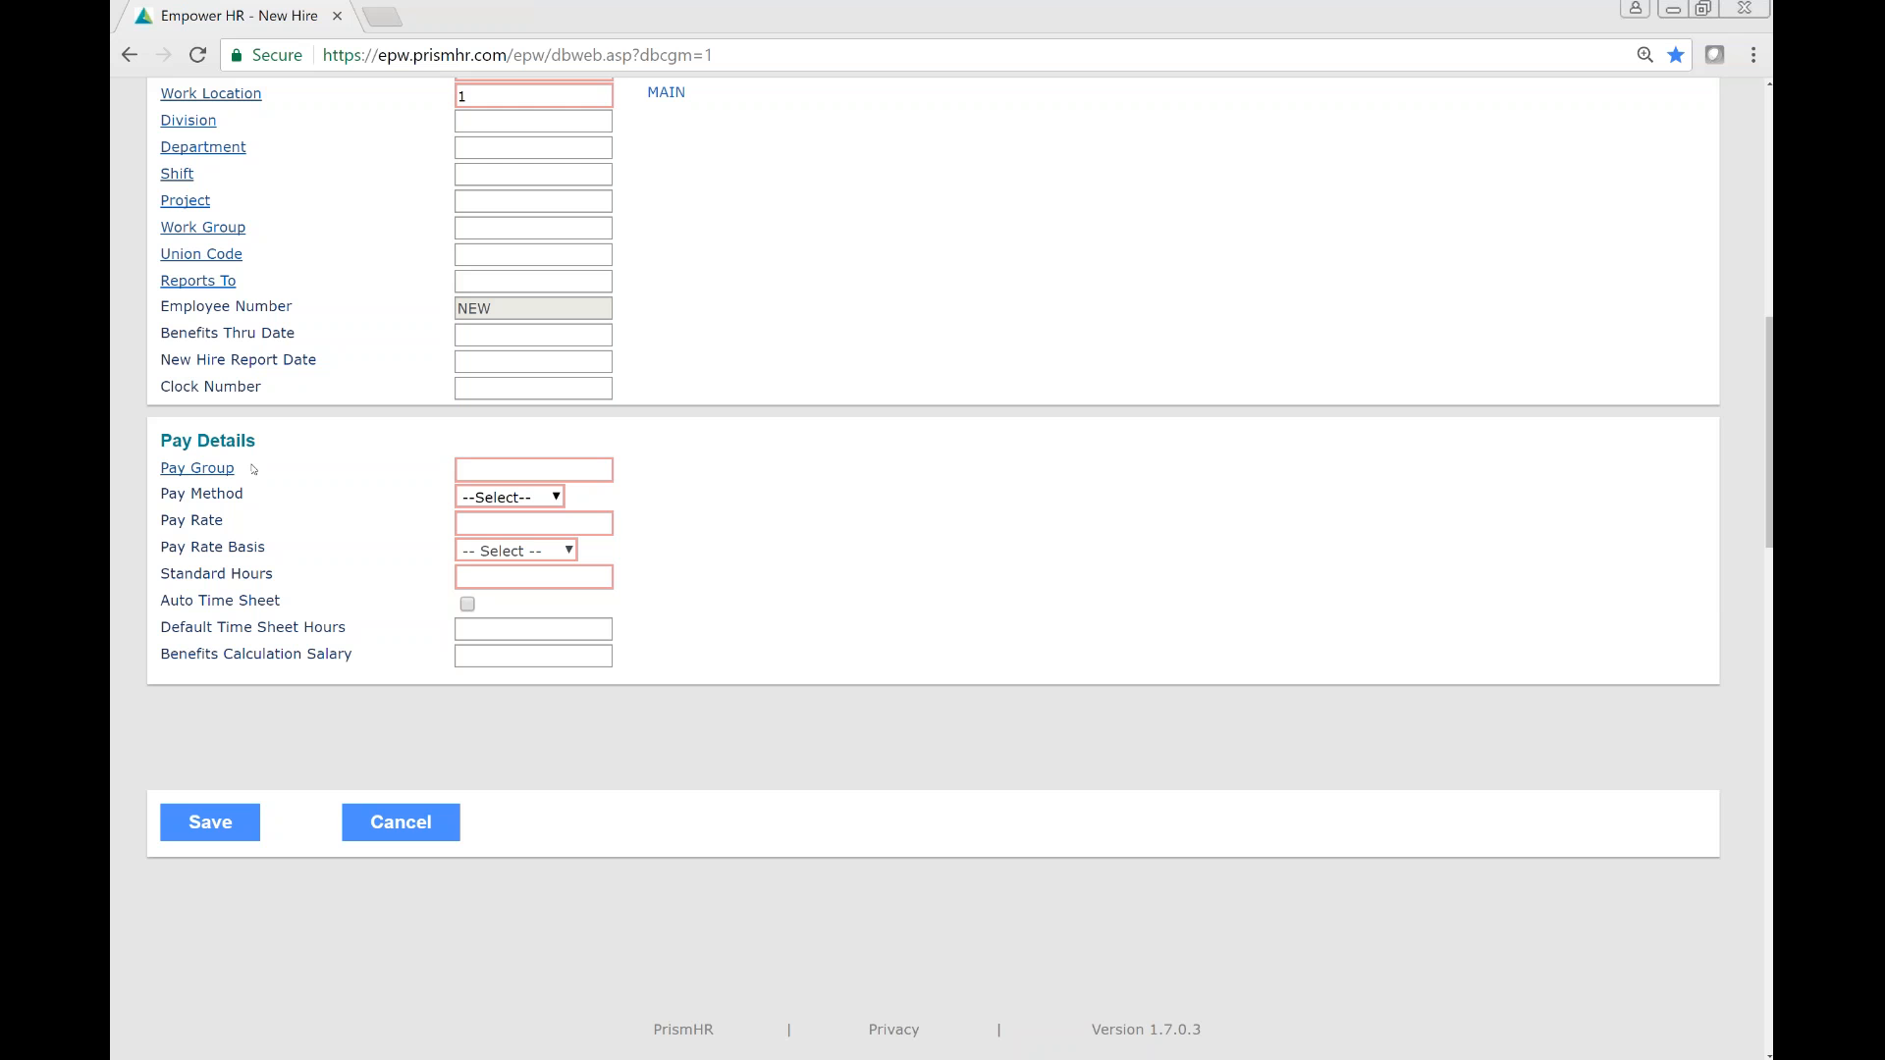
left_click(197, 467)
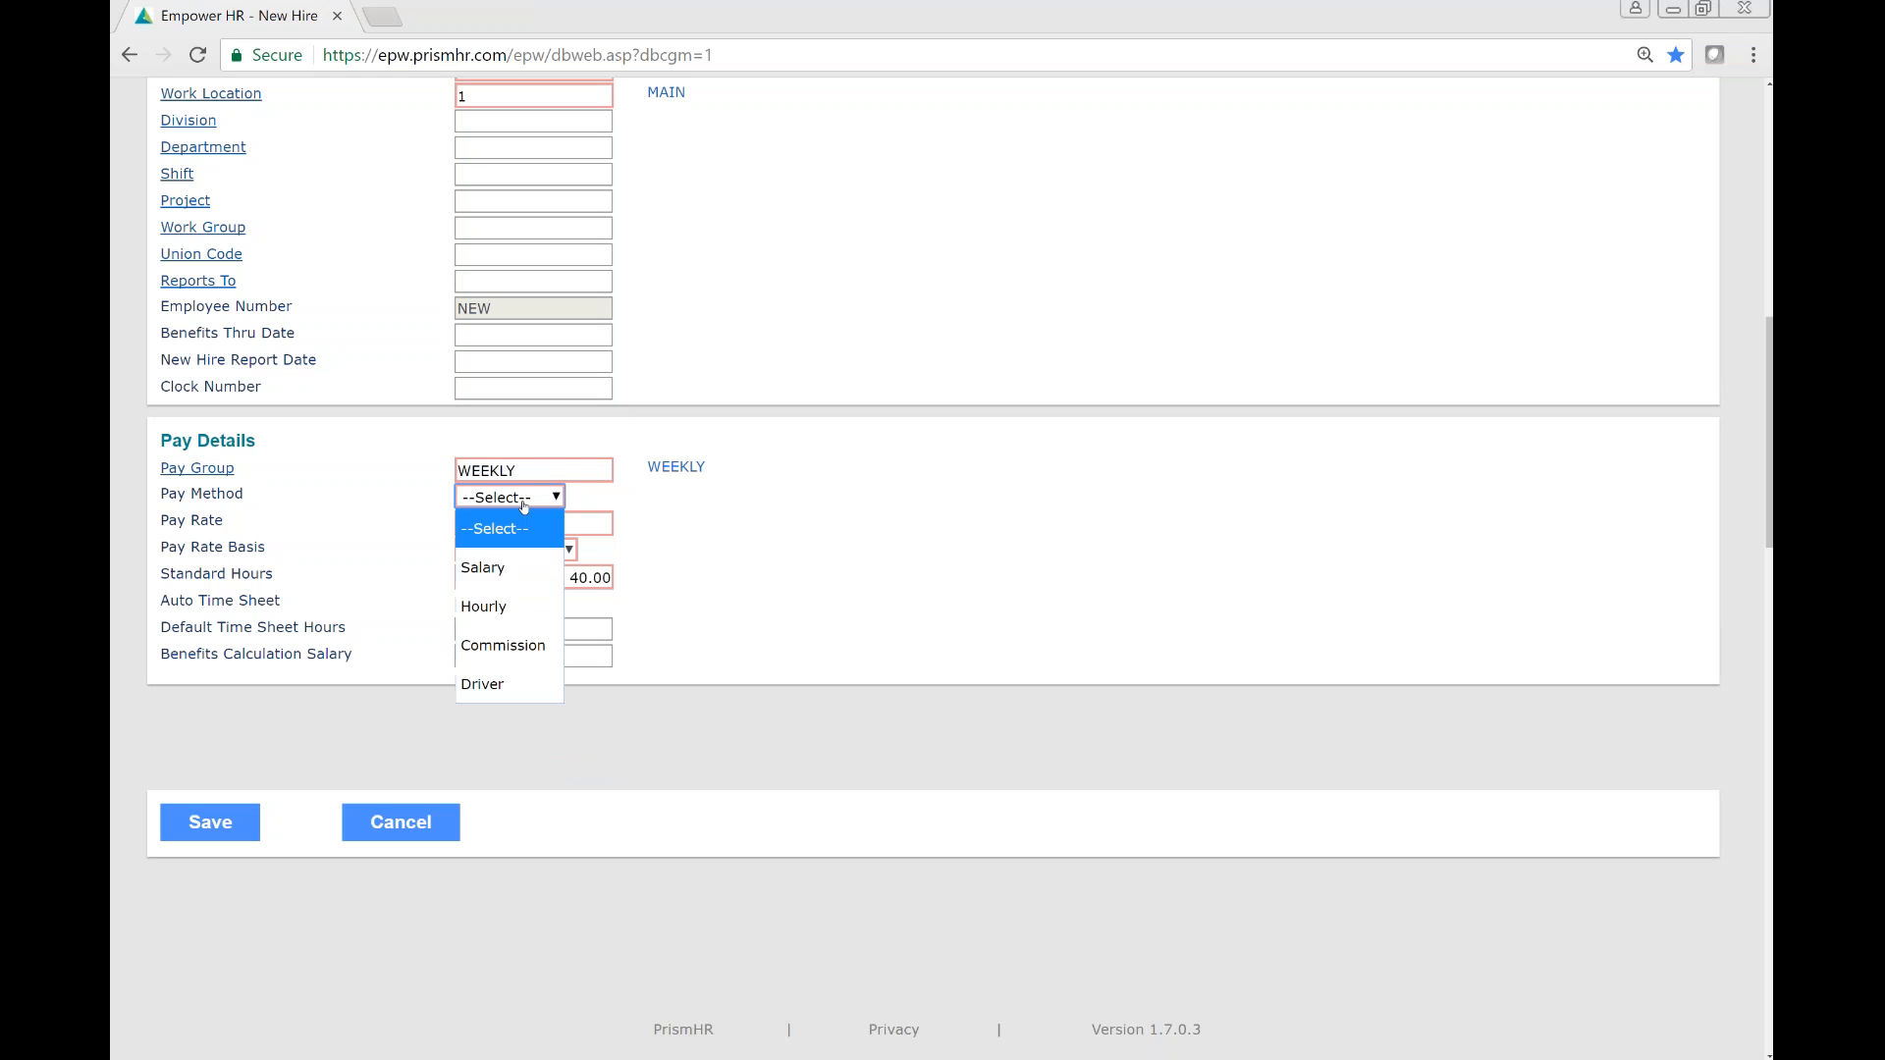
mouse_move(507, 568)
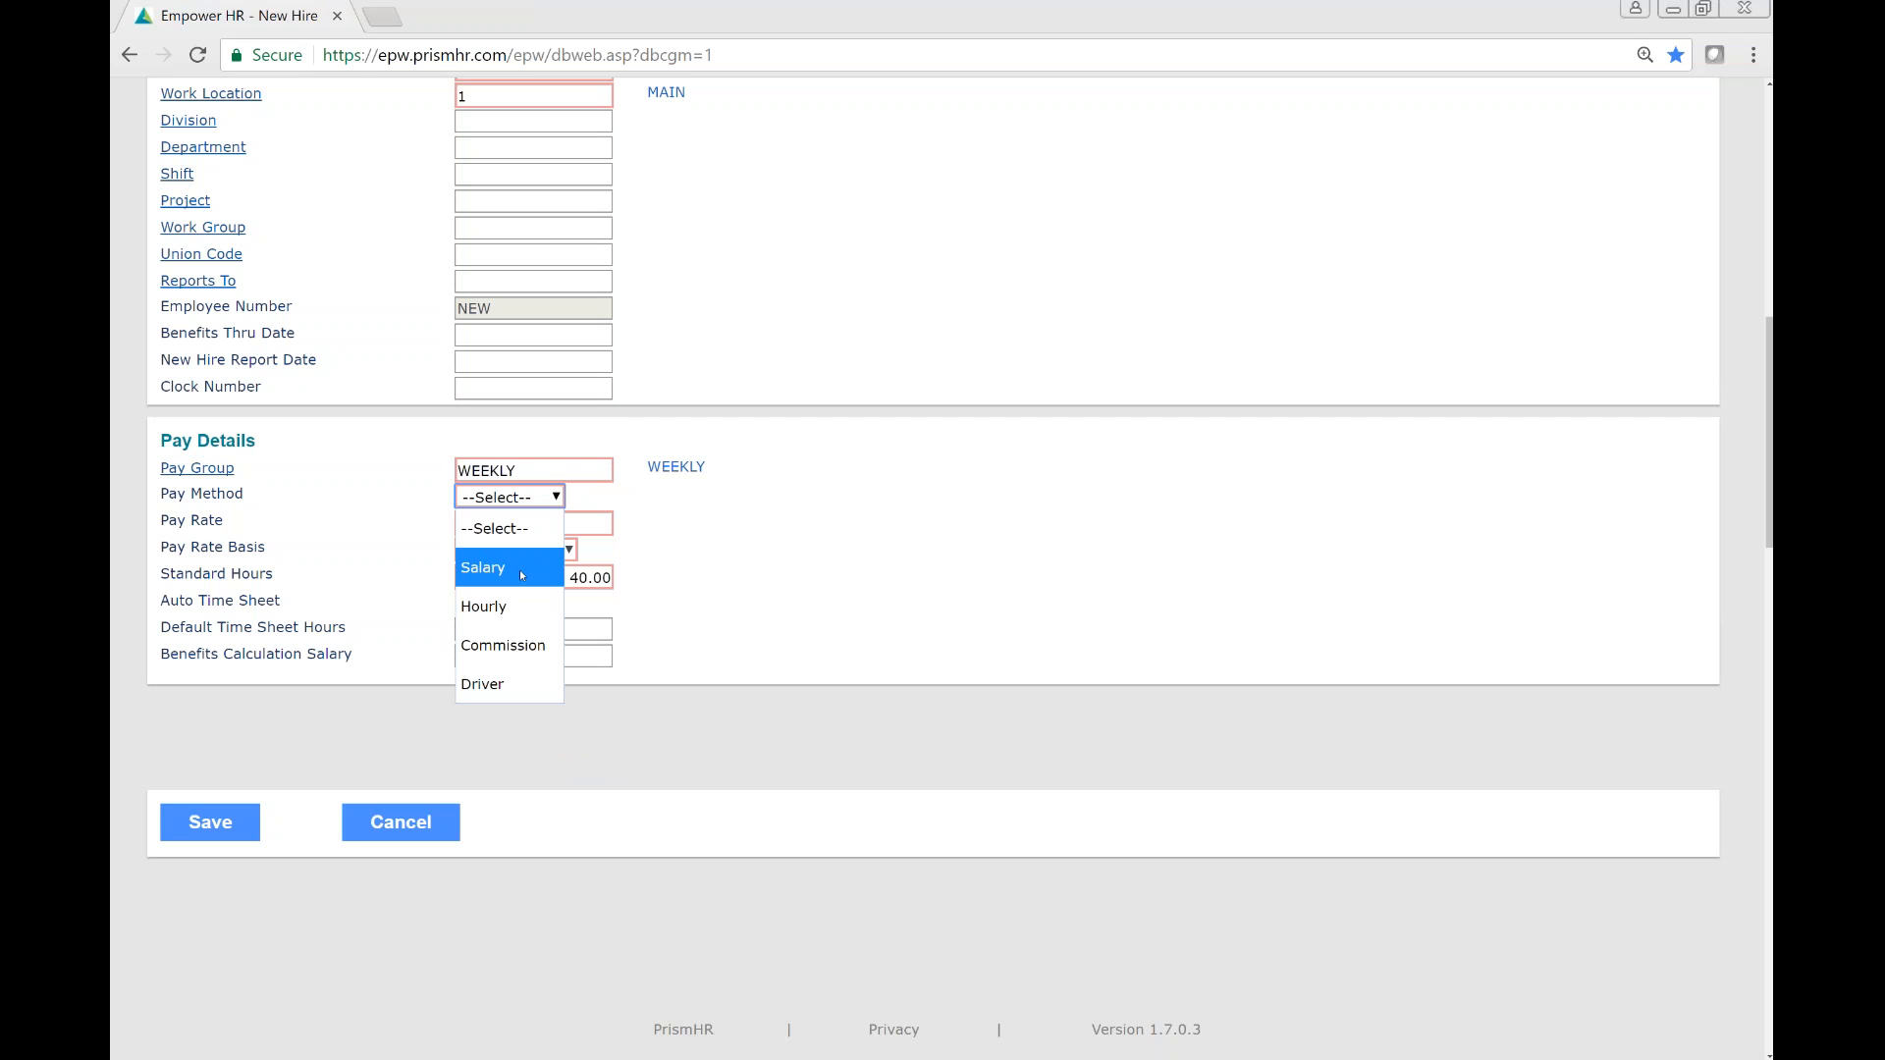
mouse_move(483, 607)
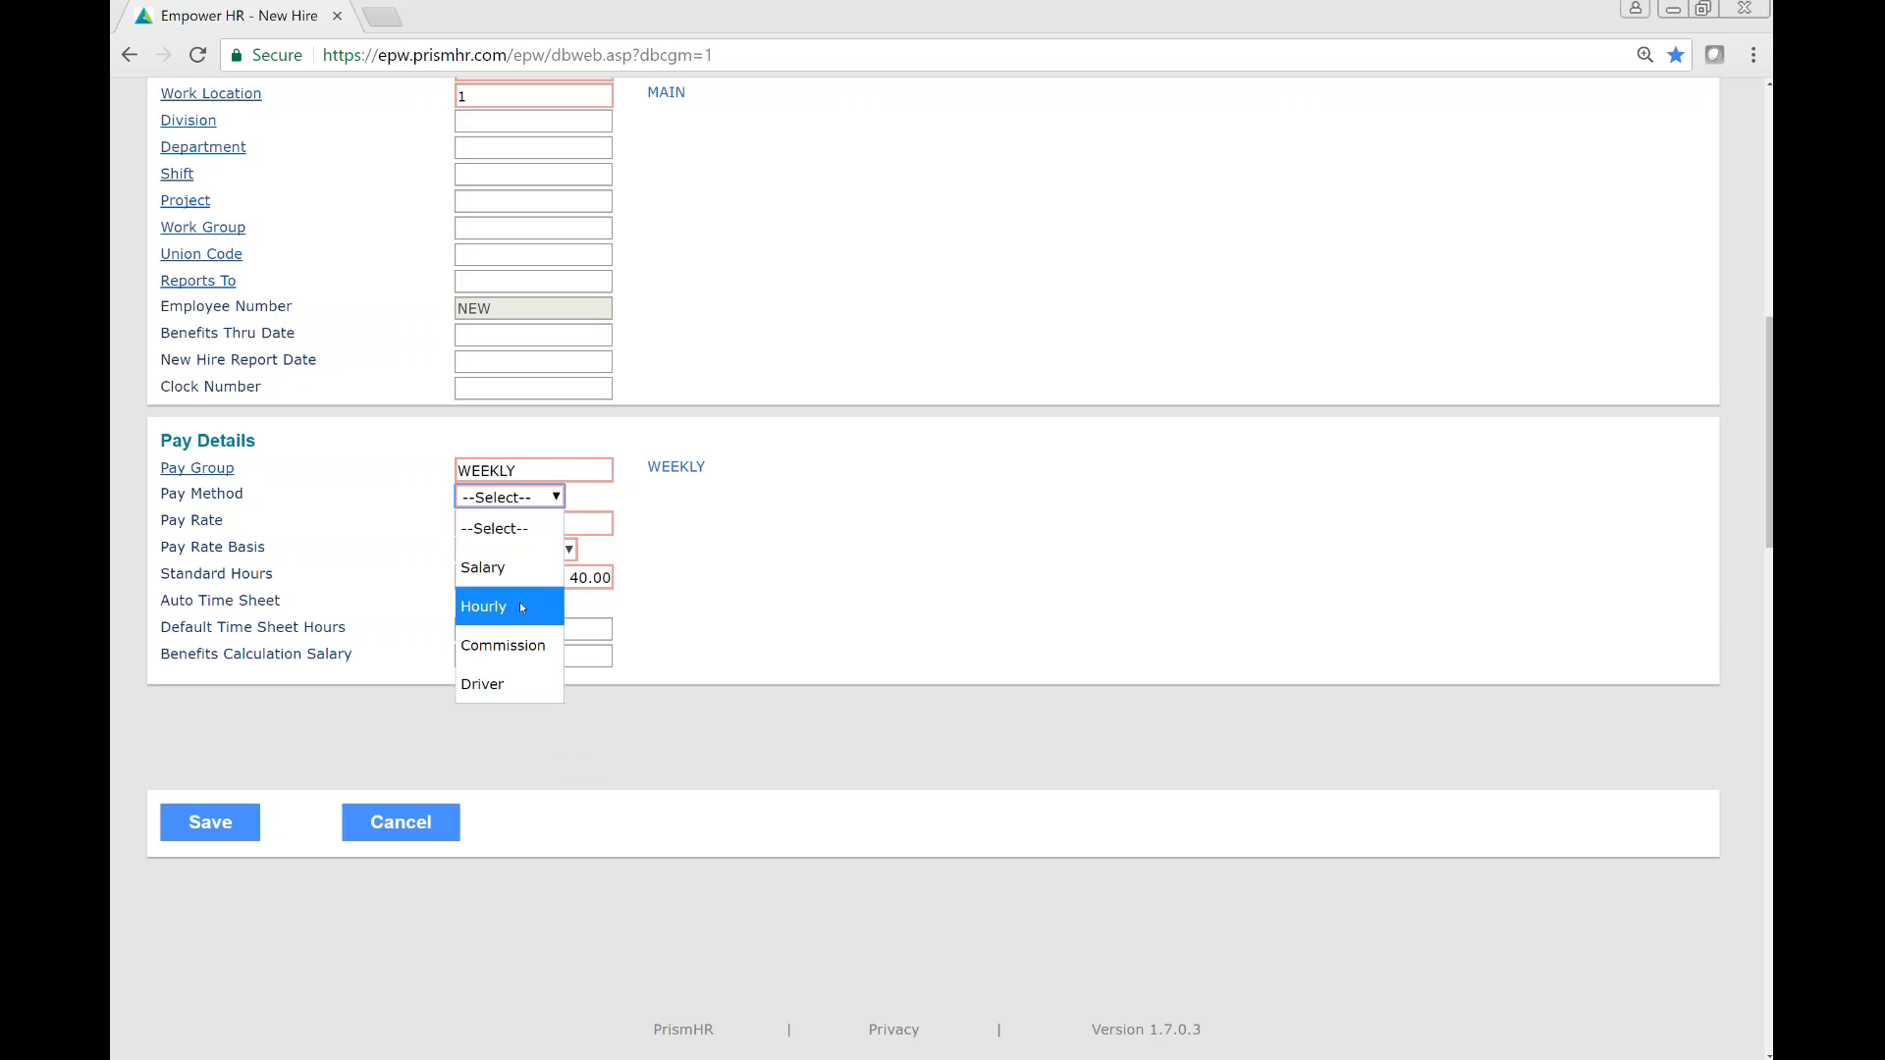
left_click(483, 607)
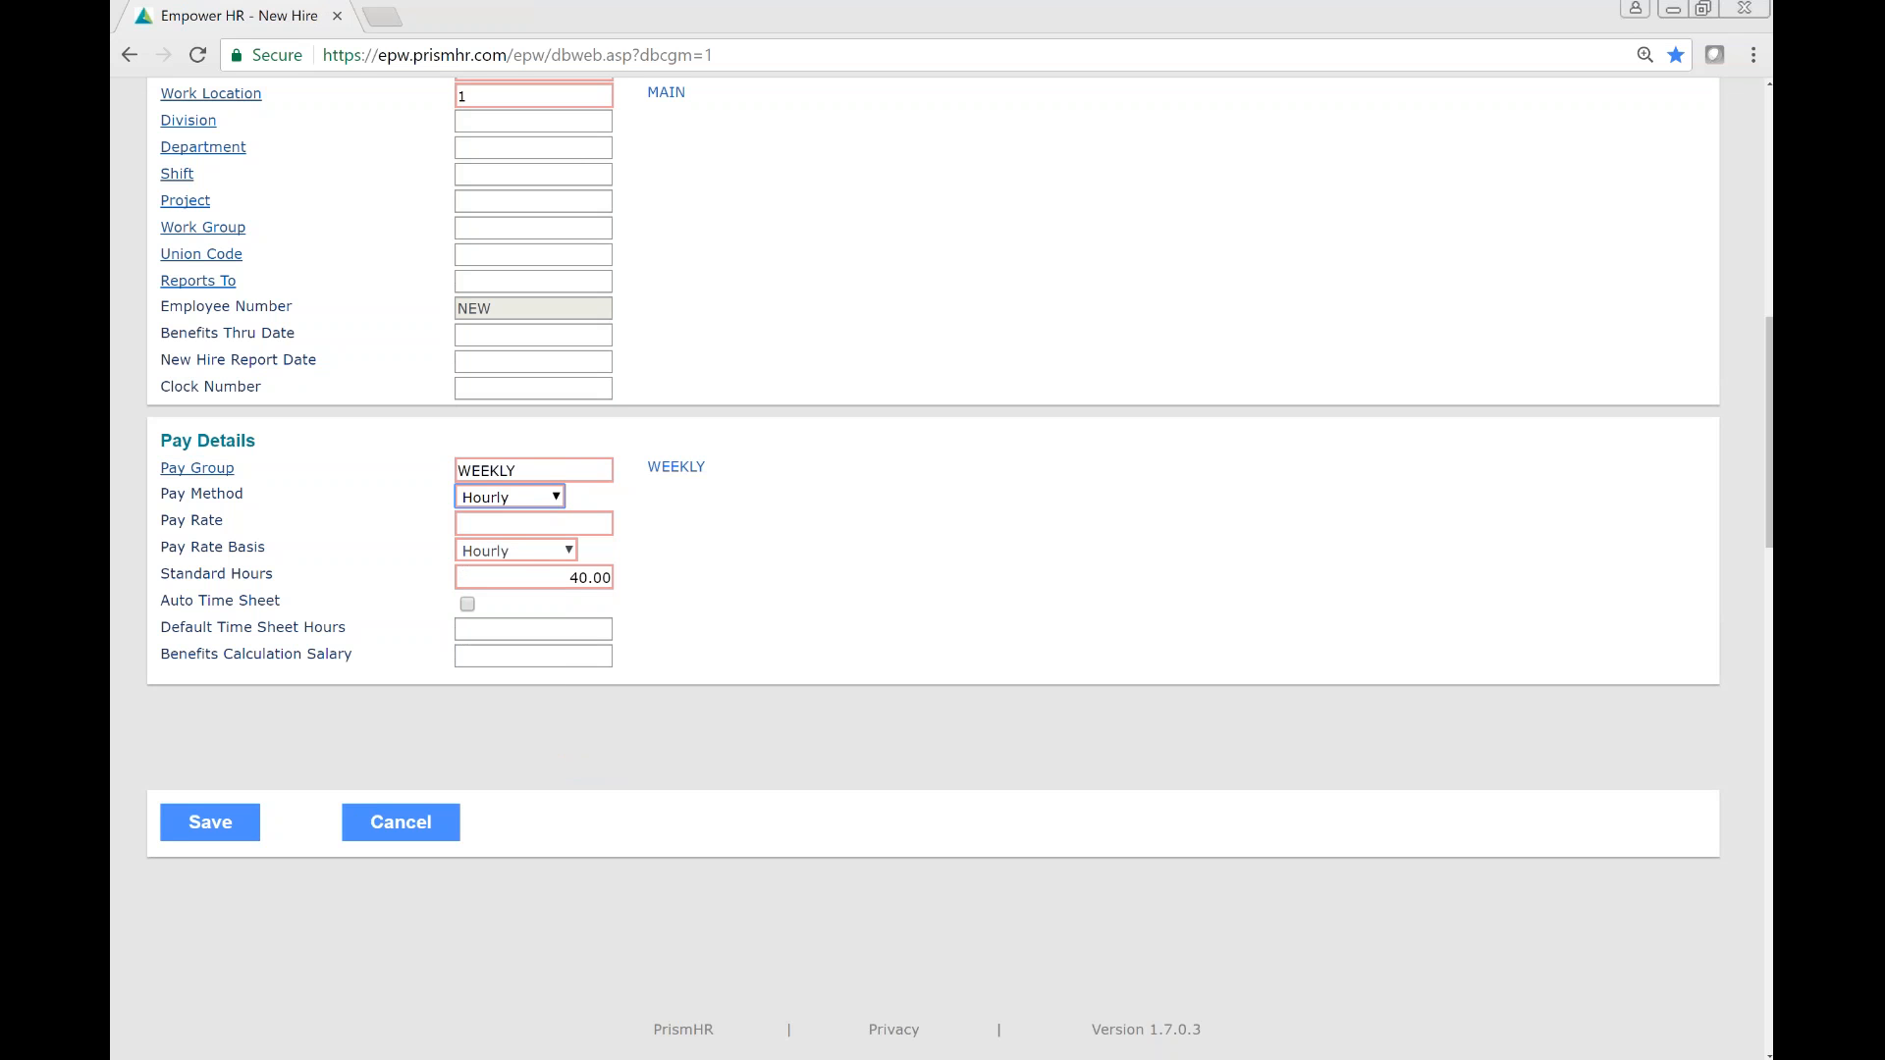
left_click(532, 522)
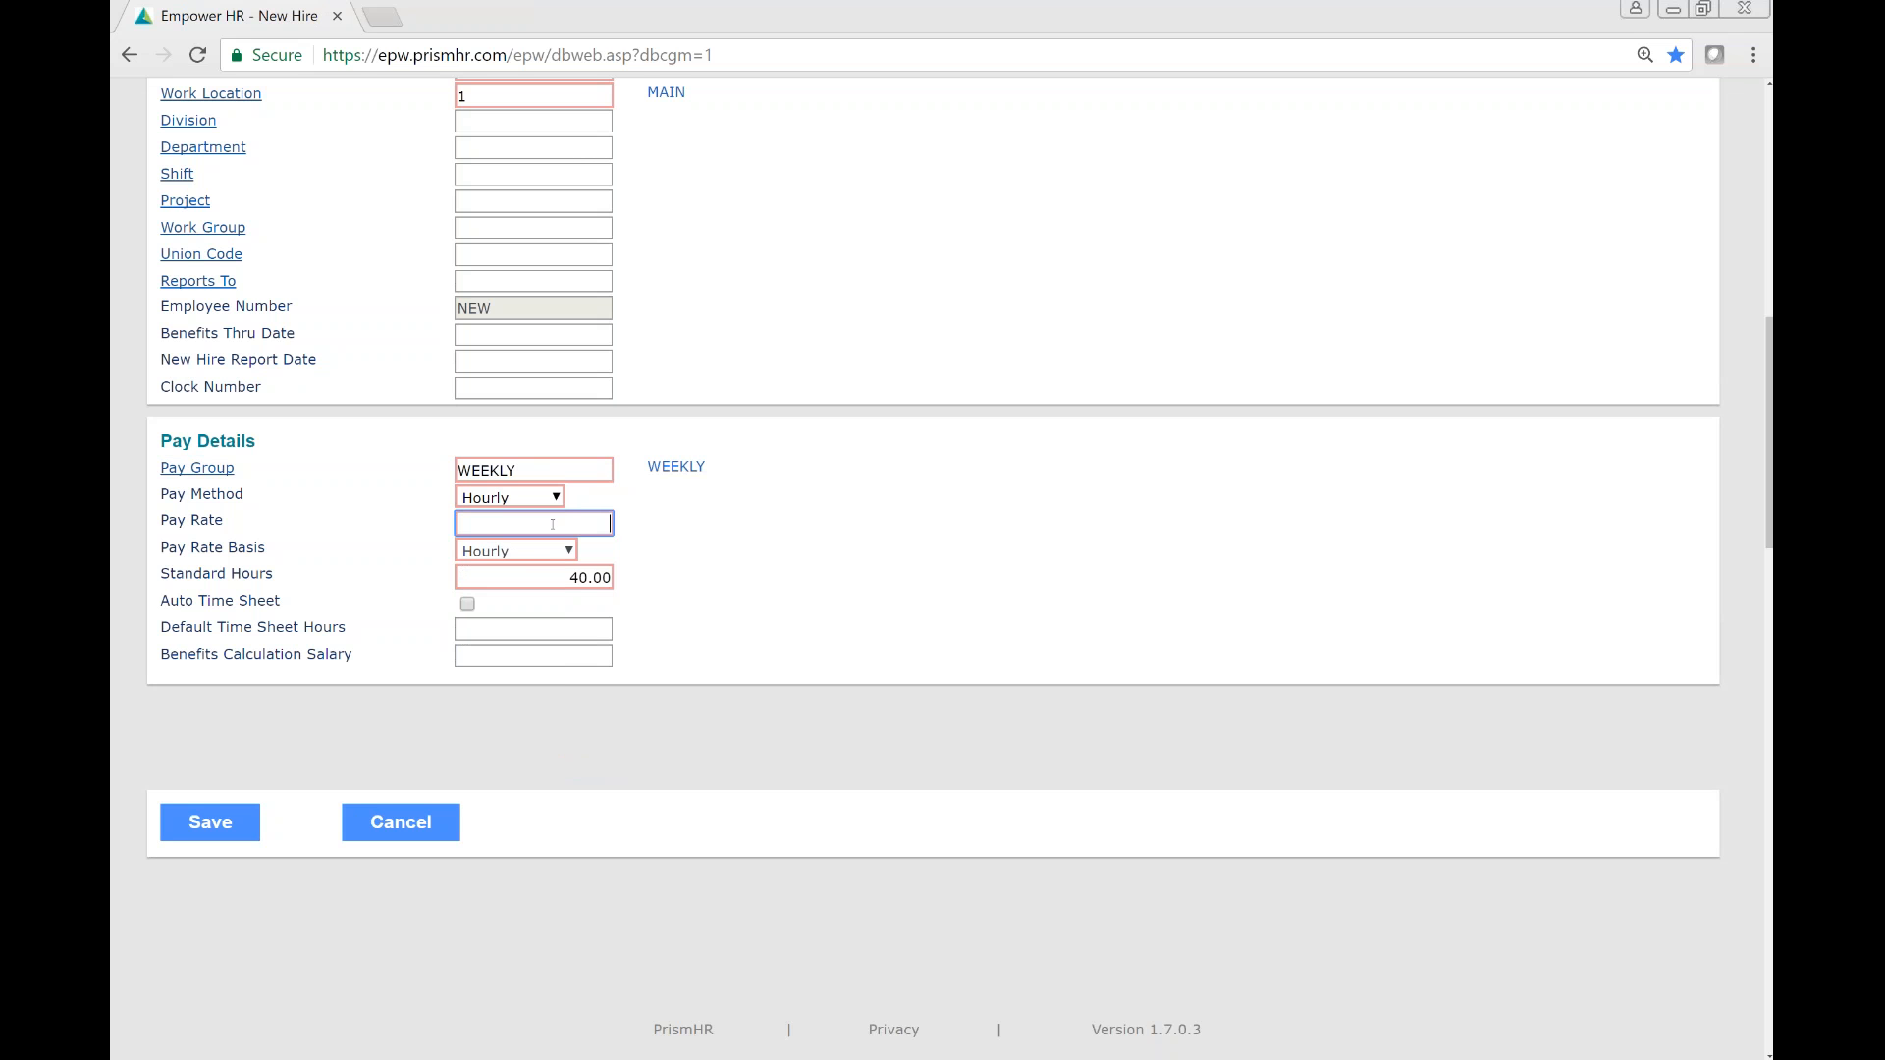
type("10")
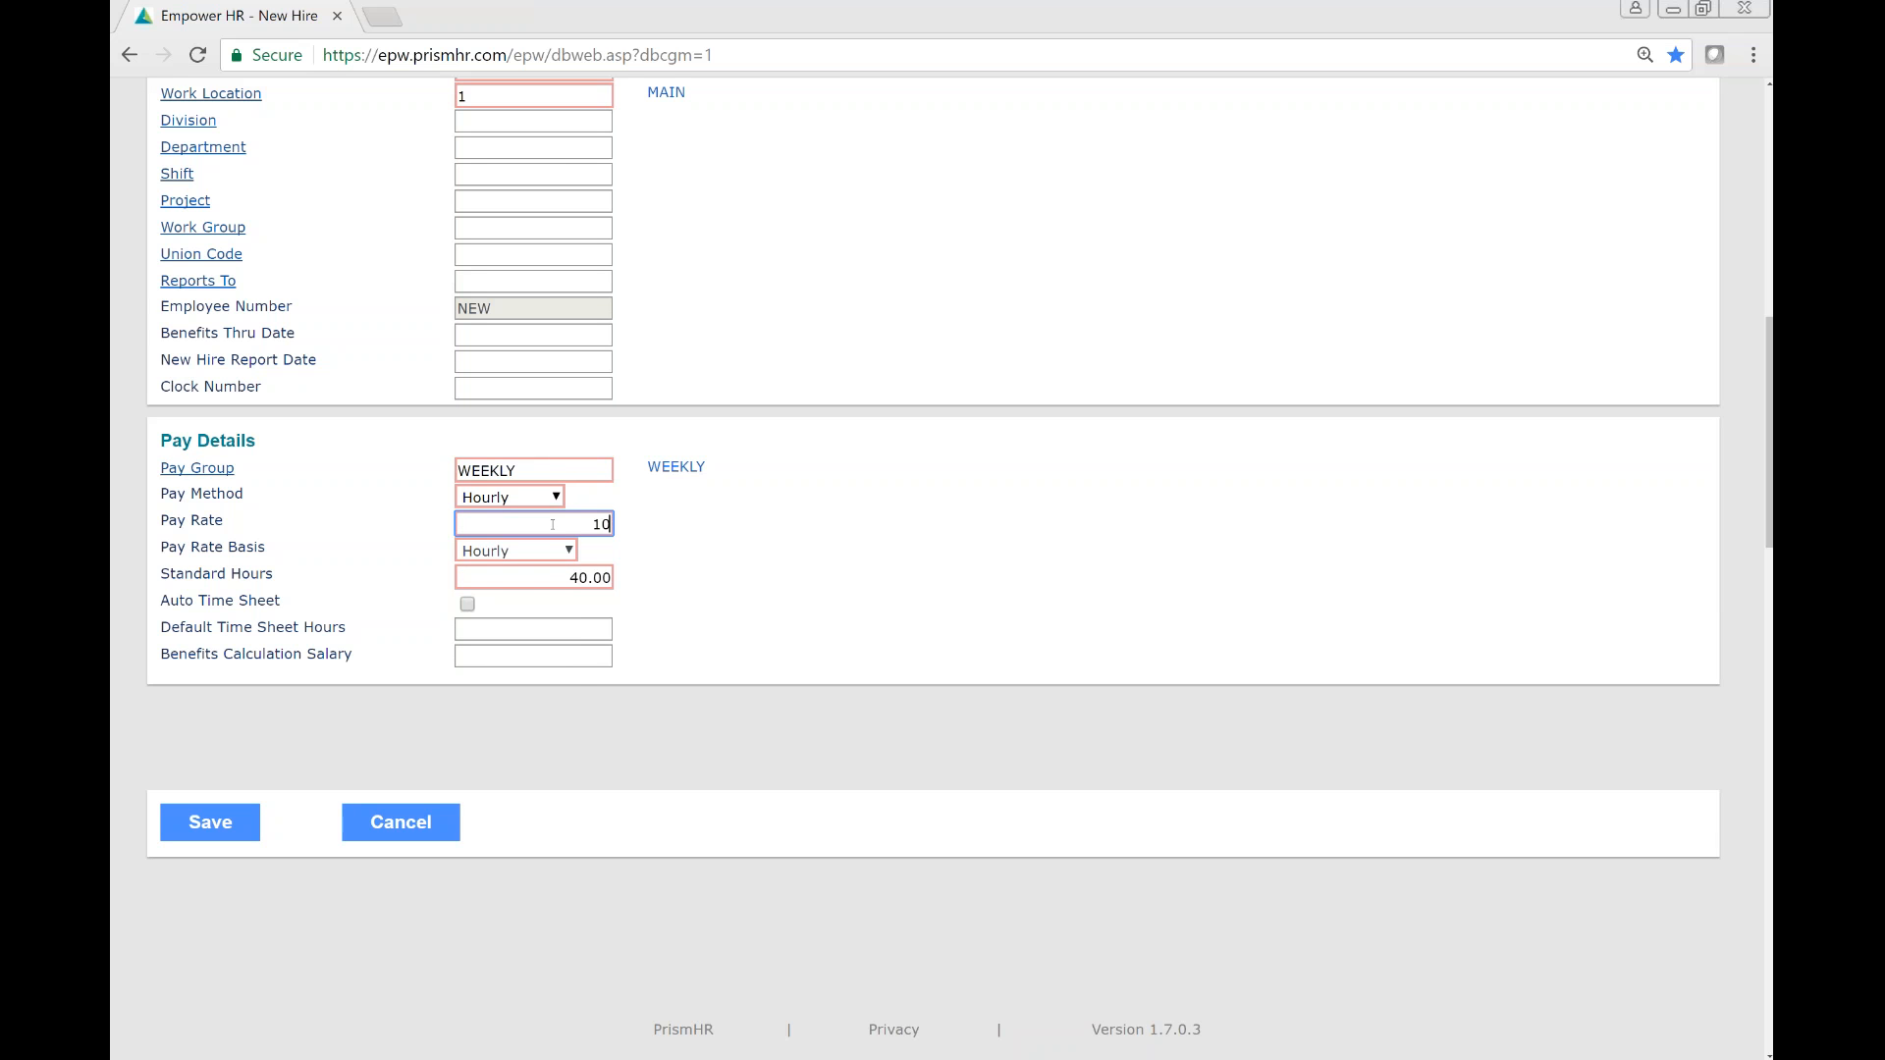
left_click(515, 549)
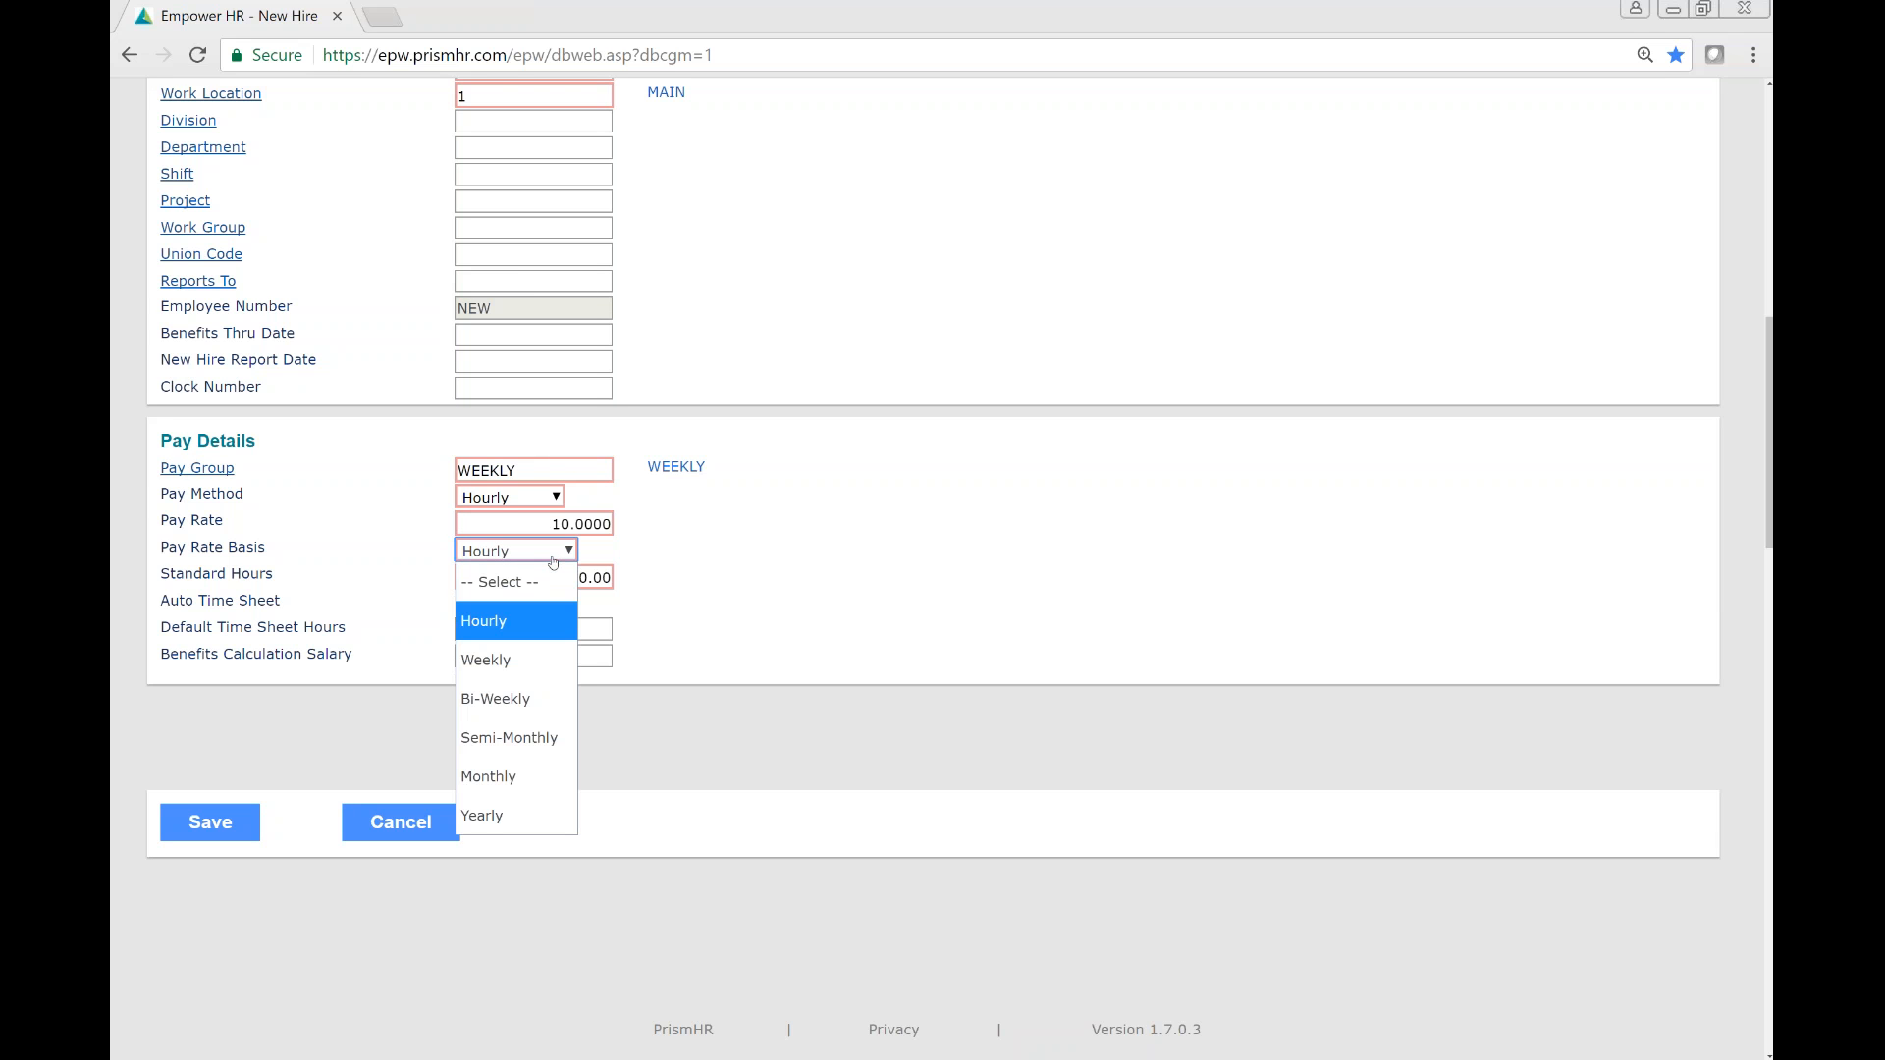
mouse_move(514, 581)
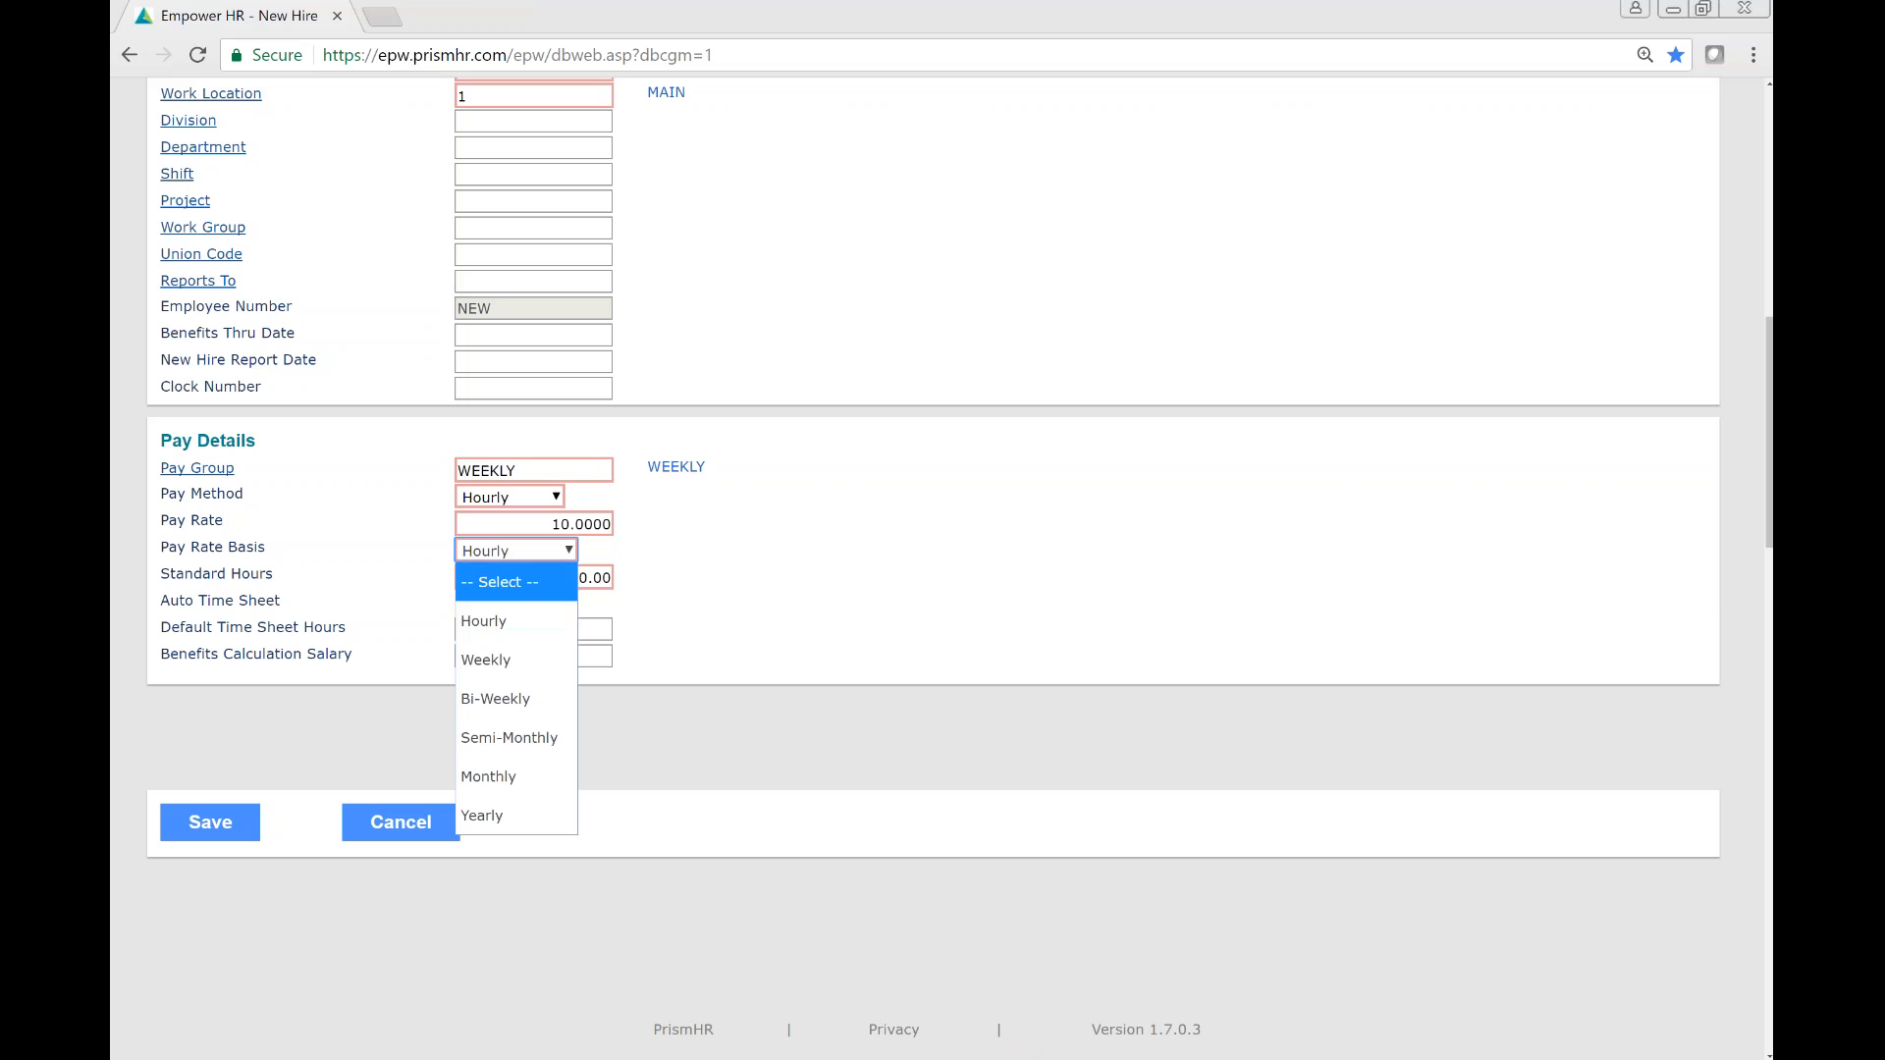
mouse_move(483, 621)
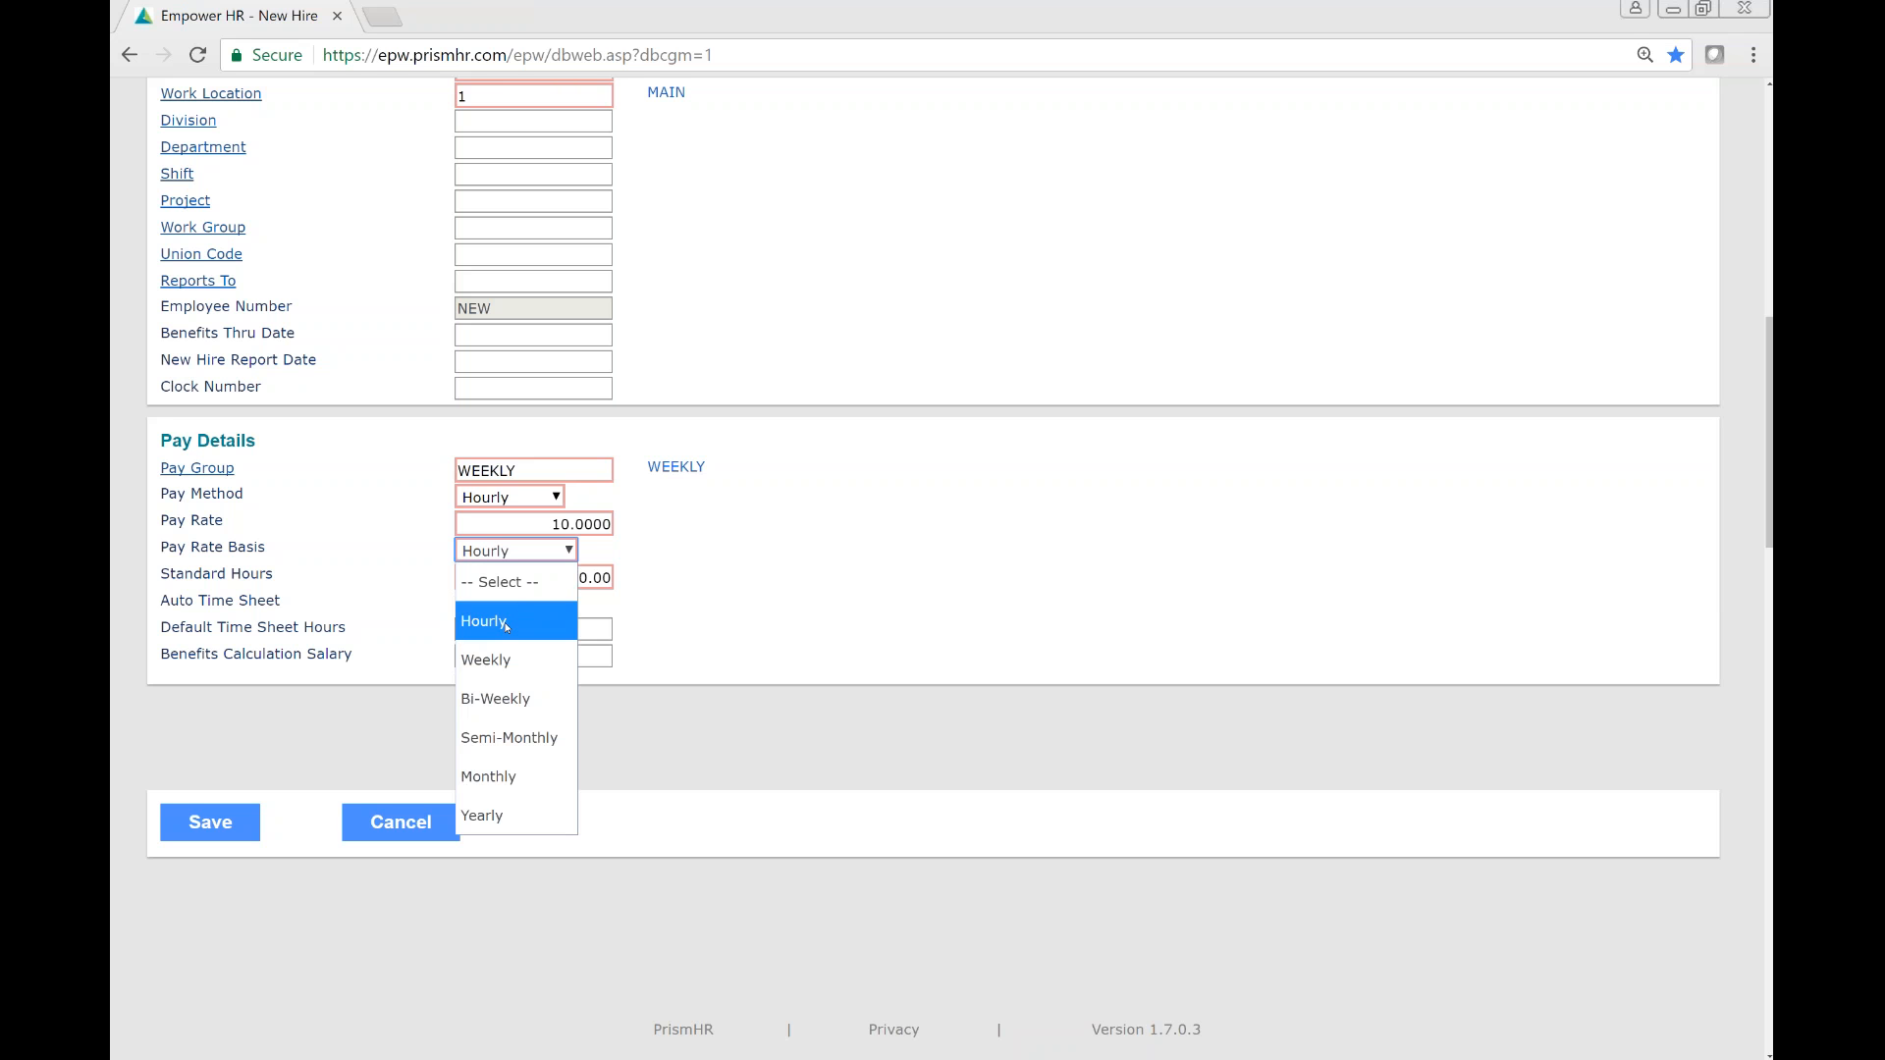
mouse_move(481, 814)
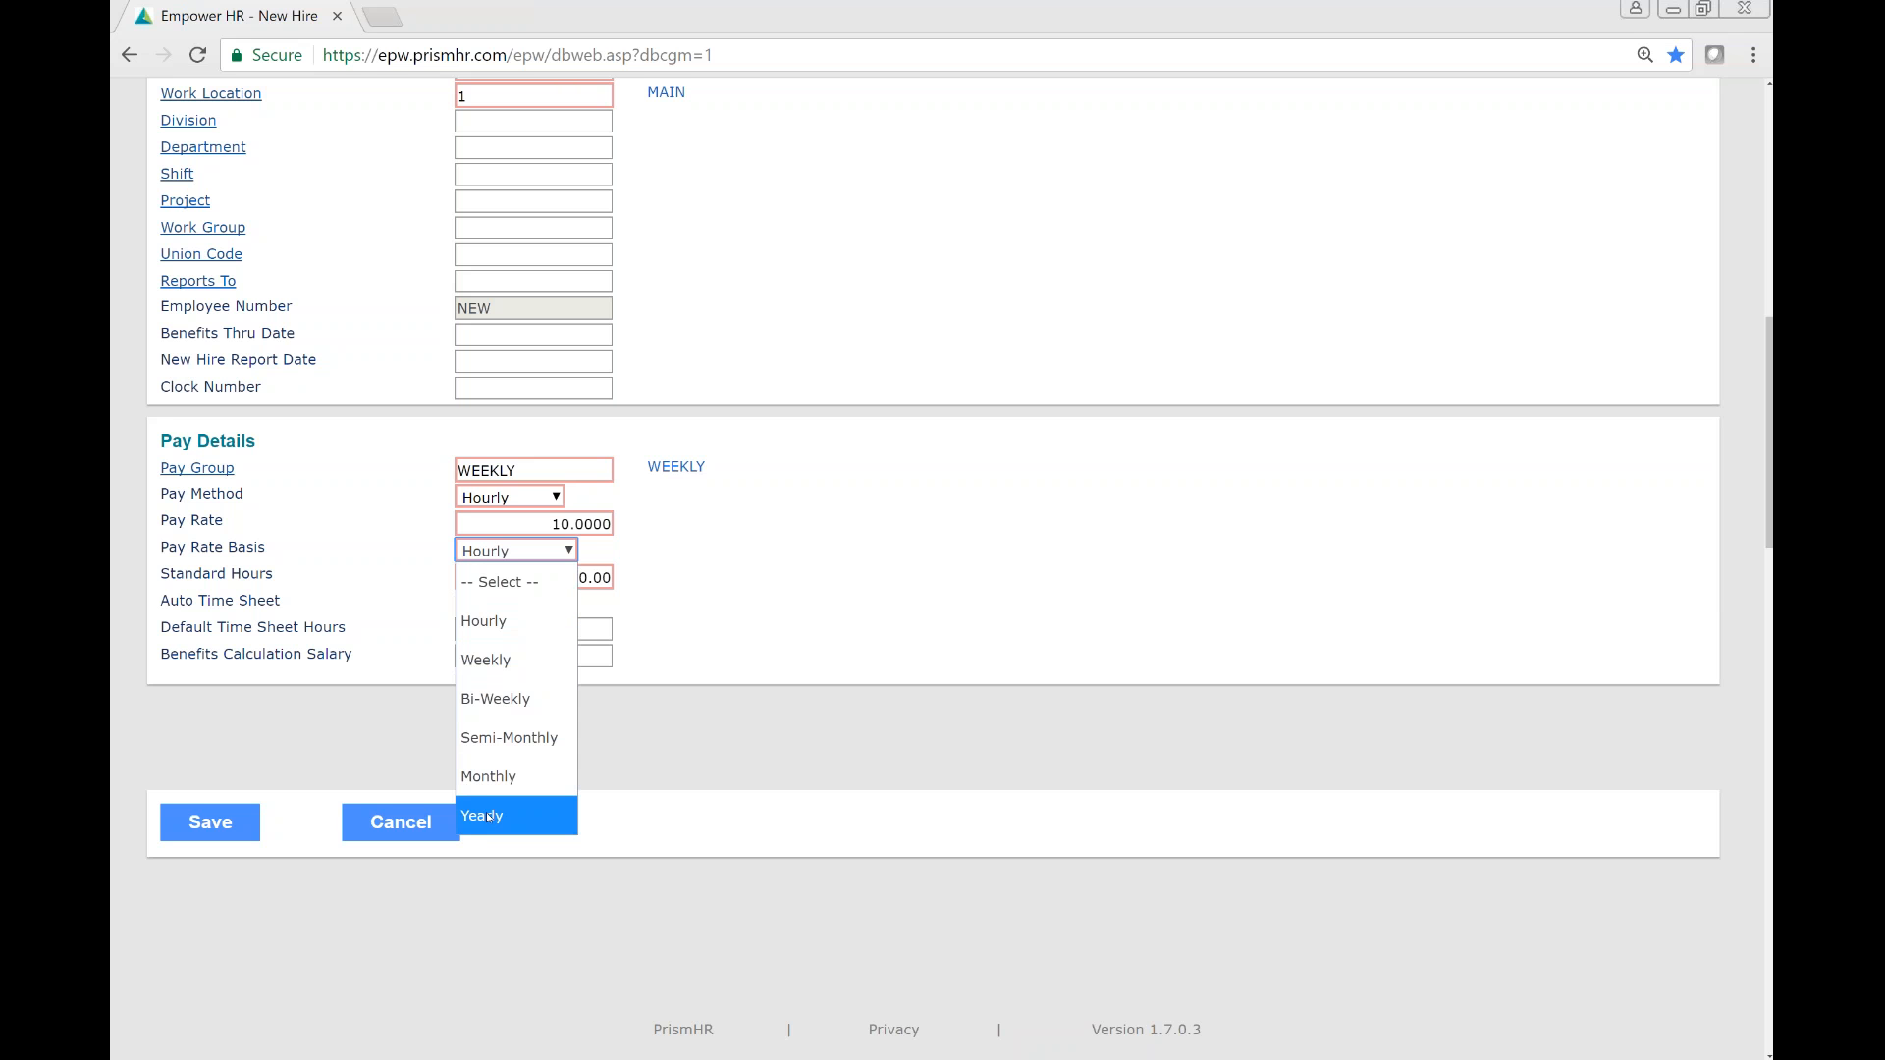
Confirm Hourly pay rate basis and leave Auto Time Sheet unchecked after toggling it.
left_click(483, 622)
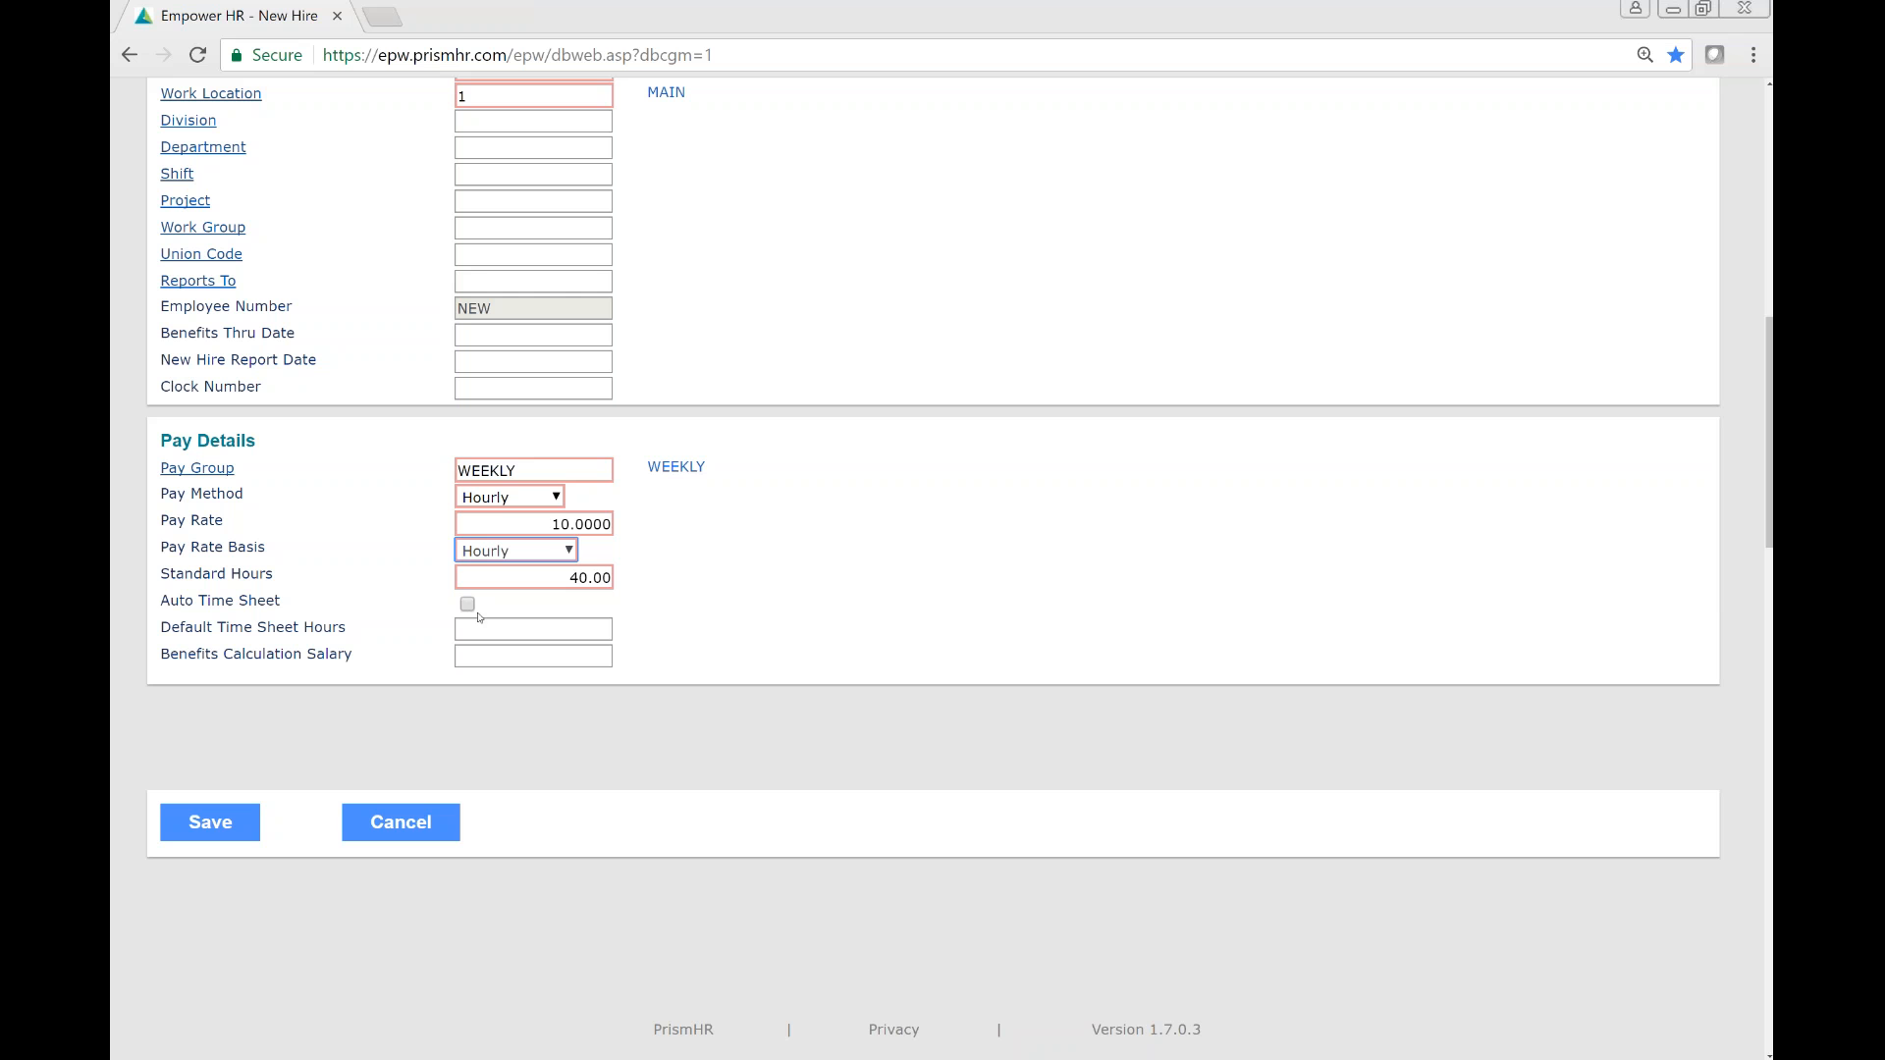
left_click(467, 602)
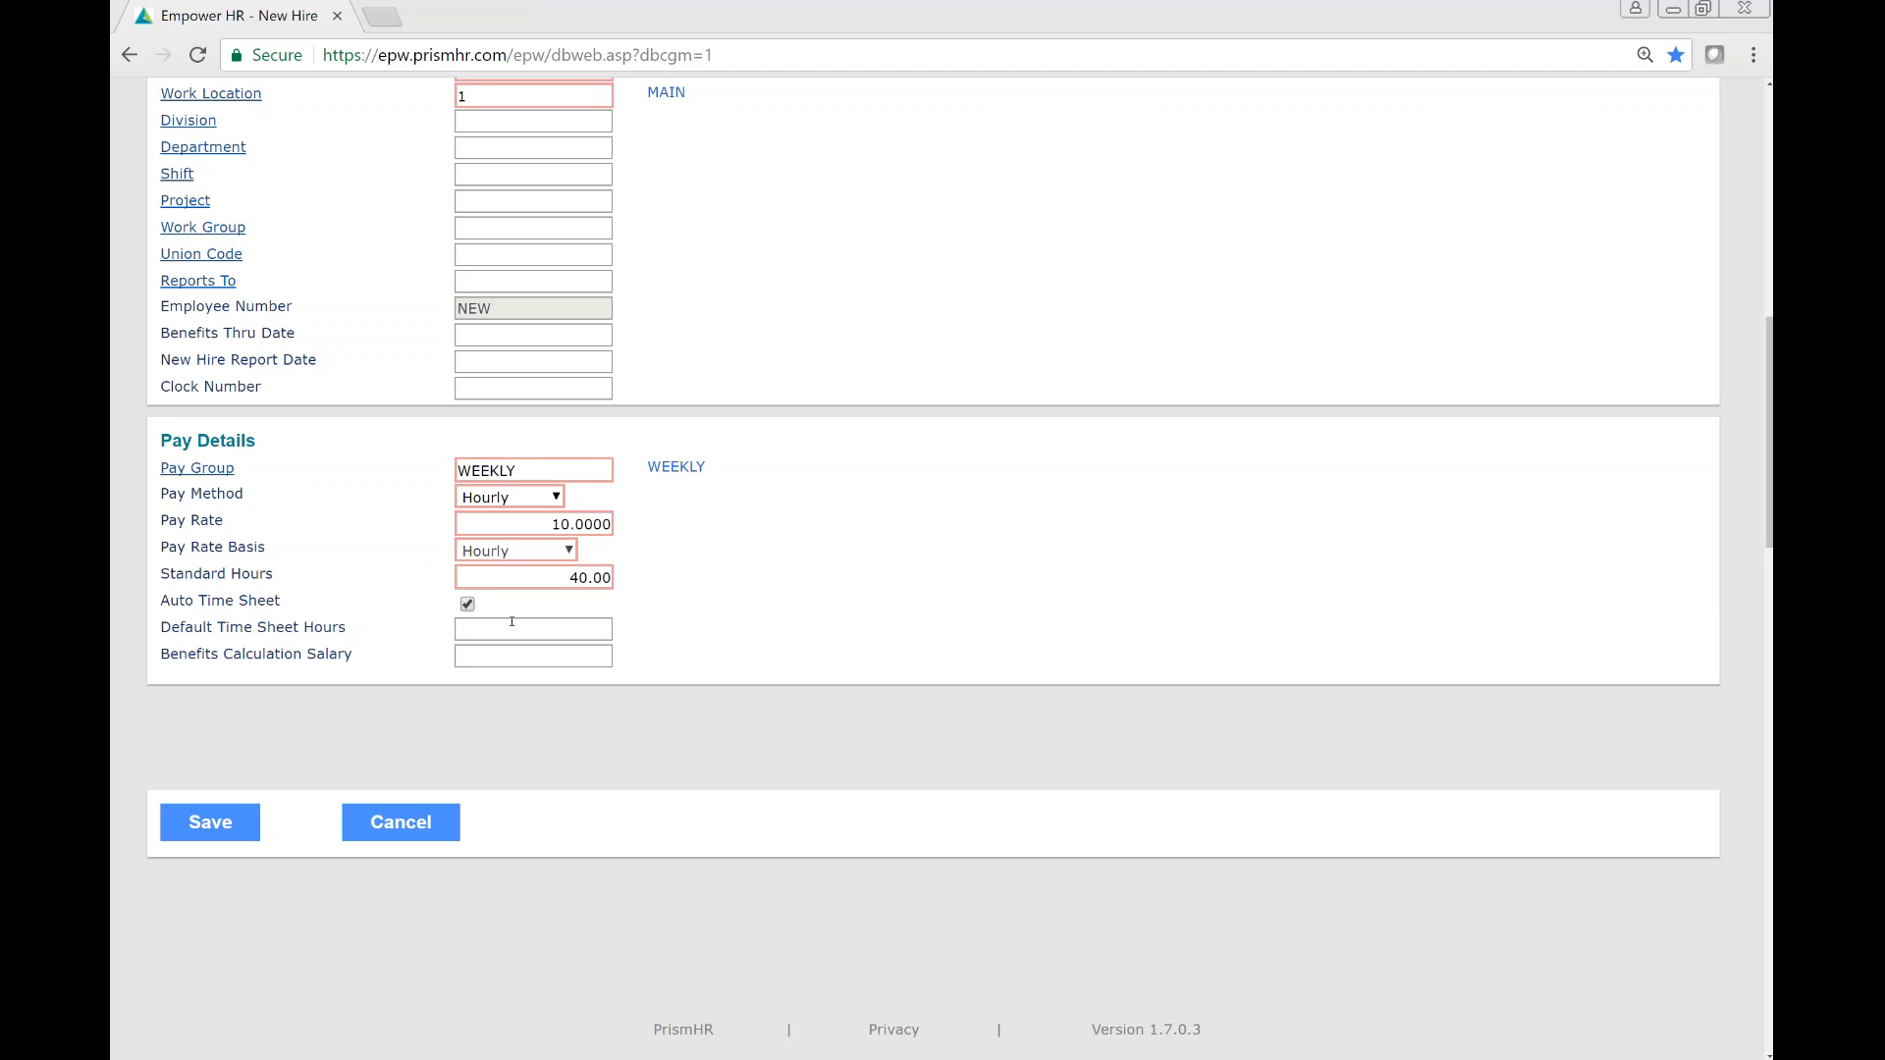
left_click(467, 603)
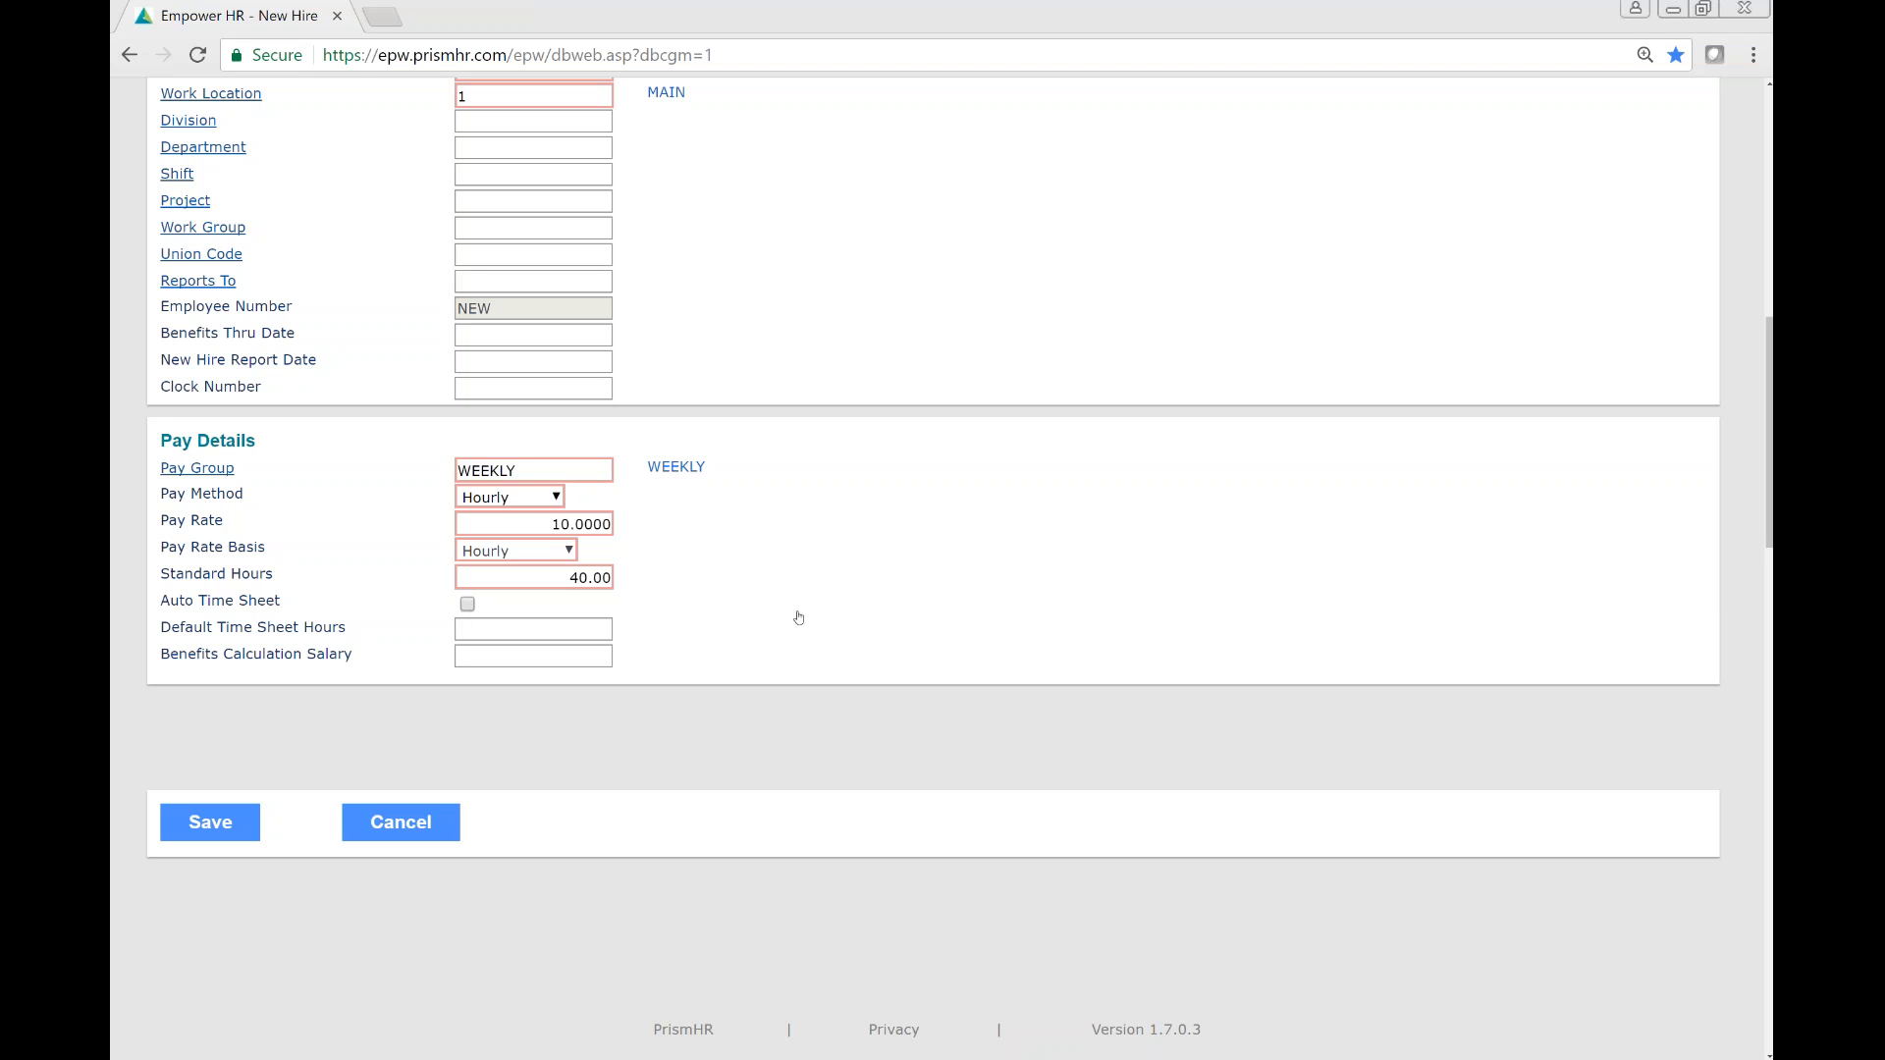
scroll("up", 3)
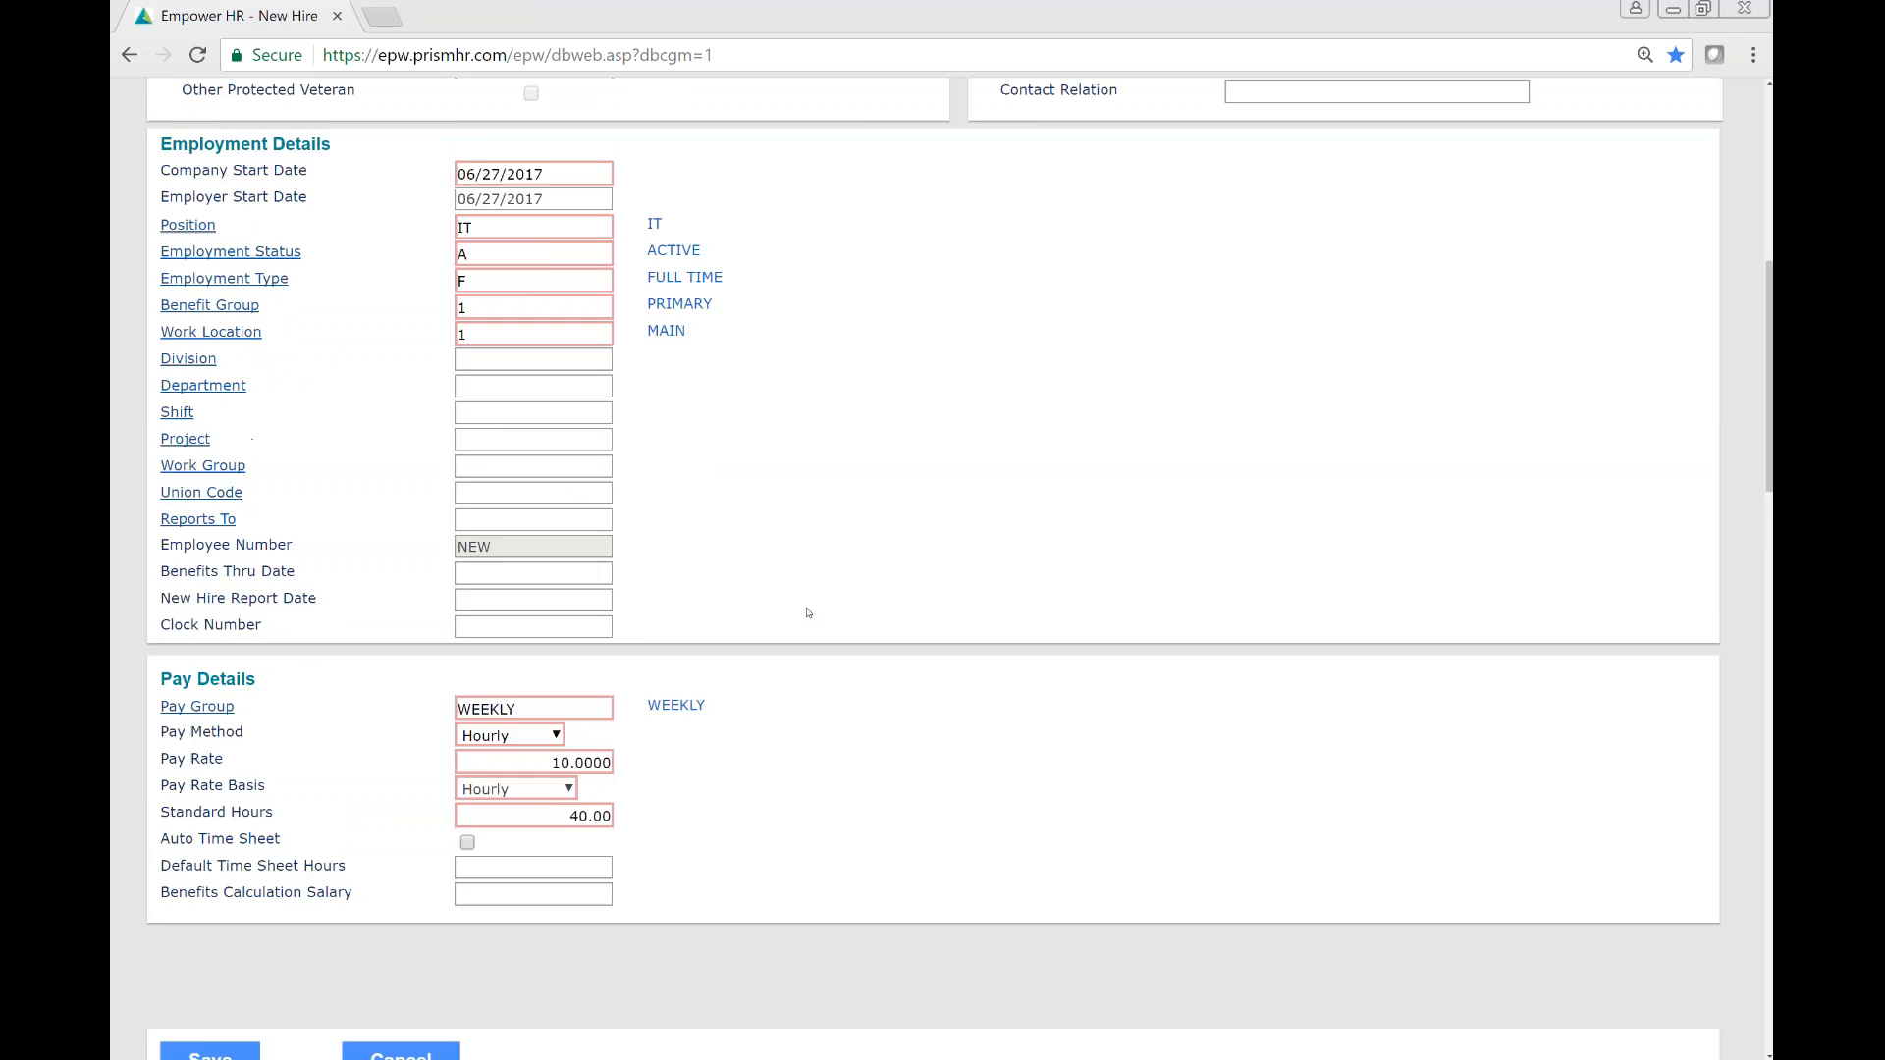
scroll("up", 3)
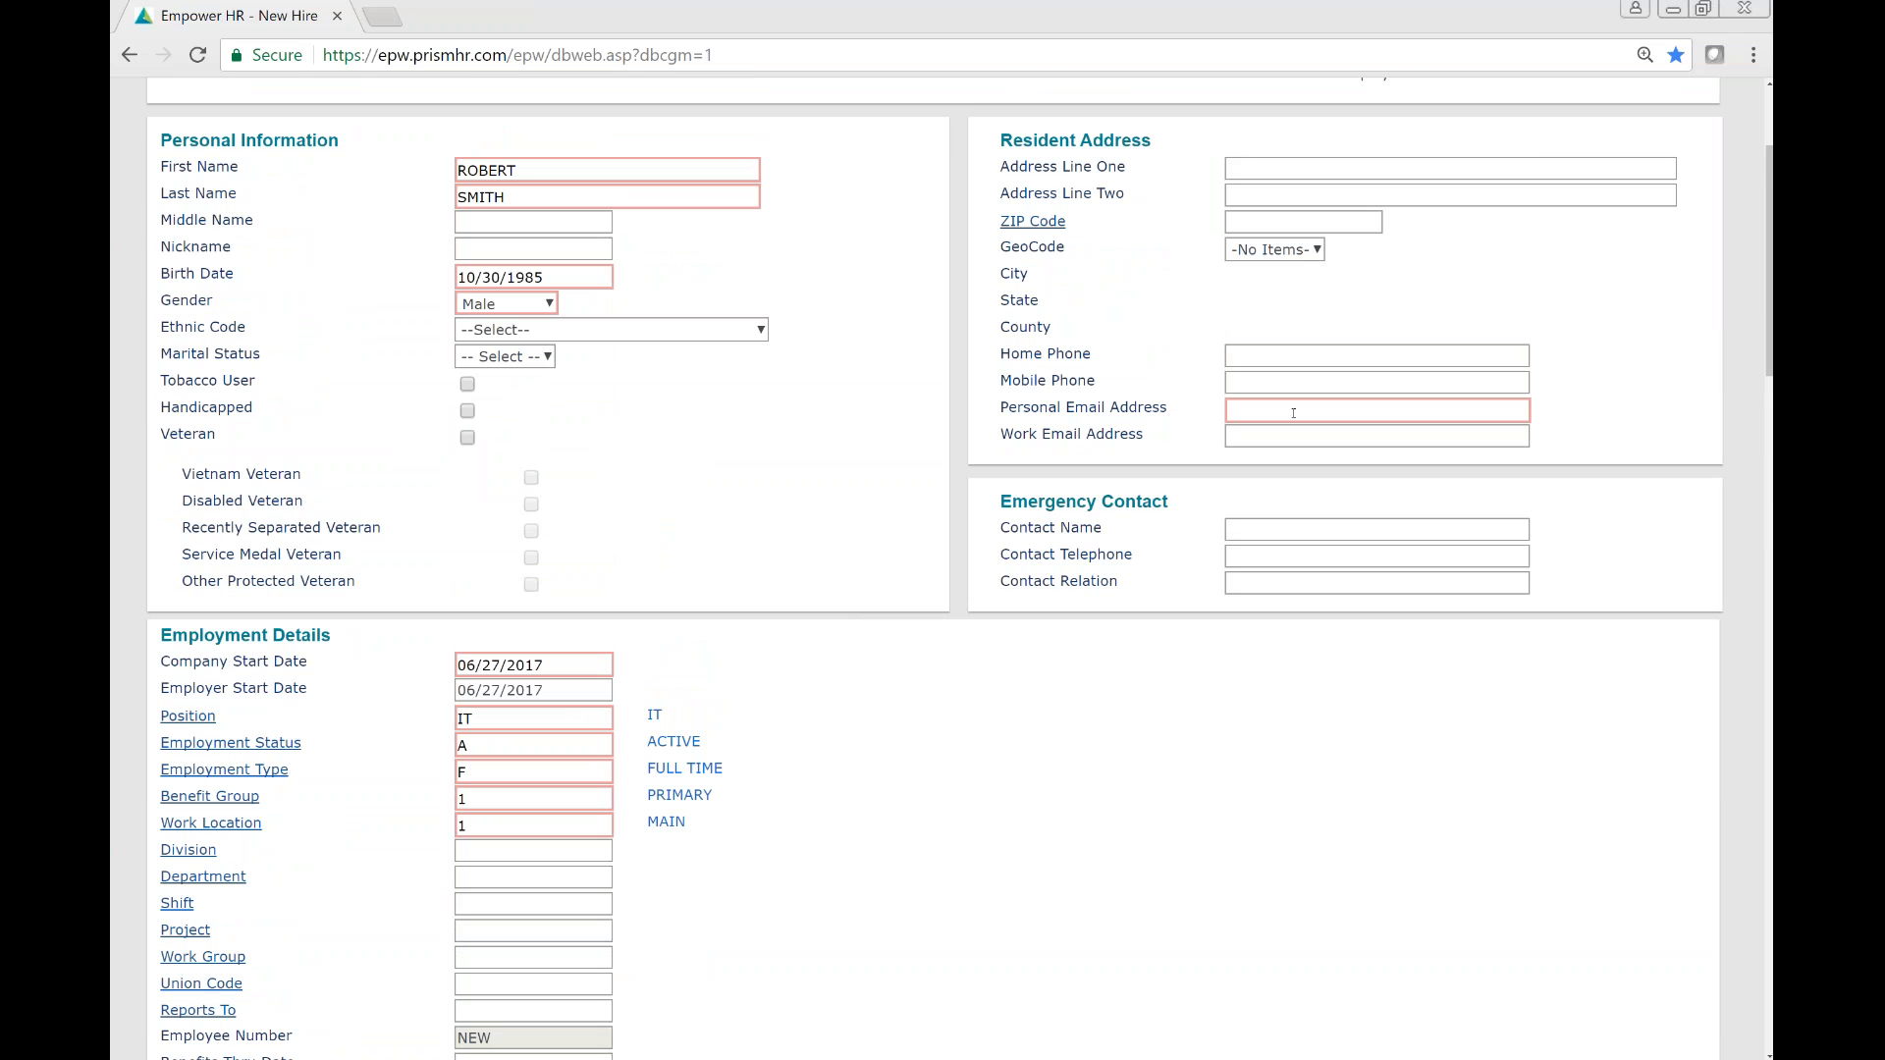
left_click(1375, 410)
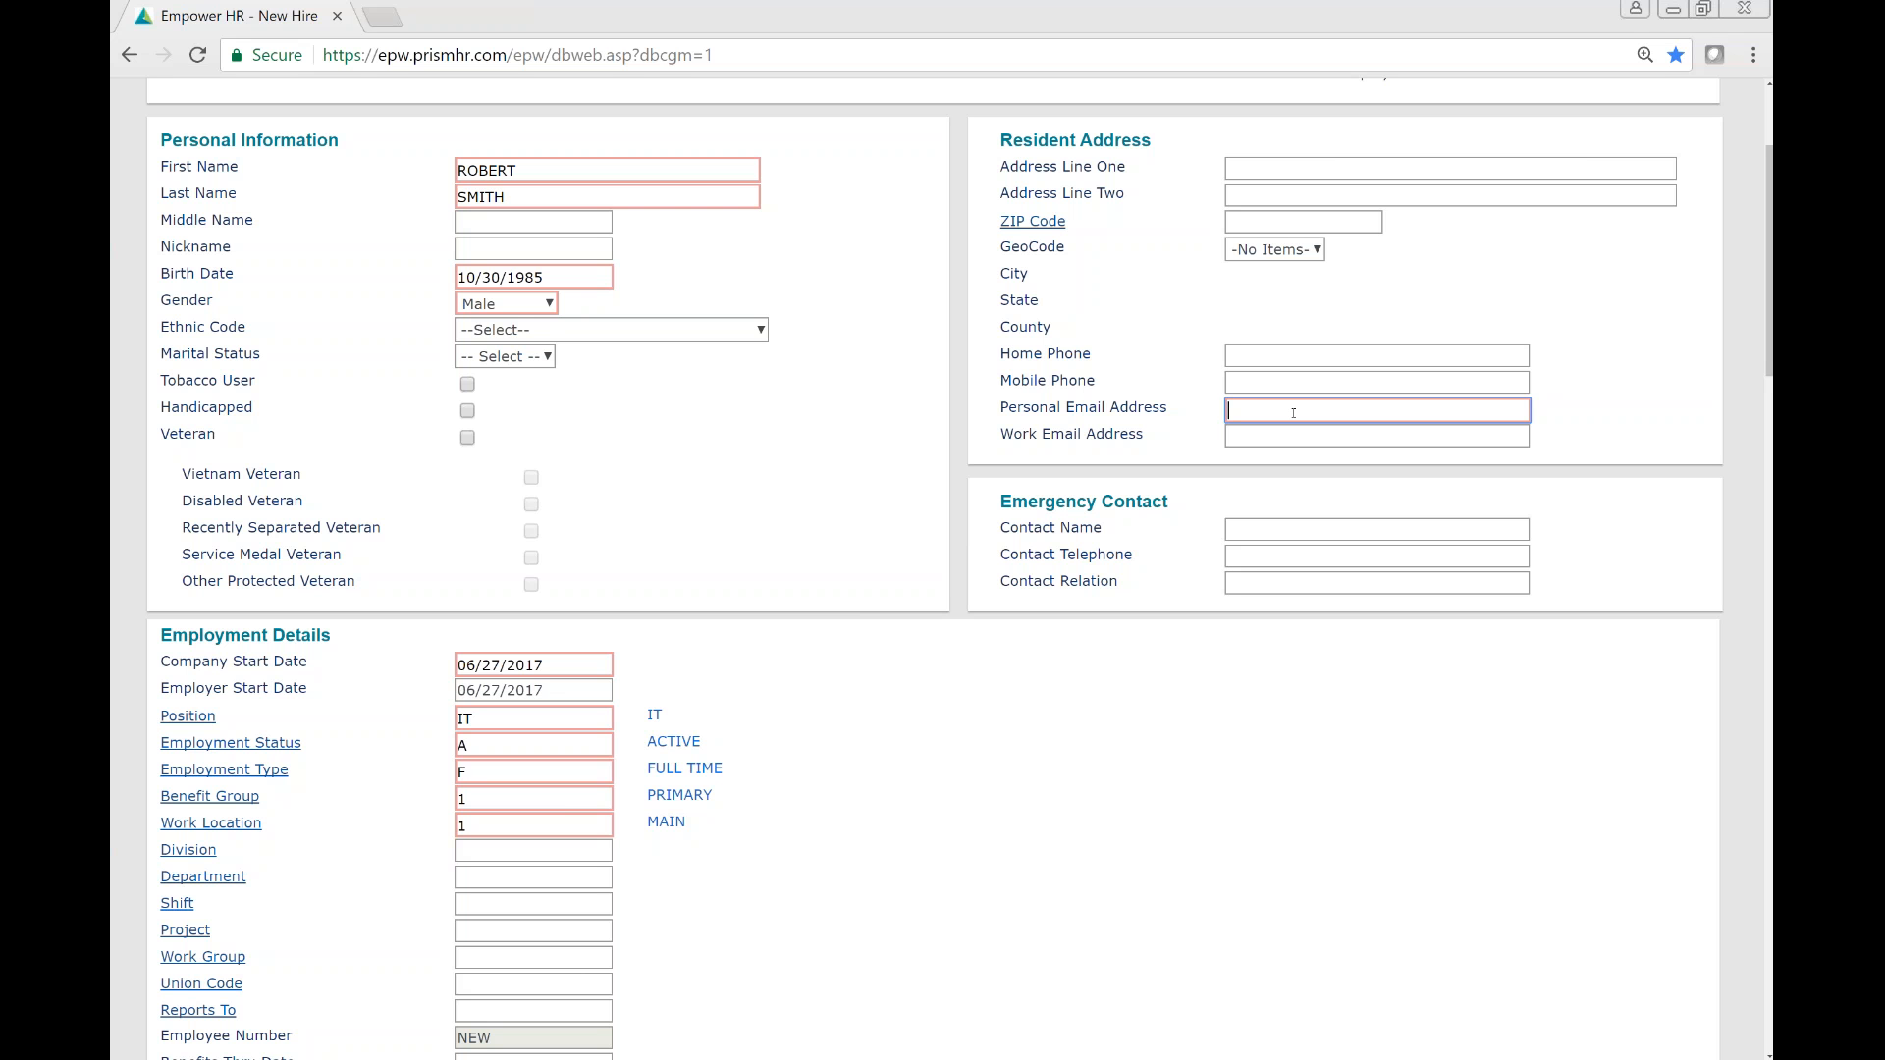
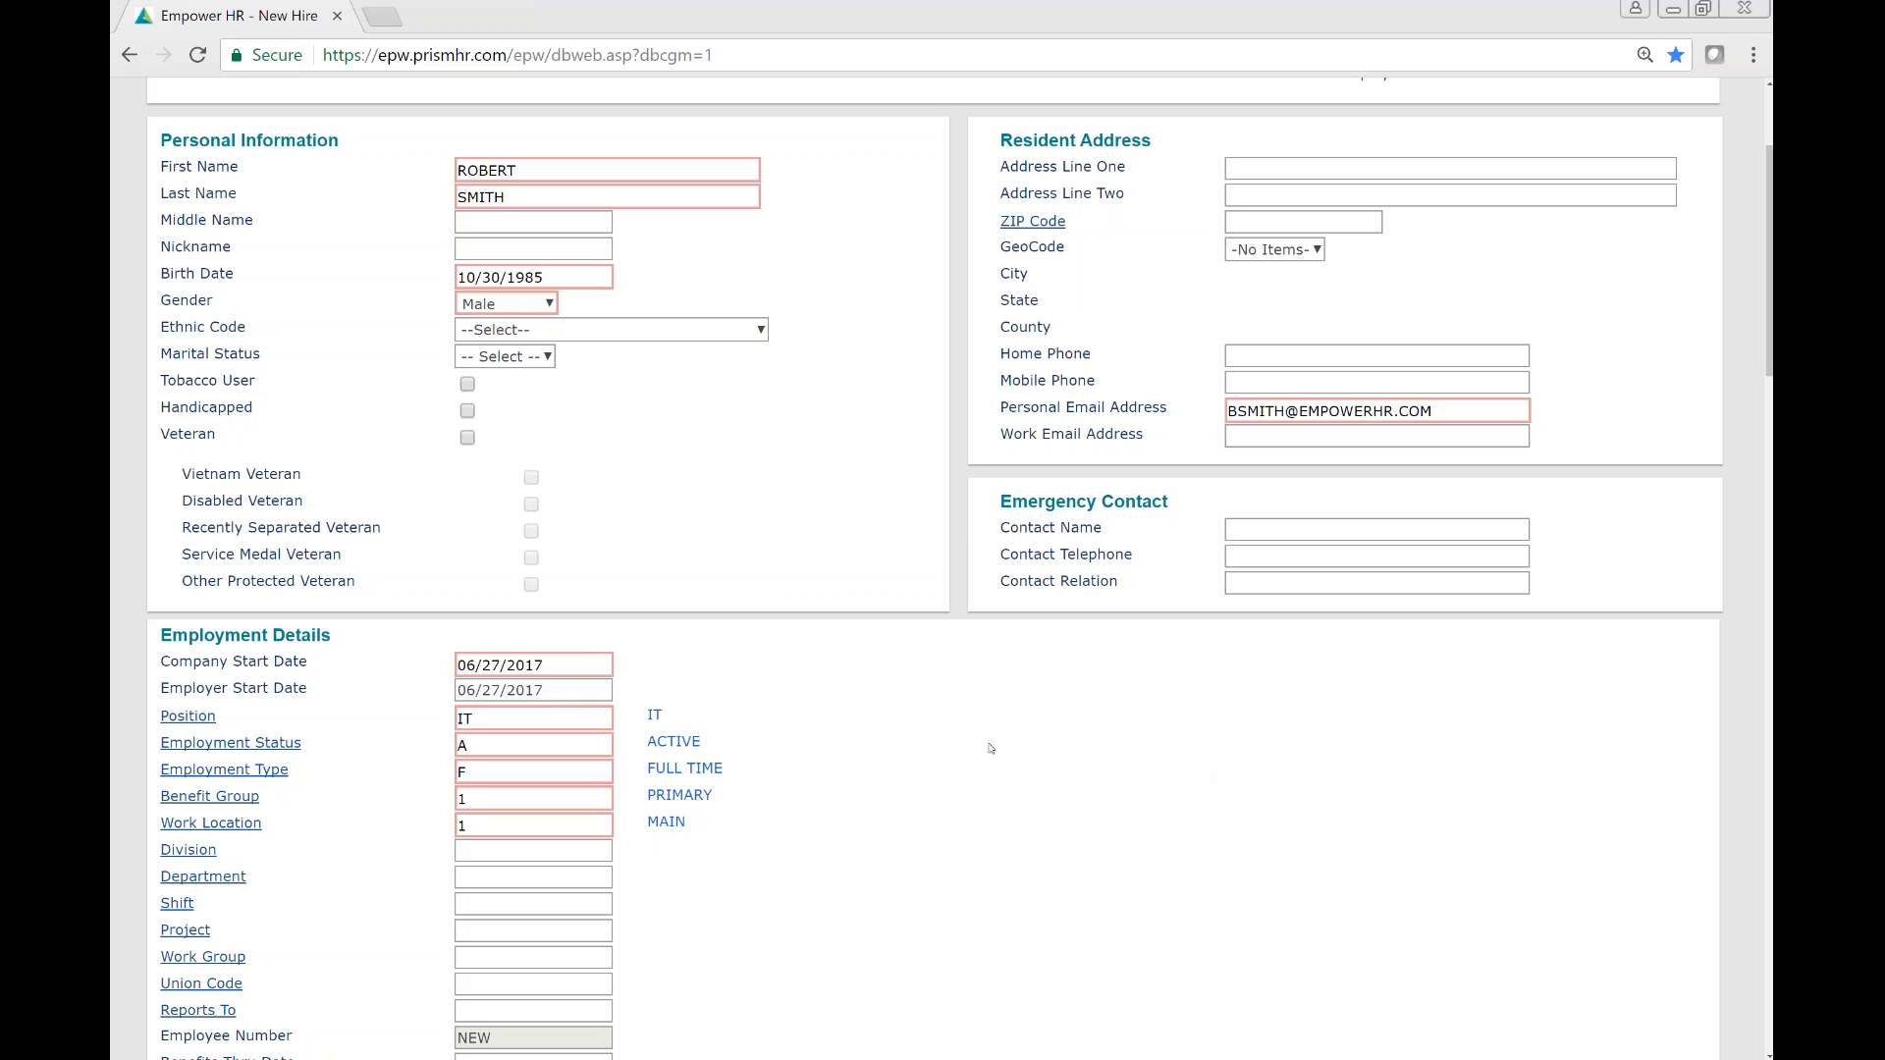
mouse_move(931, 748)
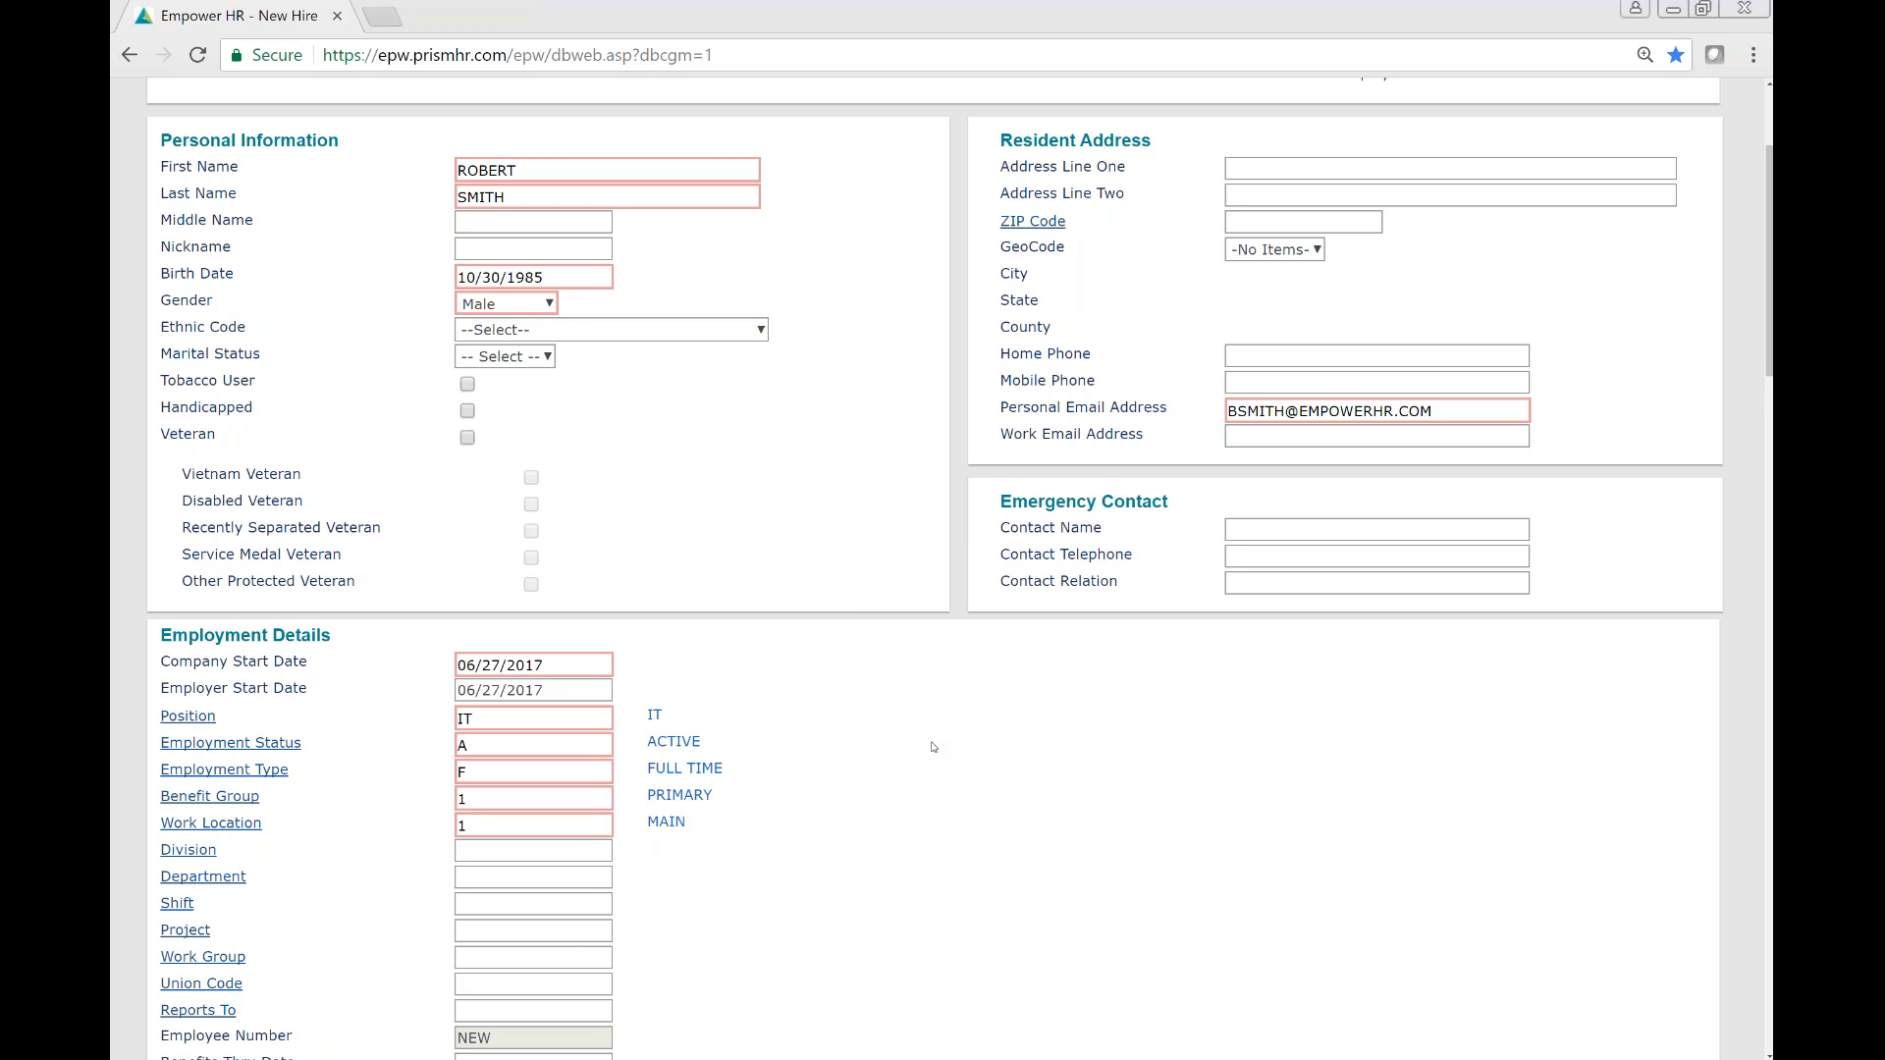
scroll("down", 3)
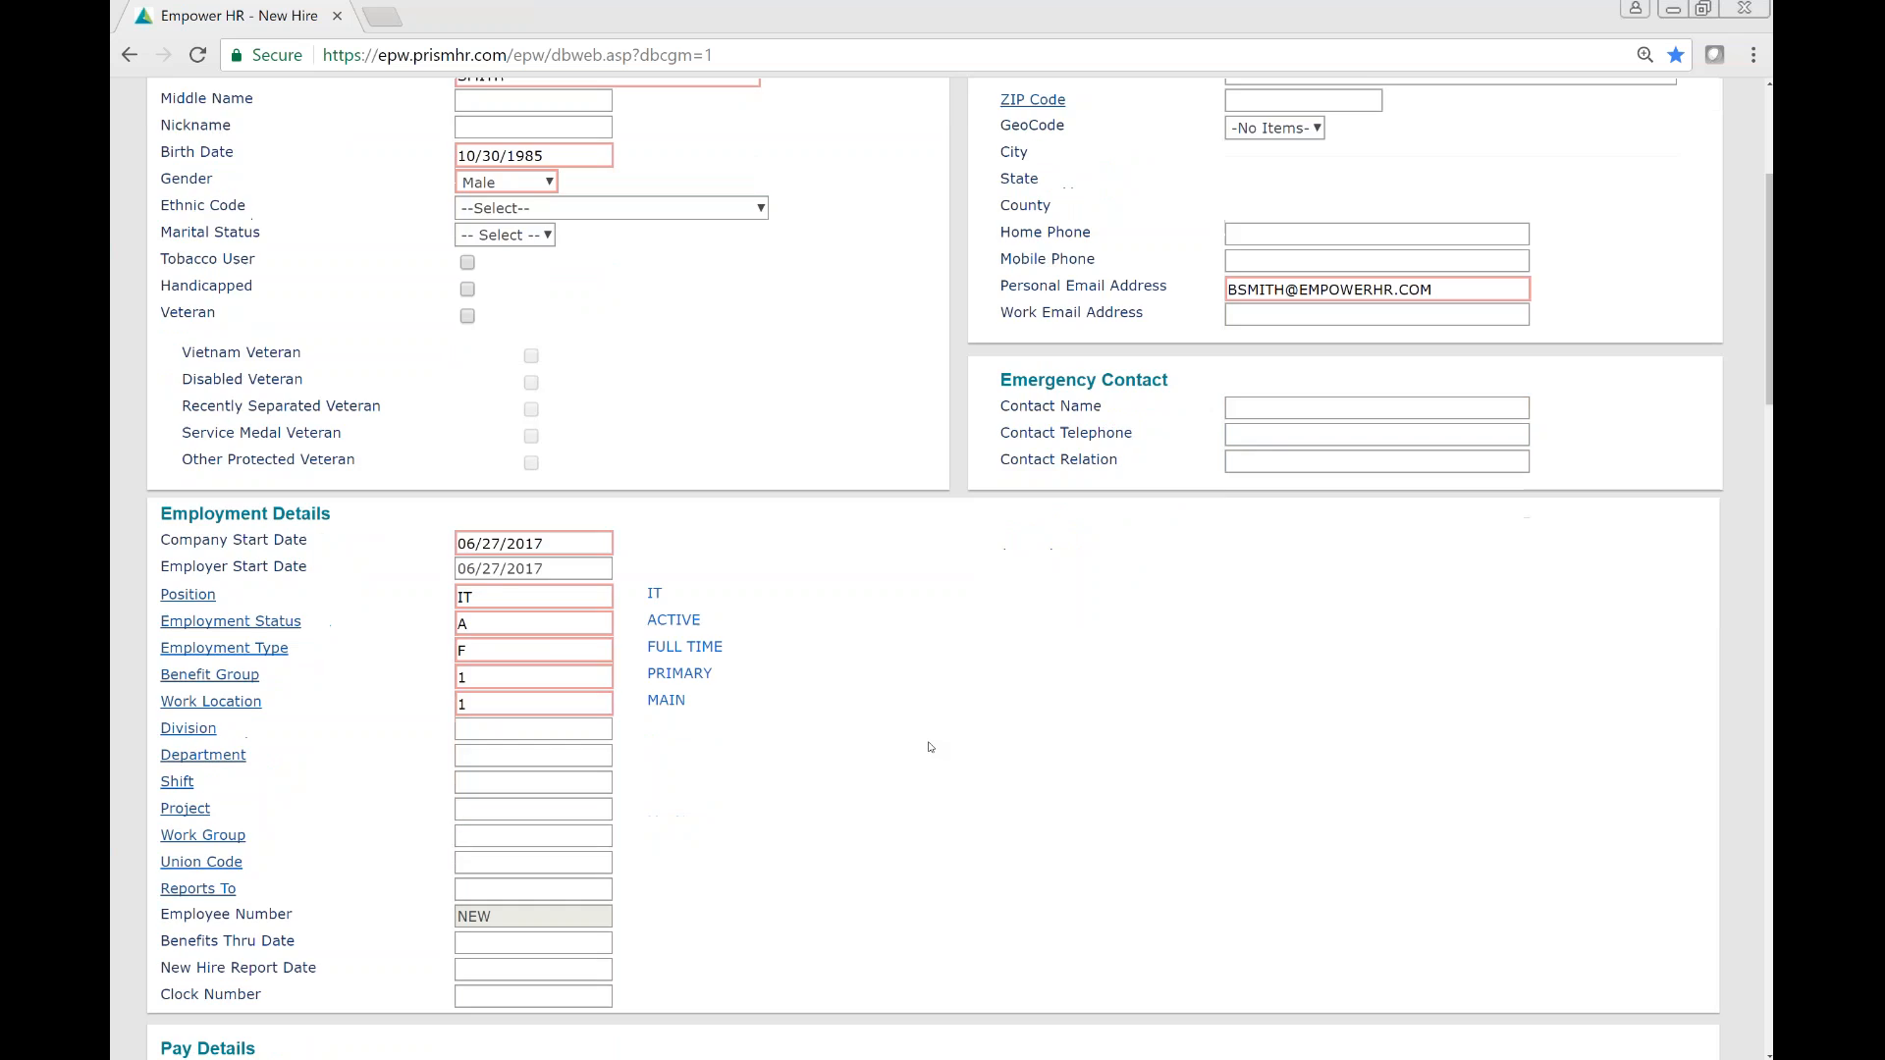
scroll("down", 3)
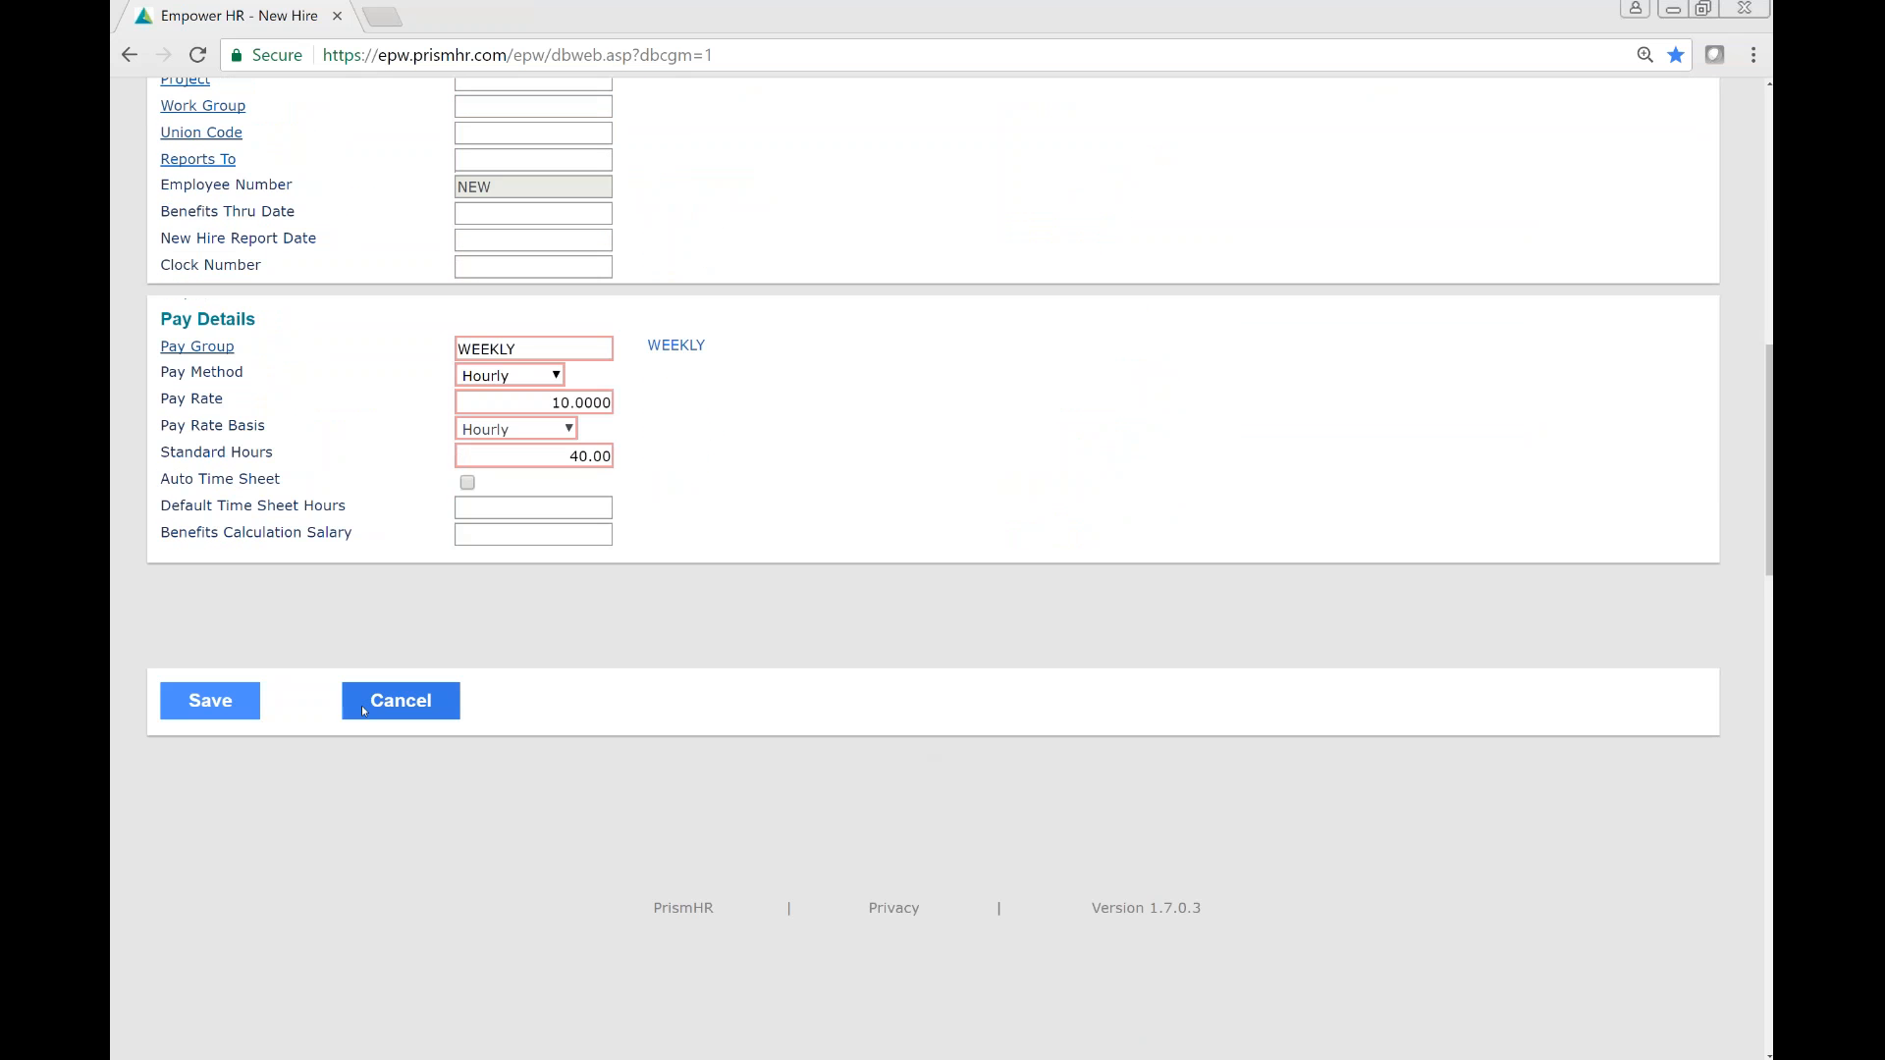